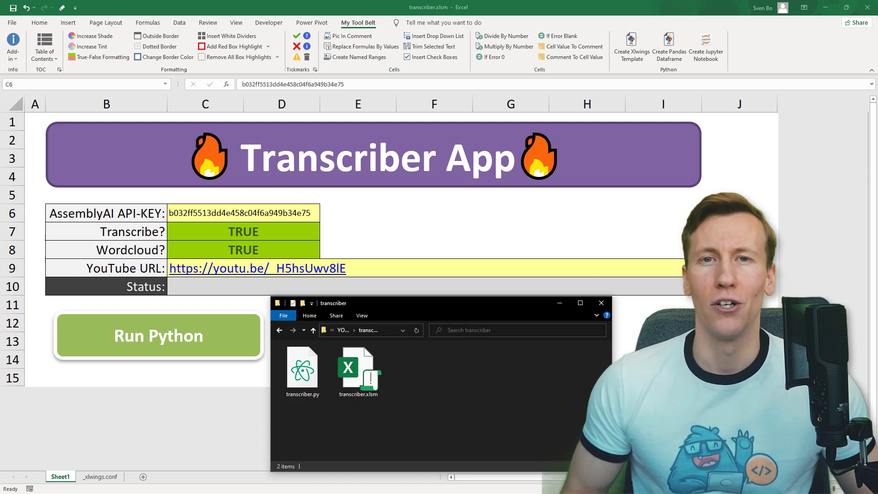
# - Install the xlwings package with pip install xlwings
pyautogui.click(157, 336)
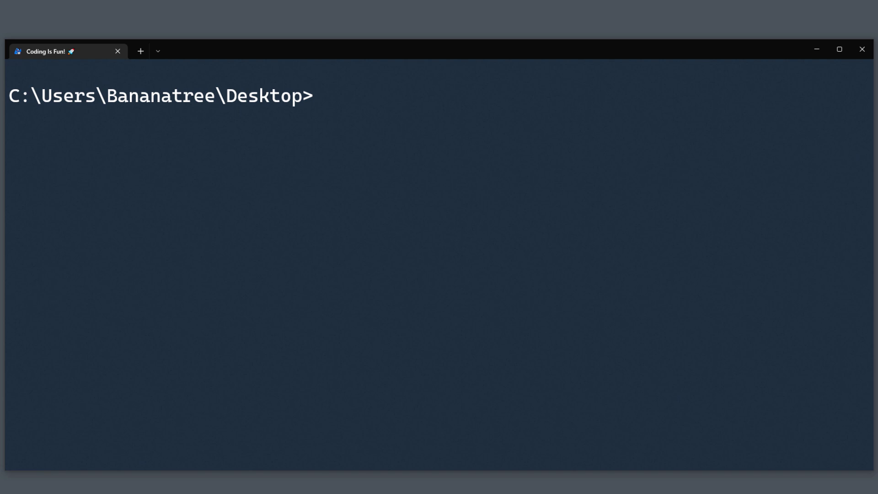
pyautogui.write('pip instal')
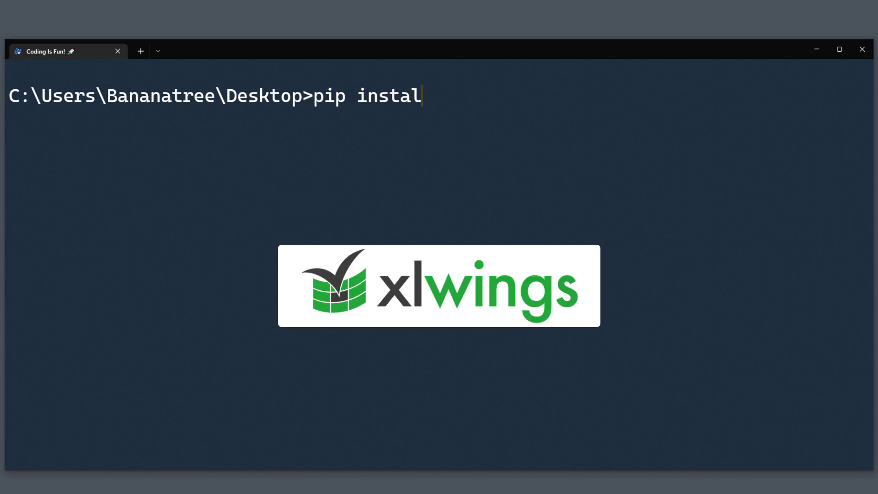
pyautogui.write('l xlwings')
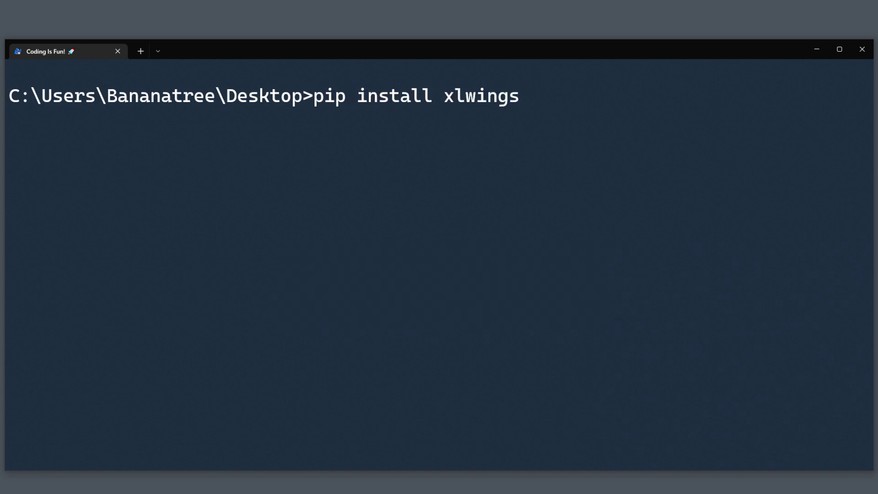
pyautogui.press('Enter')
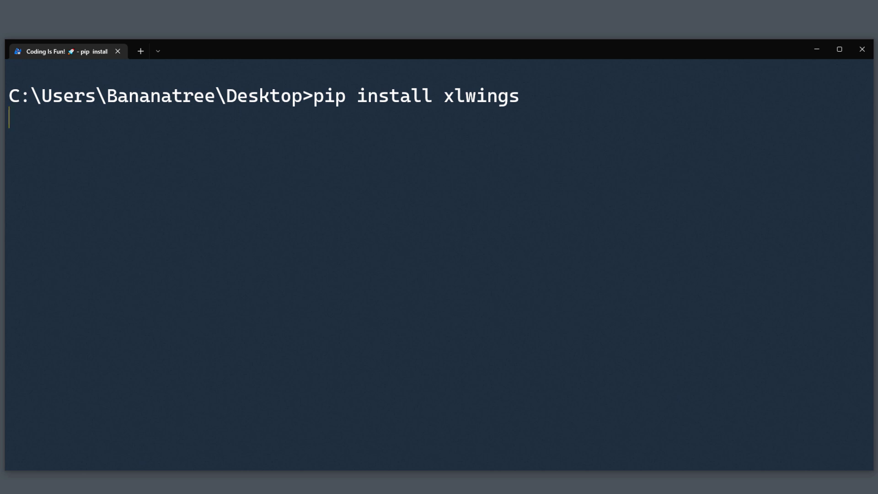
pyautogui.press('Enter')
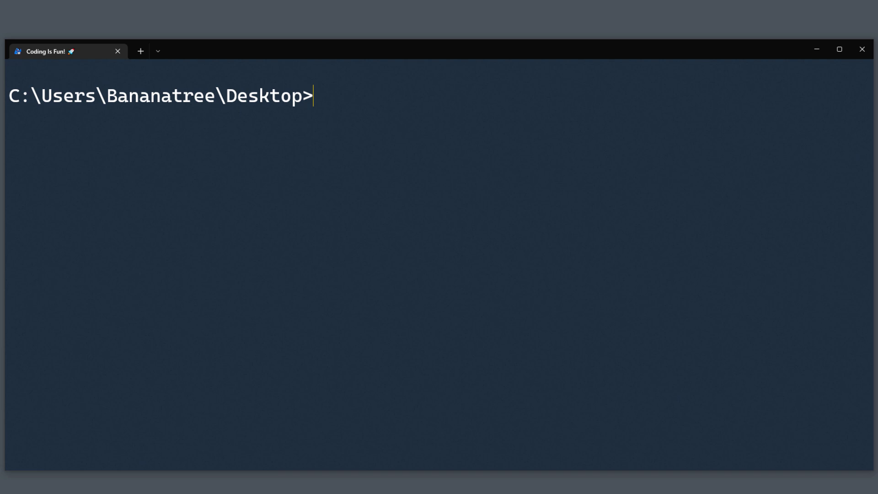
# - Install the requests, pytube and wordcloud packages with pip install
pyautogui.write('pip install')
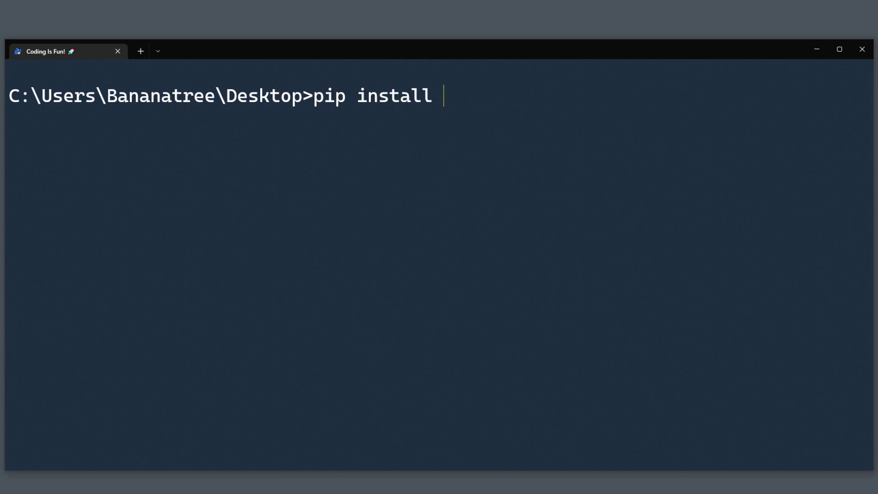
pyautogui.write('requests')
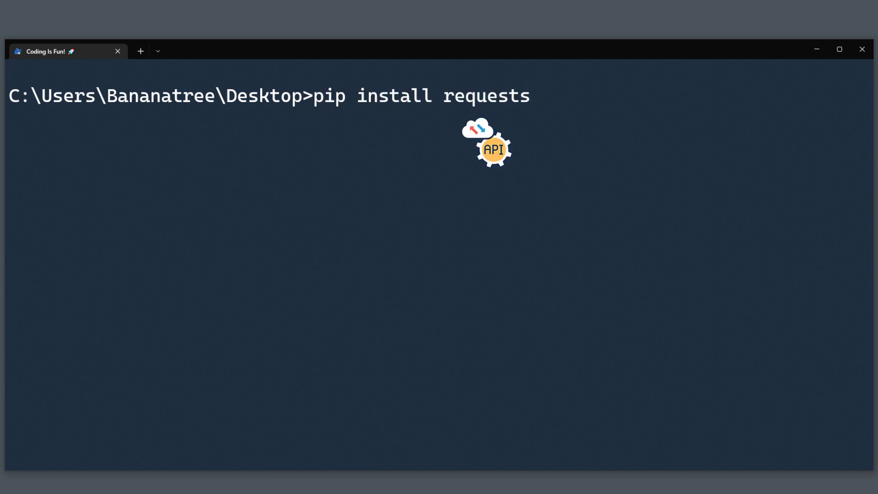
pyautogui.write('pytub')
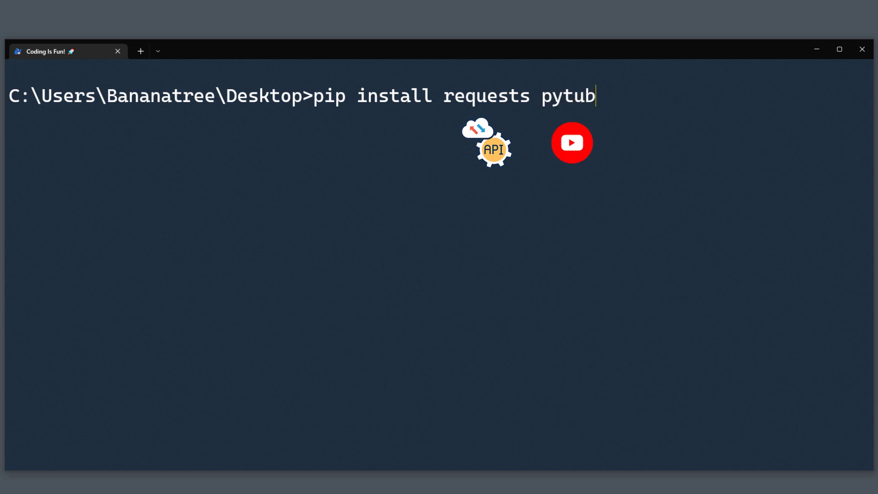
pyautogui.write('e wordc')
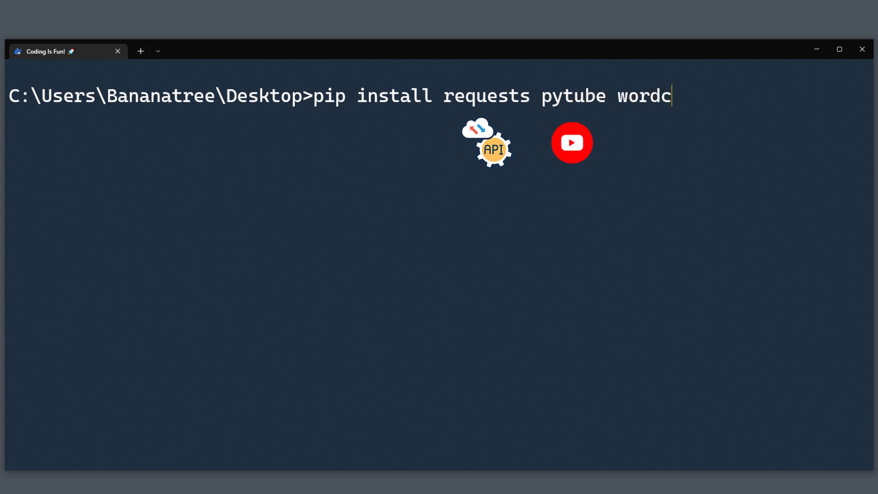
pyautogui.write('loud')
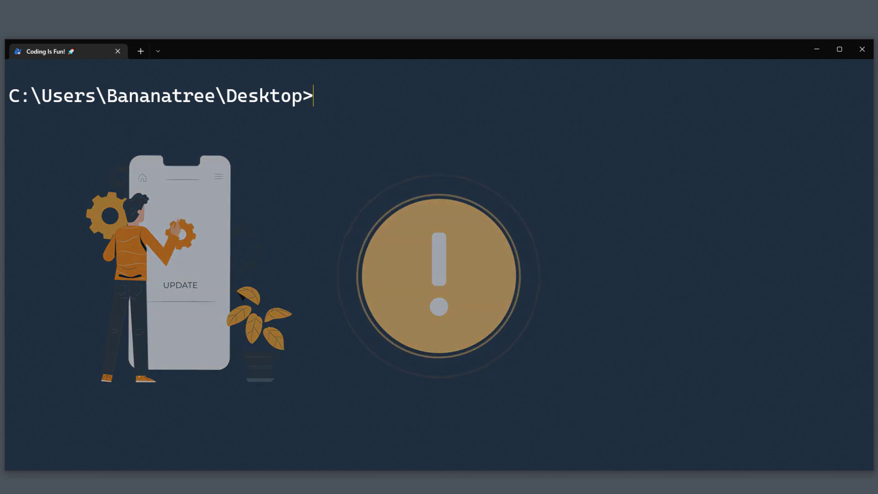
pyautogui.write('pip install pytub')
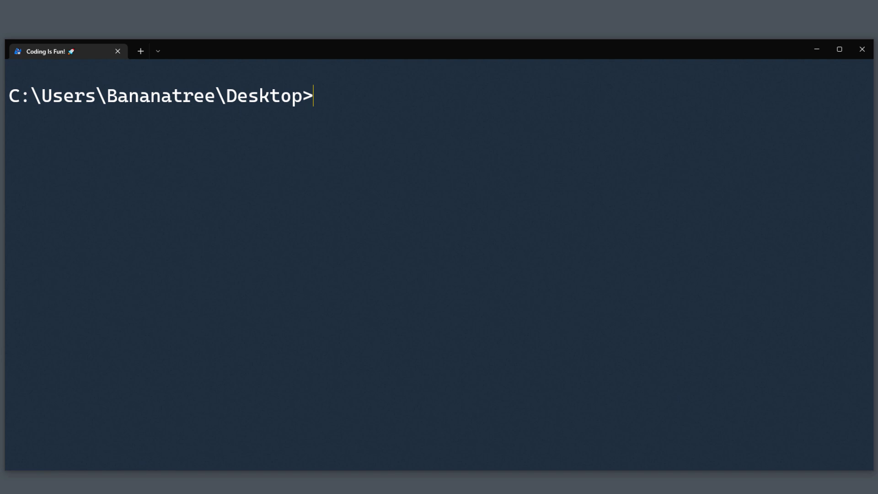
# - Create a standalone xlwings project with xlwings quickstart transcriber --standalone
pyautogui.write('xlwings')
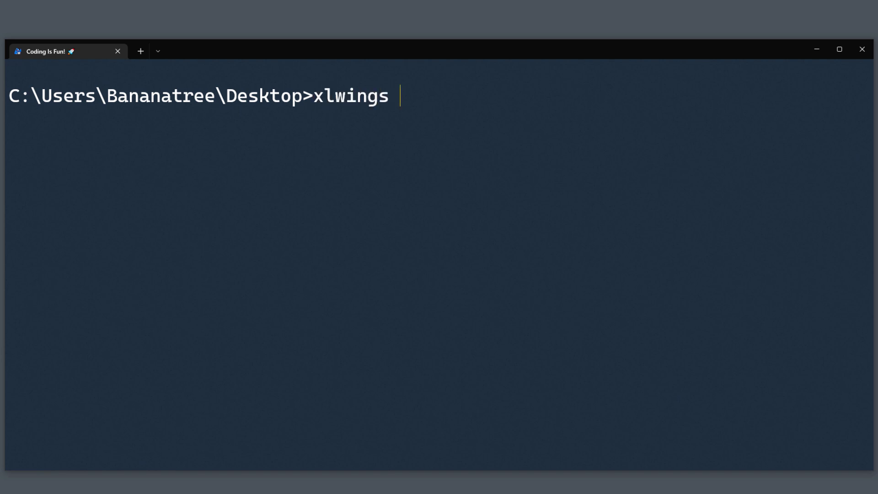
pyautogui.write('quickstart')
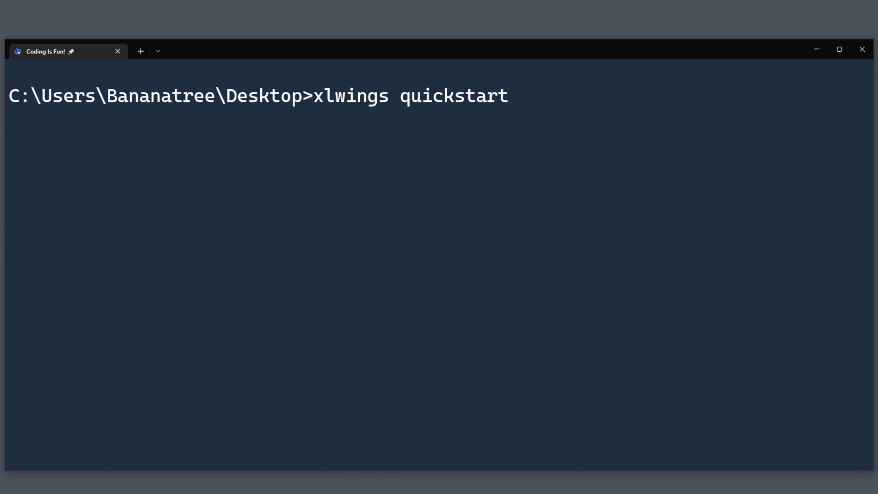
pyautogui.write('trans')
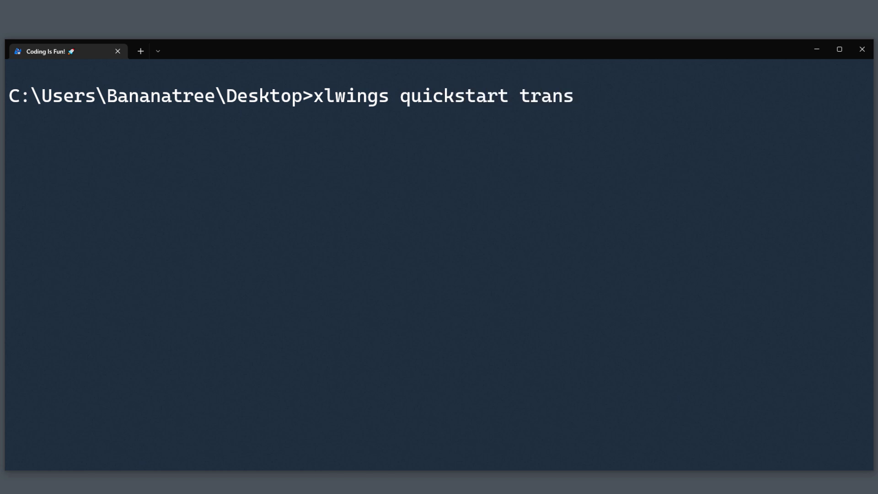
pyautogui.write('criber')
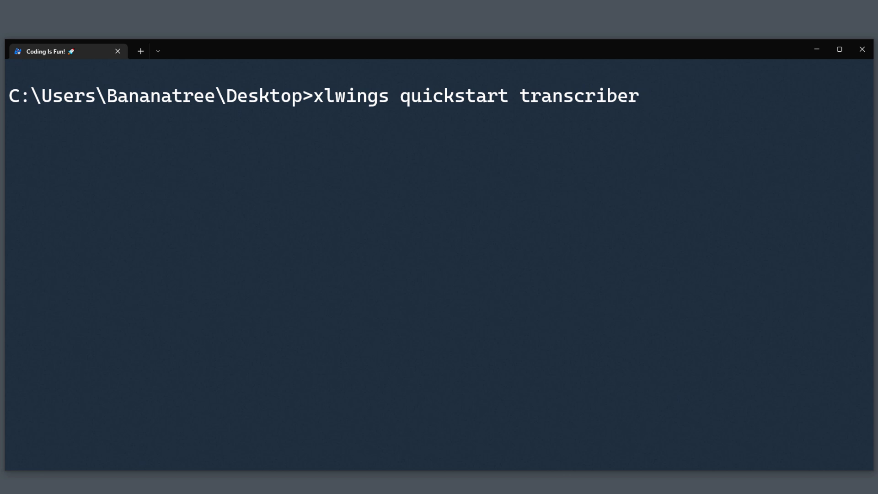
pyautogui.write('--')
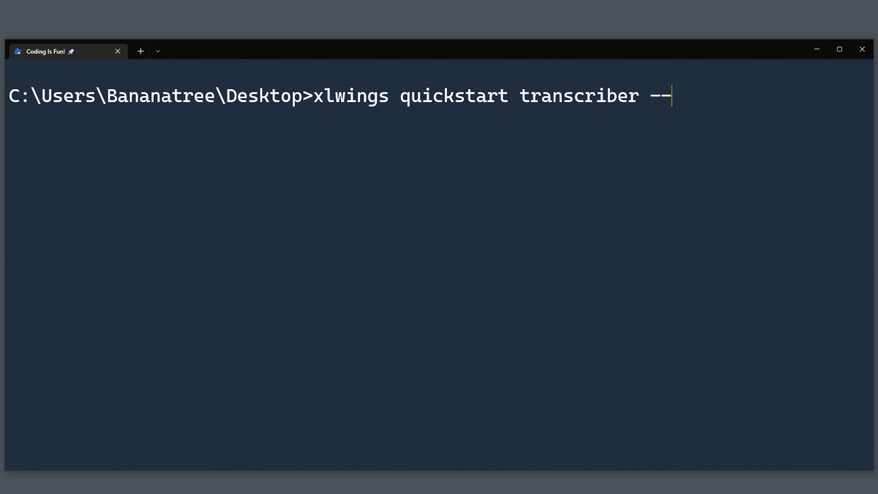
pyautogui.write('standalone')
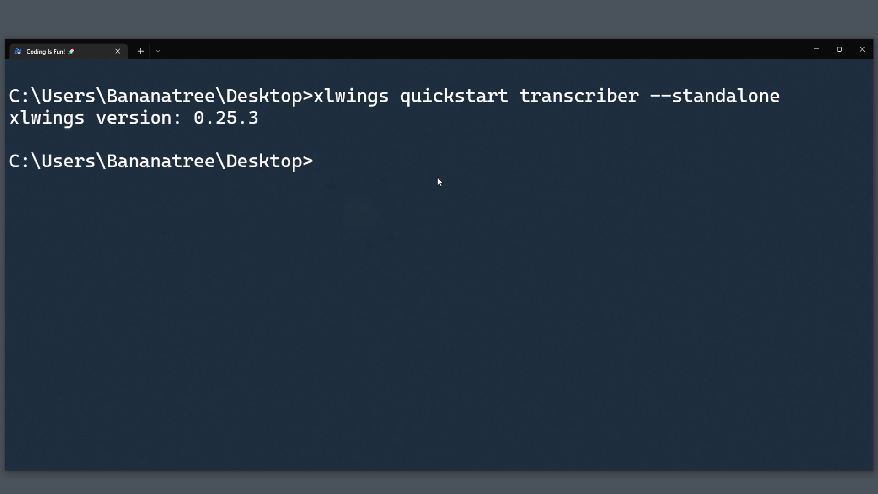
pyautogui.moveTo(815, 50)
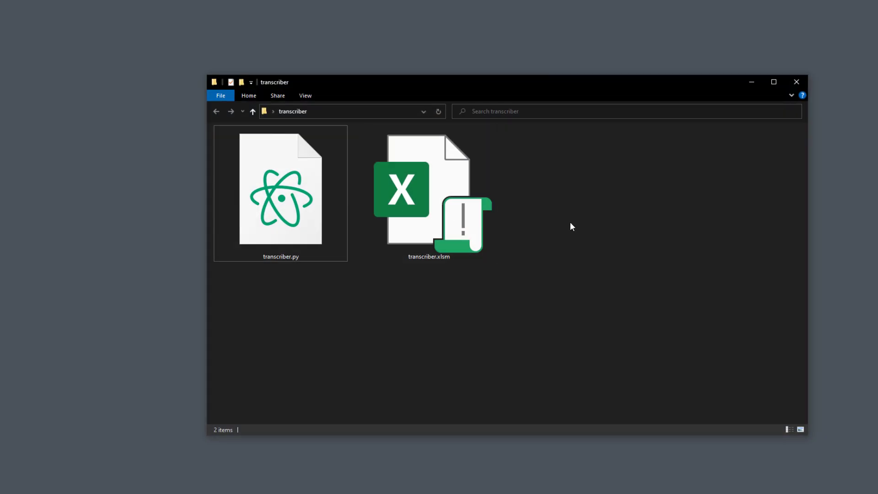
# - Open the new transcriber.xlsm workbook in Excel from File Explorer
pyautogui.click(428, 200)
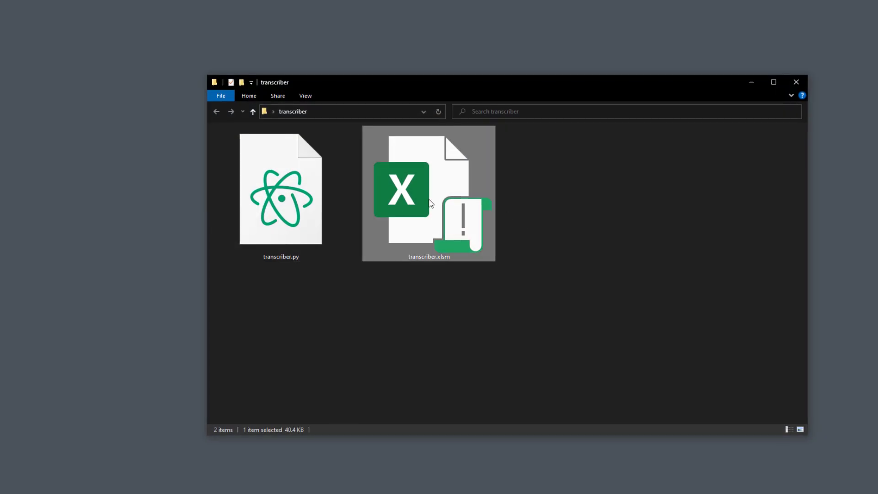
pyautogui.doubleClick(428, 193)
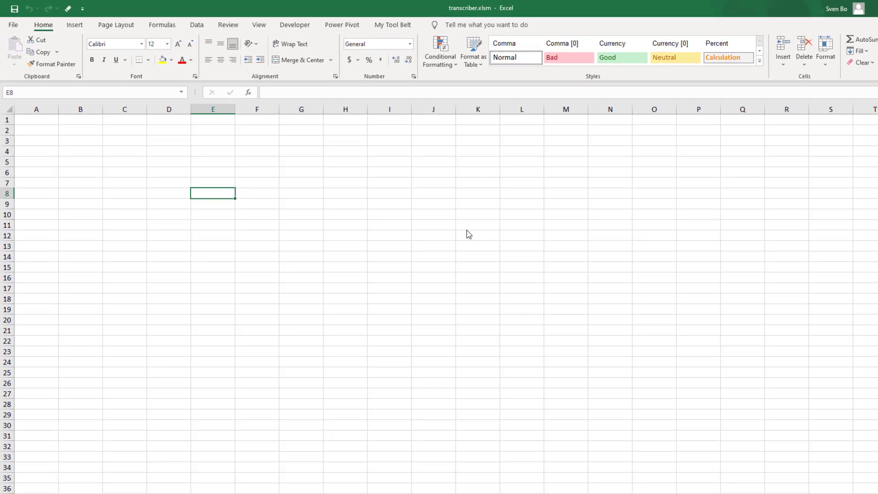
# - Draw a green rounded rectangle over C4:D6 labelled Run Python in bold size 16
pyautogui.click(85, 25)
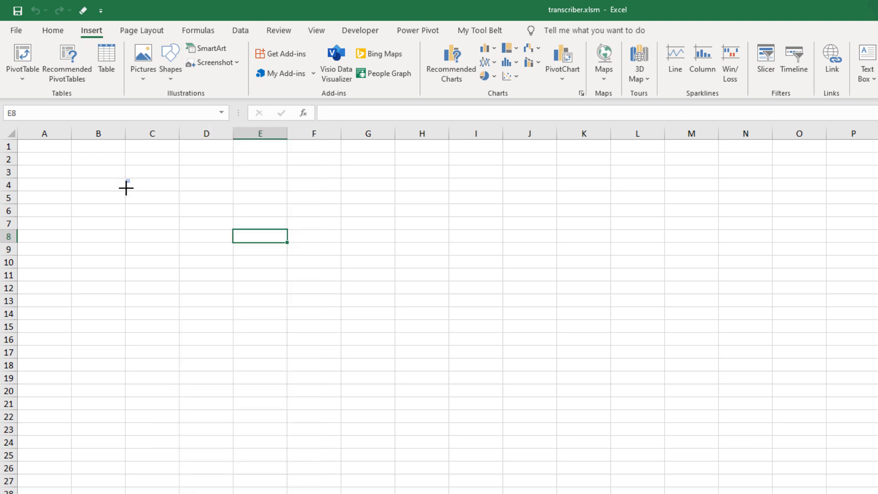
pyautogui.moveTo(126, 179); pyautogui.dragTo(241, 219)
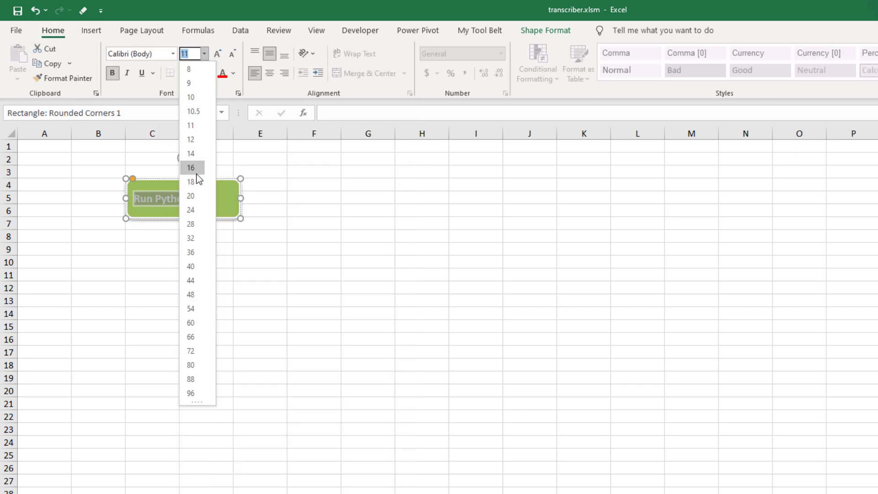
pyautogui.click(192, 139)
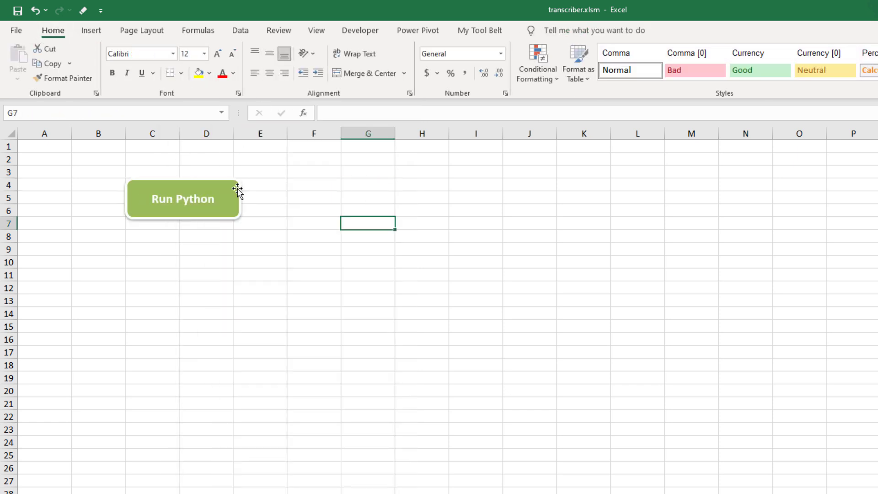
# - Assign the SampleCall macro to the Run Python button shape
pyautogui.rightClick(182, 198)
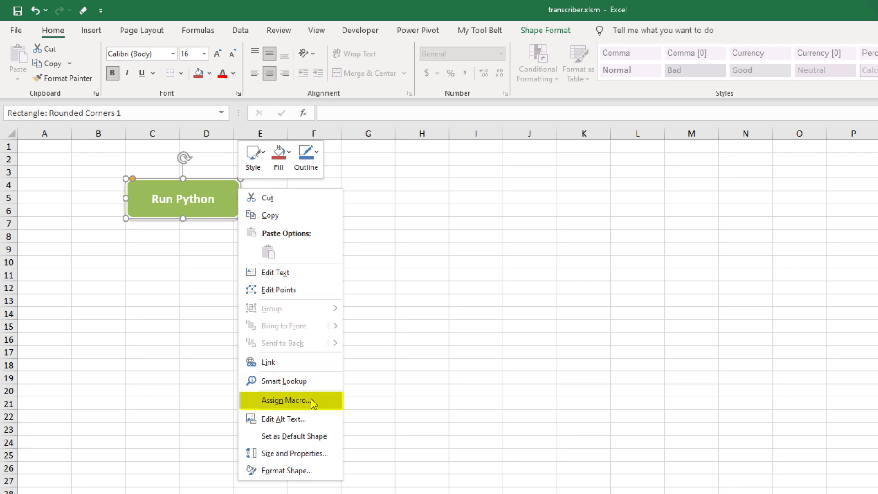
pyautogui.click(285, 401)
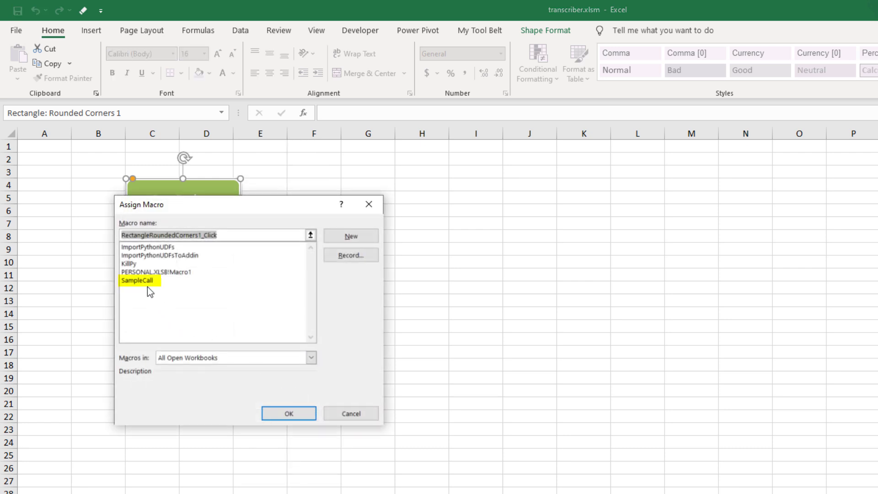
pyautogui.click(137, 279)
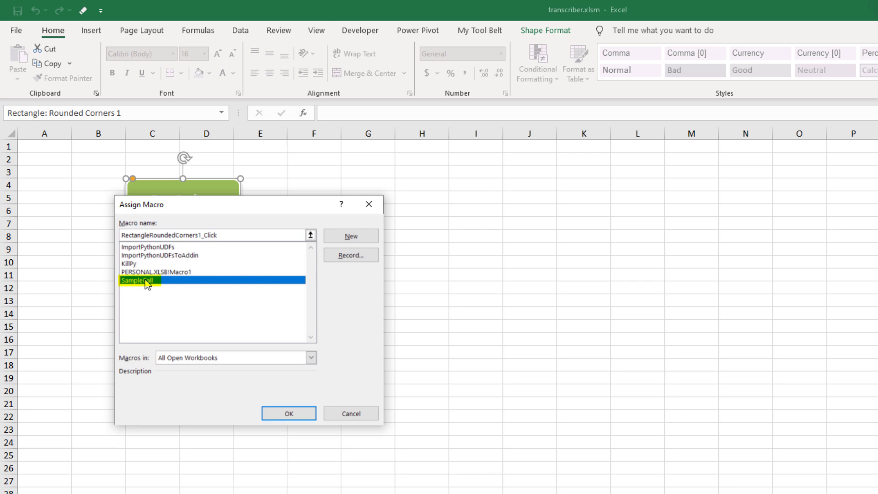
pyautogui.click(144, 282)
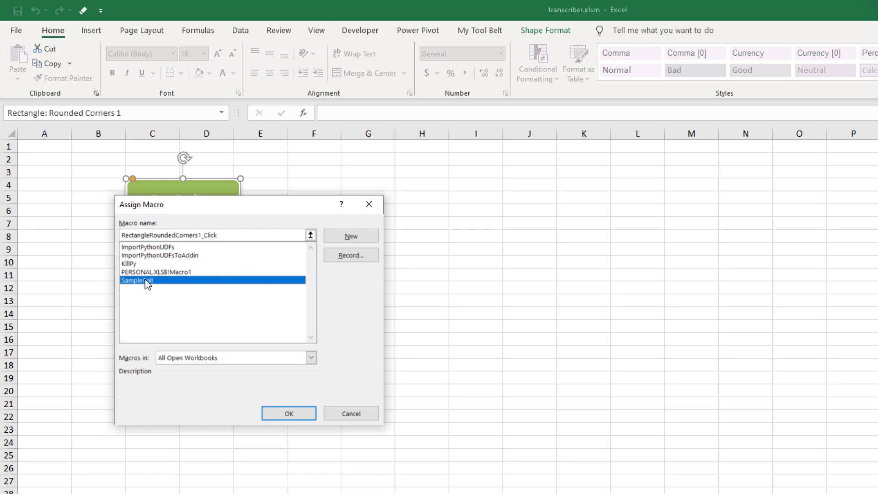
pyautogui.click(289, 412)
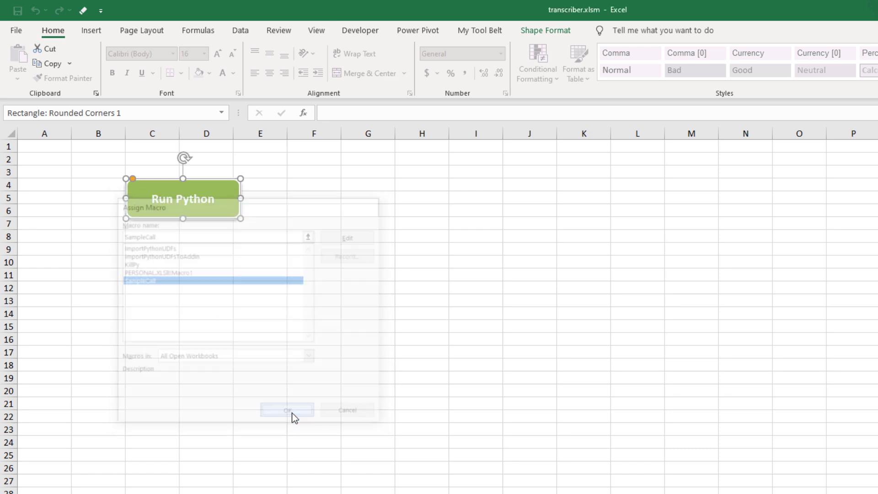
# - Run the button so SampleCall writes Bye xlwings! into cell A1
pyautogui.click(287, 409)
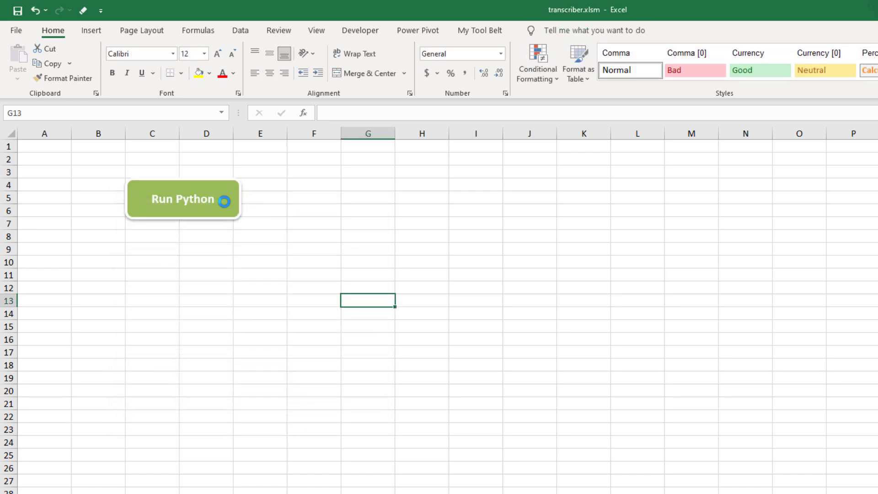
pyautogui.click(182, 199)
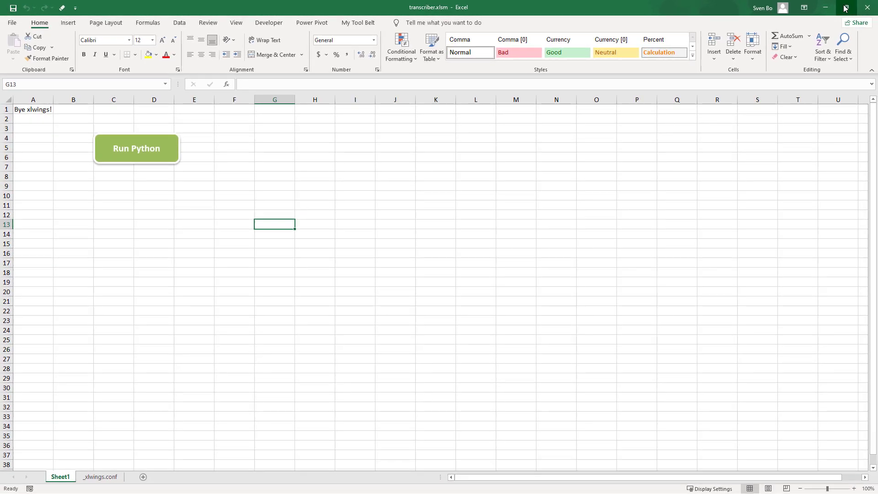
# - Open transcriber.py in Atom beside the workbook to view the sample main() code
pyautogui.click(844, 7)
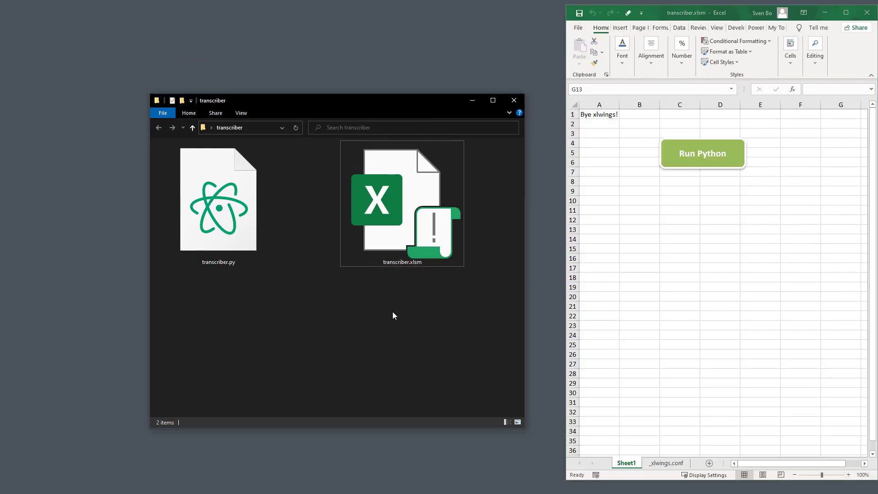
pyautogui.doubleClick(218, 199)
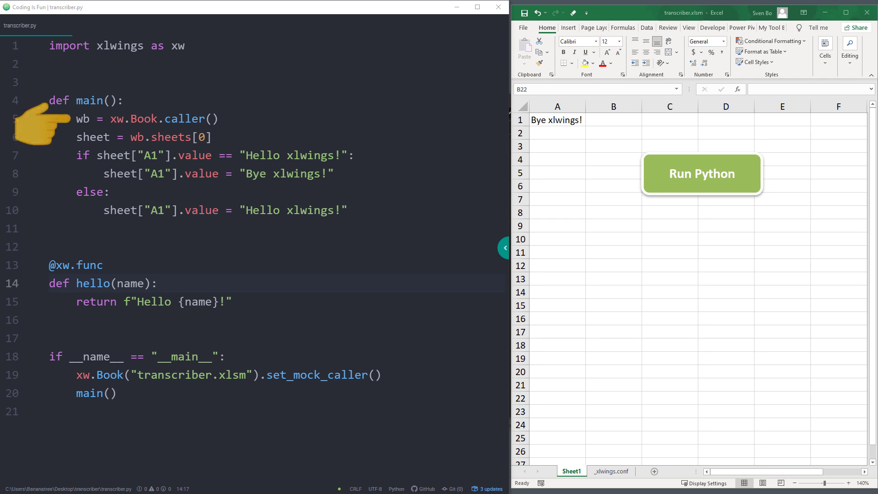
pyautogui.click(612, 398)
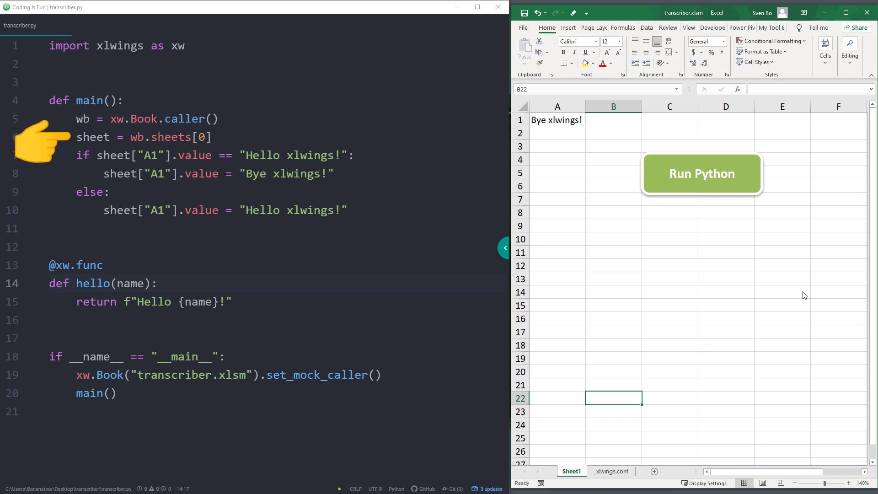
pyautogui.moveTo(791, 285)
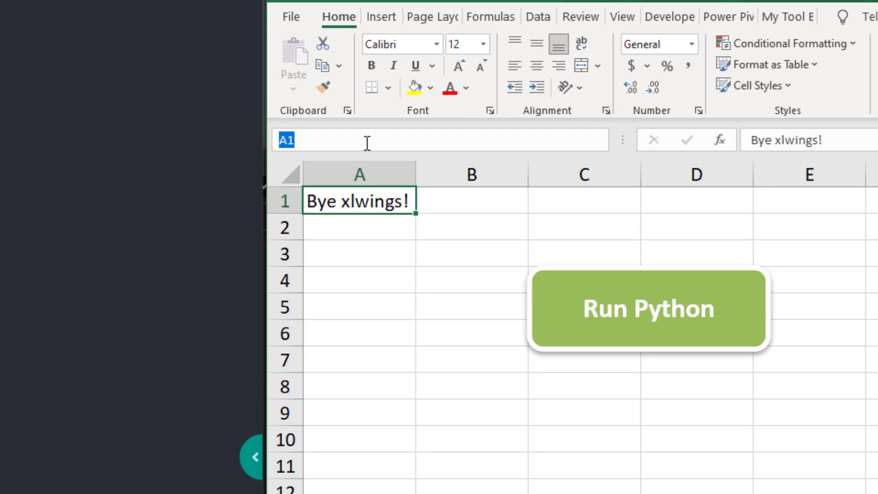
# - Name A1 OUTPUTCELL and make the script write Hello xlwings!!! to that named cell
pyautogui.write('OUTPUTCELL')
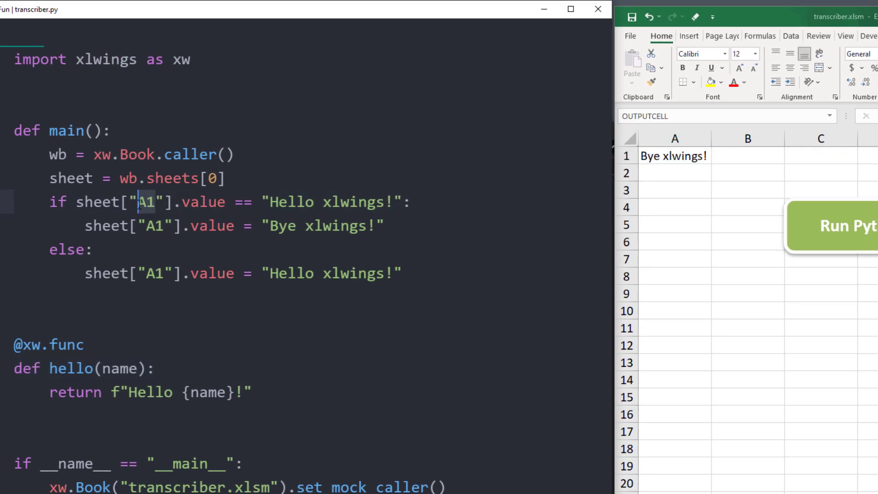
pyautogui.write('OUTPUTCELL')
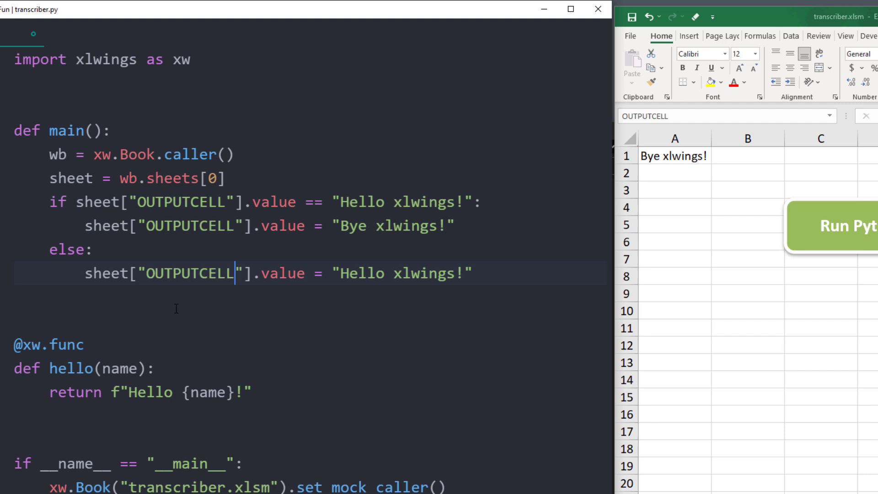
pyautogui.write('!!')
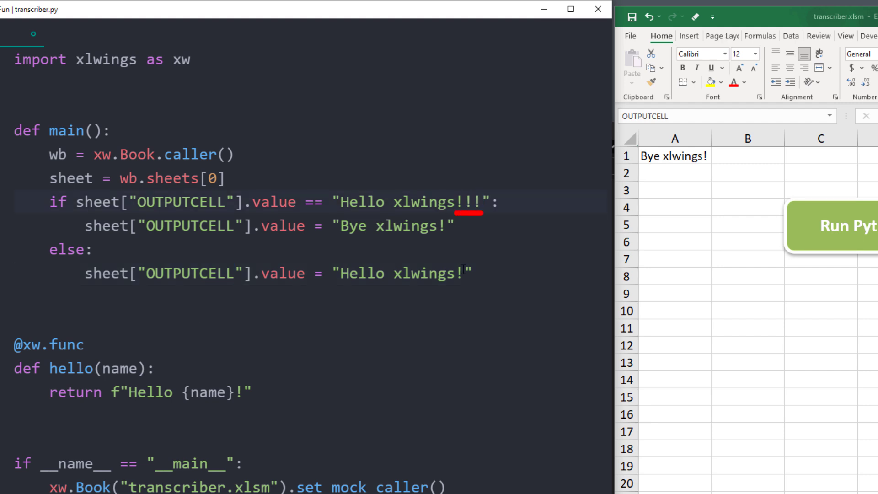
pyautogui.write('!!')
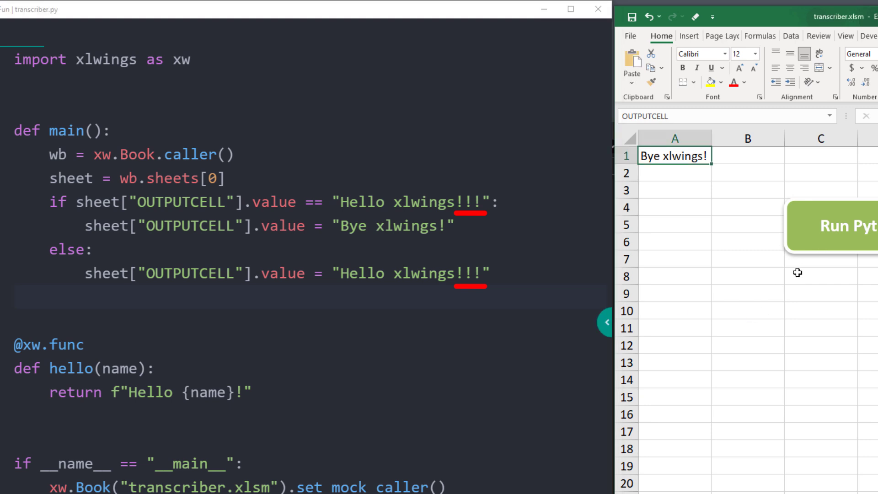
# - Run the edited script from the button, toggling the greeting to Bye xlwings!
pyautogui.click(847, 227)
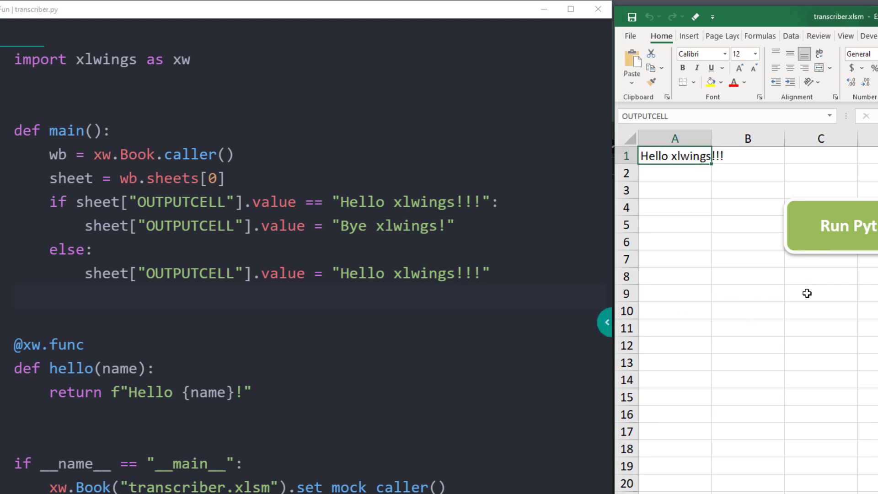
pyautogui.click(807, 292)
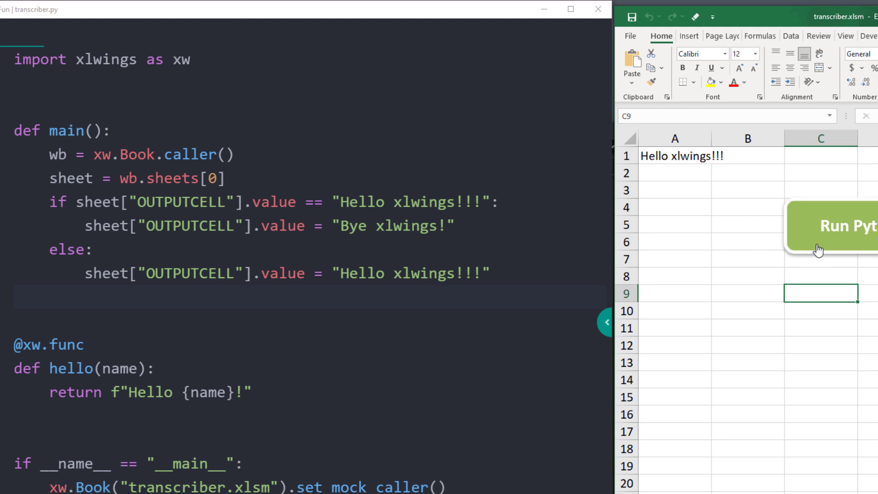
pyautogui.click(815, 244)
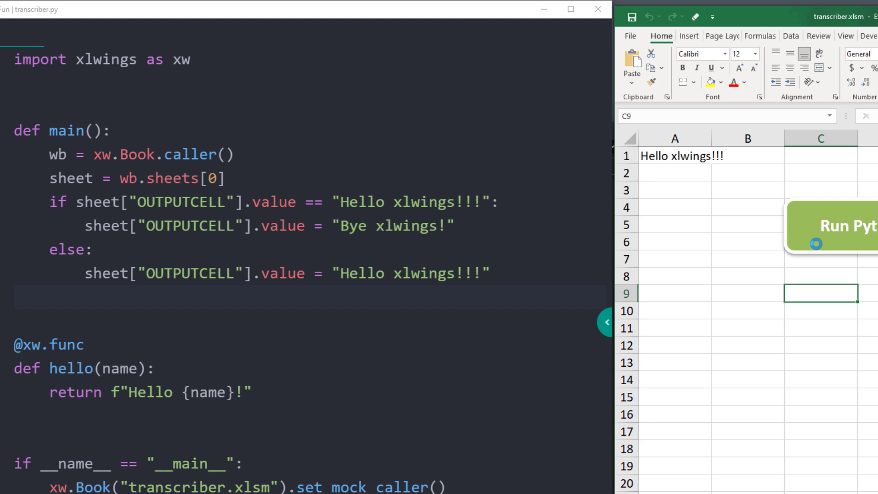
pyautogui.click(846, 226)
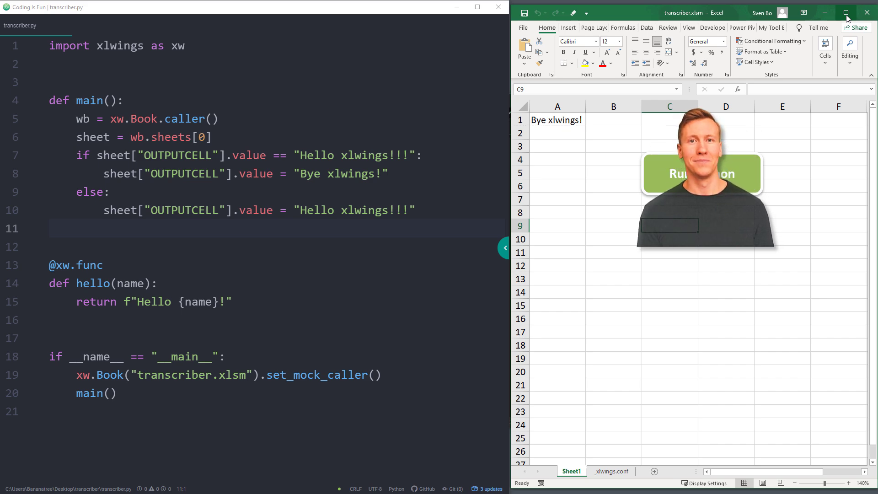
# - Maximise Excel and lay out the Transcriber App form, ending on the Transcribe? cell
pyautogui.click(849, 12)
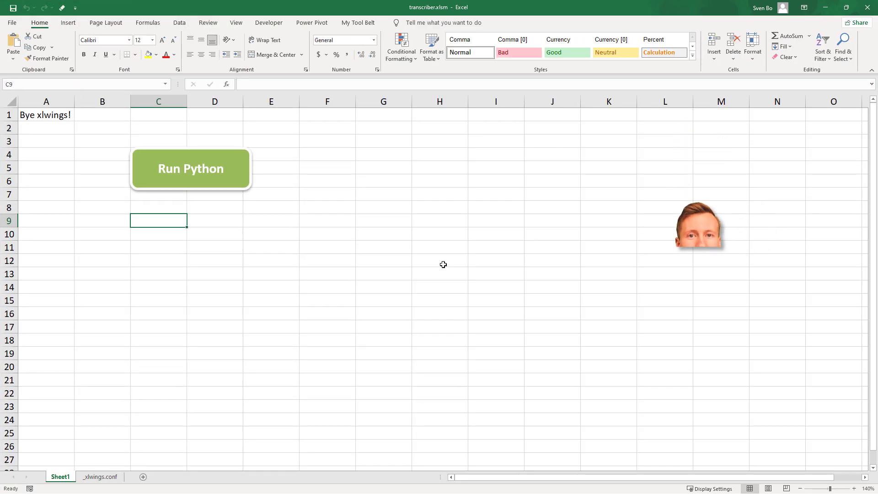
pyautogui.click(67, 22)
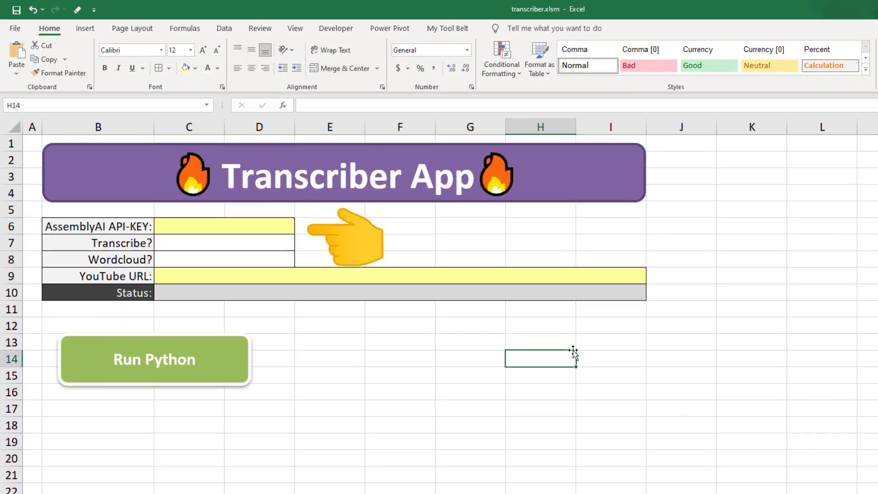
pyautogui.moveTo(553, 345)
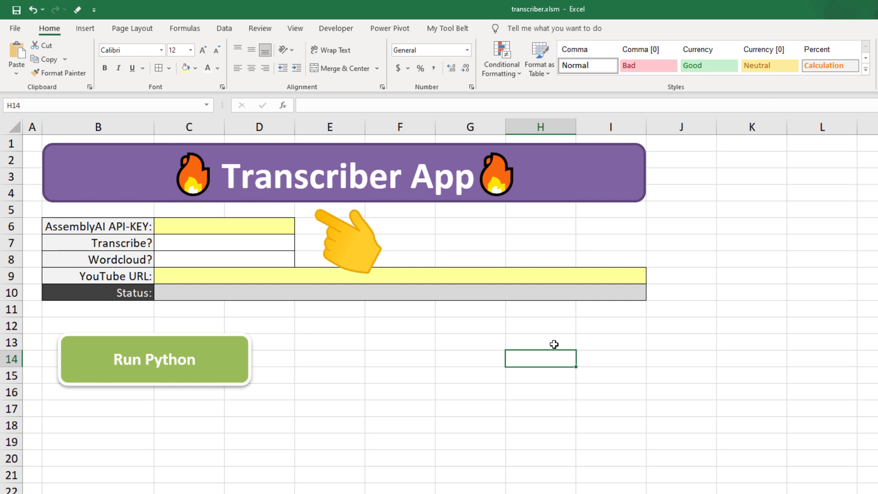
pyautogui.click(224, 243)
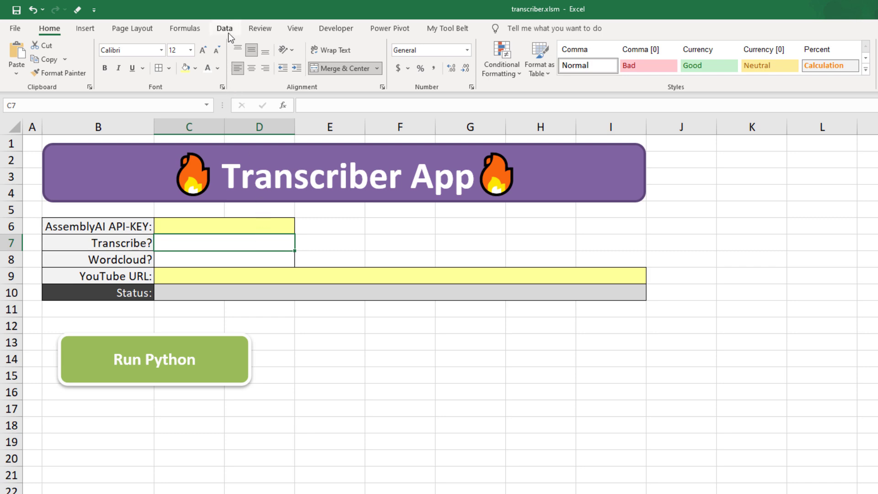
# - Give the Transcribe? cell a list validation with source True,False
pyautogui.click(224, 27)
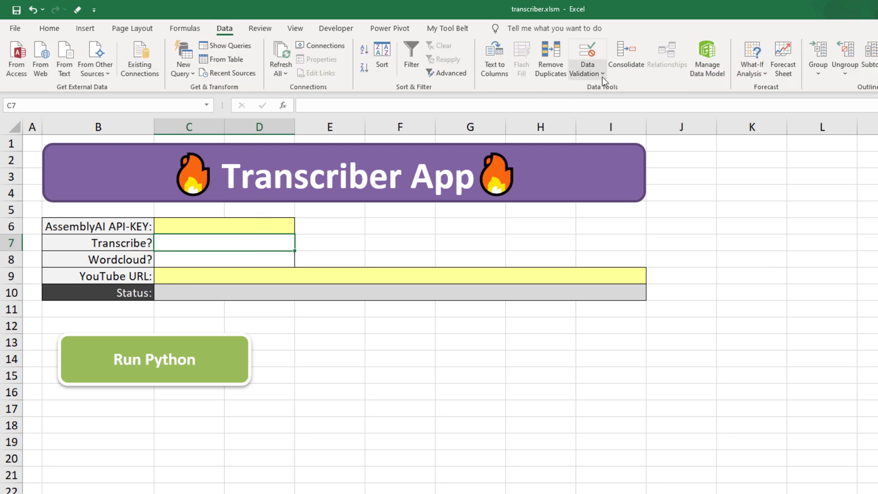
pyautogui.click(587, 50)
pyautogui.write('T')
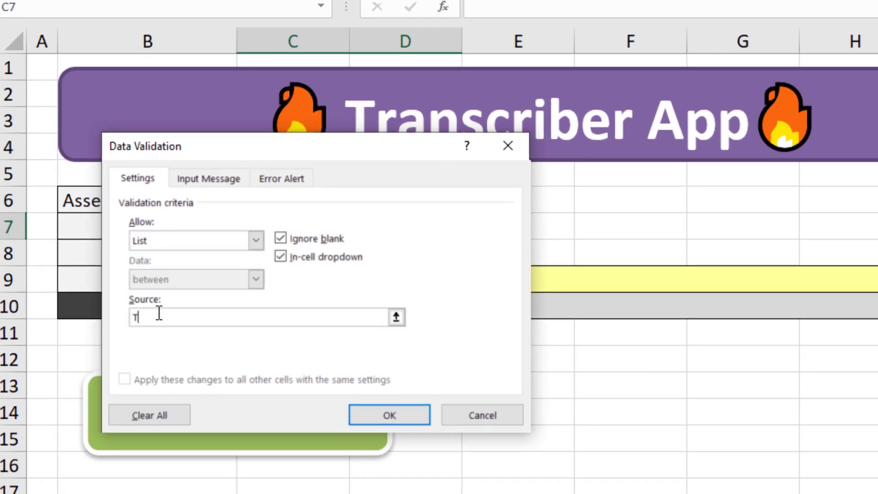
pyautogui.write('rue,False')
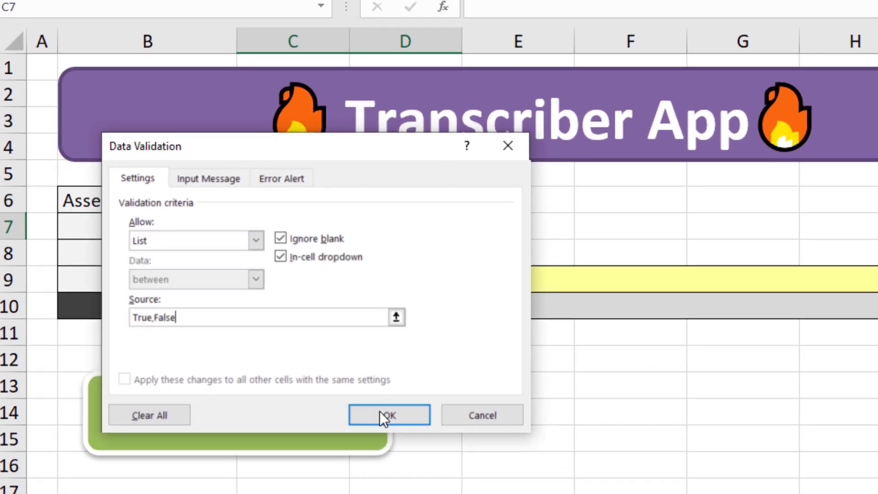
pyautogui.click(390, 415)
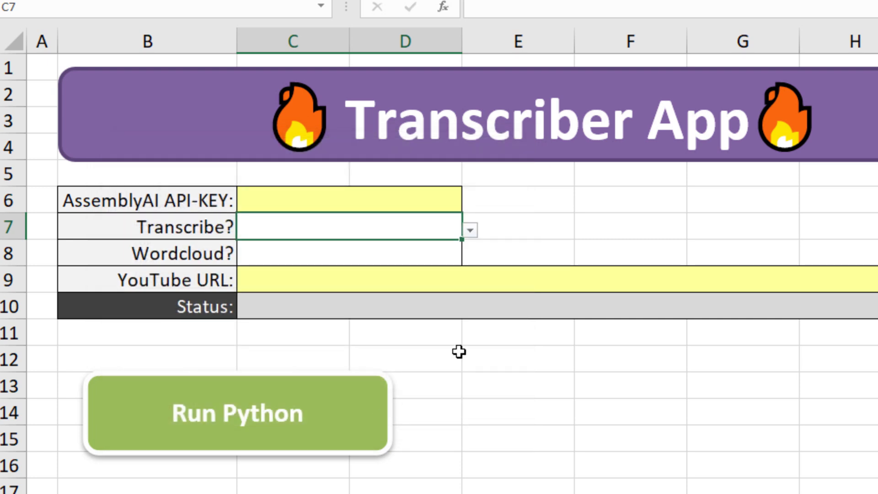
# - Pick a value from the new dropdown and copy the validation to the Wordcloud? cell
pyautogui.click(471, 230)
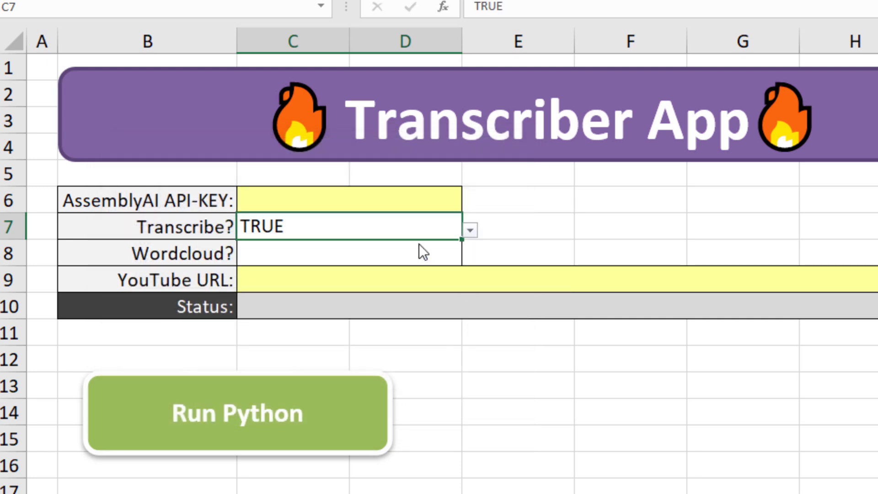
pyautogui.click(471, 230)
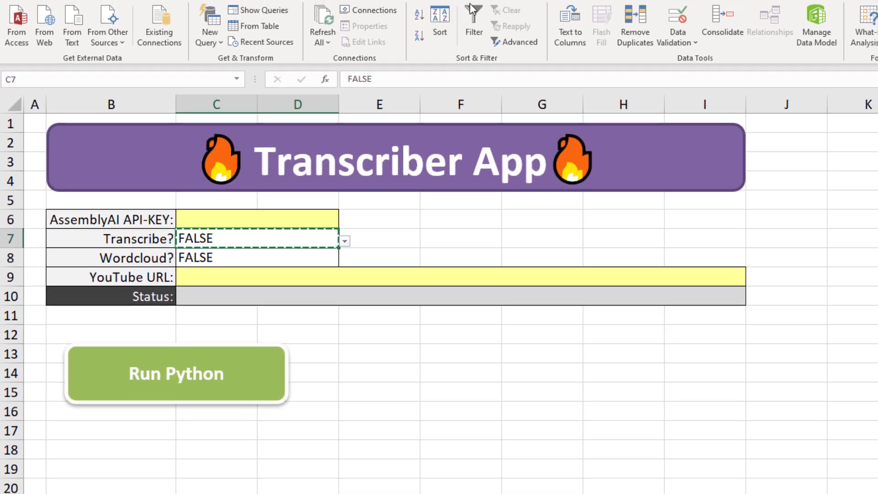
pyautogui.click(447, 28)
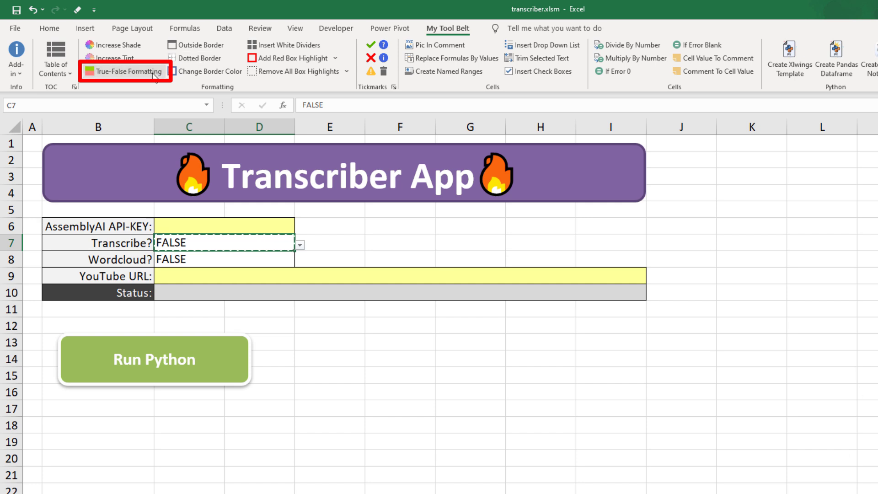
# - Apply True-False colour formatting to Transcribe? and Wordcloud? and centre their values
pyautogui.click(127, 71)
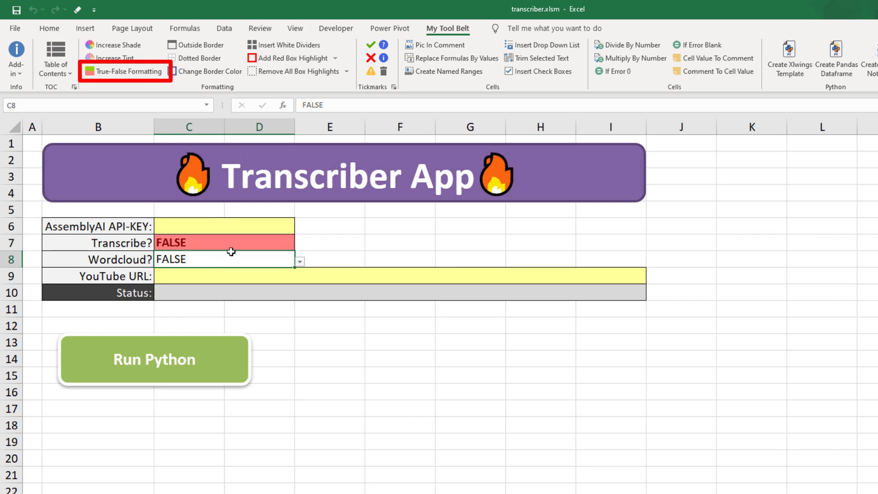
pyautogui.click(127, 71)
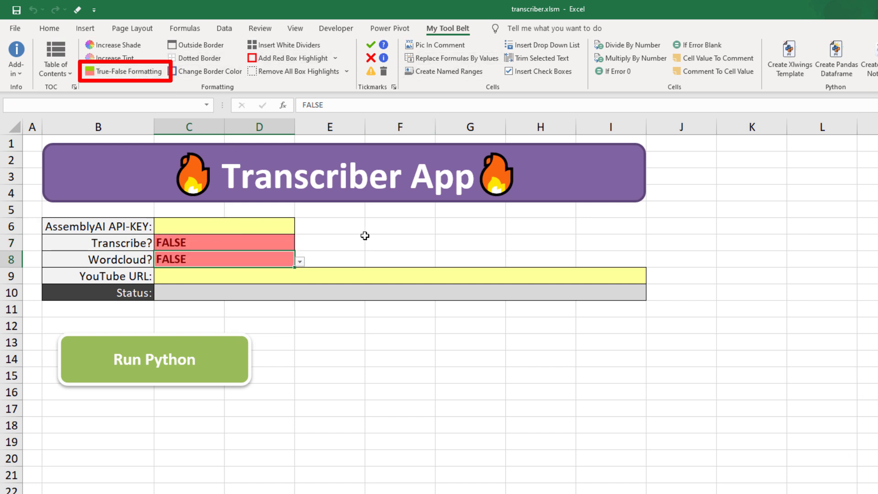
pyautogui.click(50, 28)
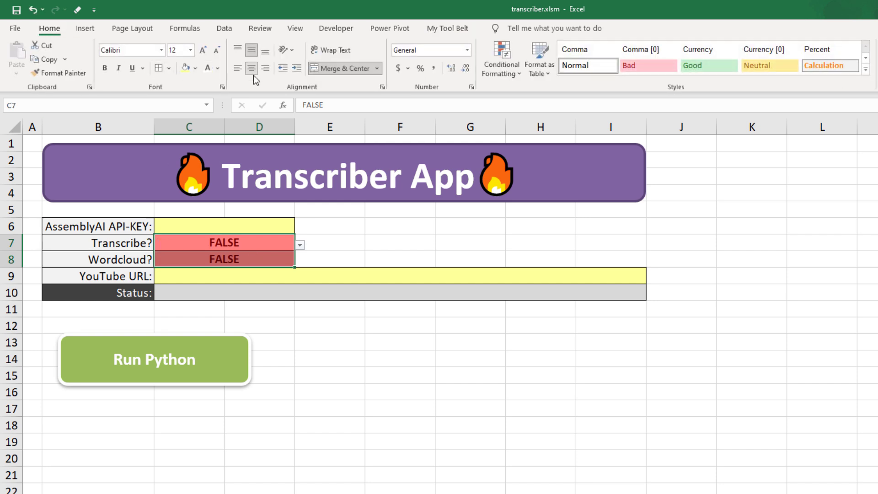
pyautogui.click(153, 358)
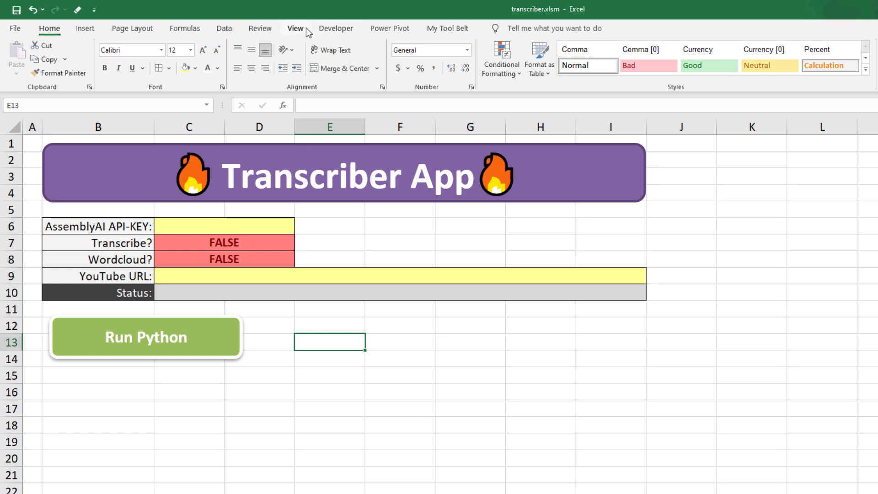
pyautogui.click(294, 29)
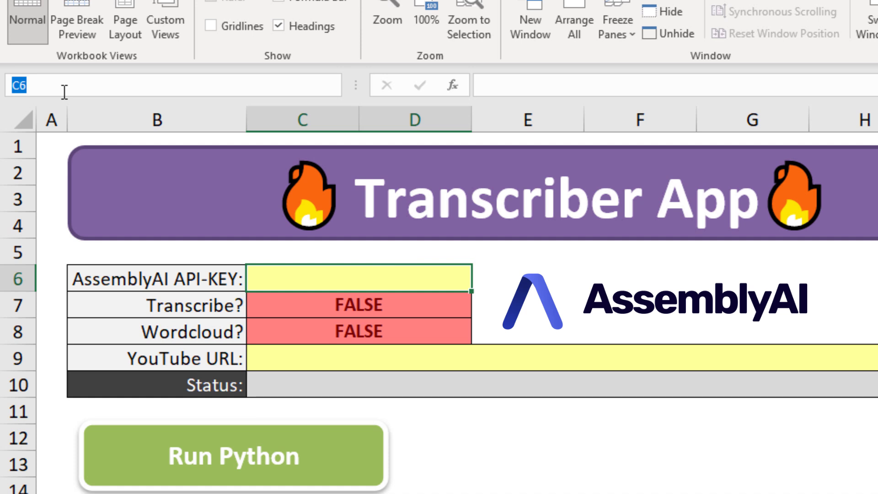
# - Name the form cells API_KEY, TRANSCRIBE and WORDCLOUD via the Name Box
pyautogui.click(358, 278)
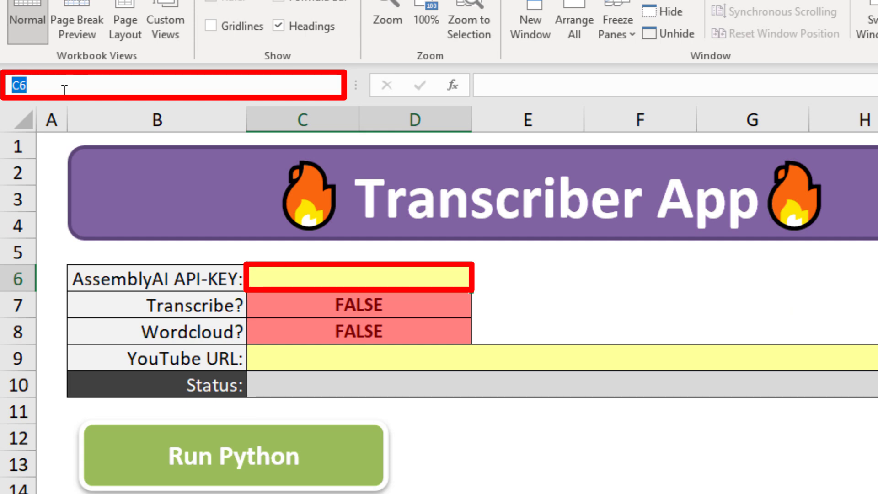
pyautogui.write('API')
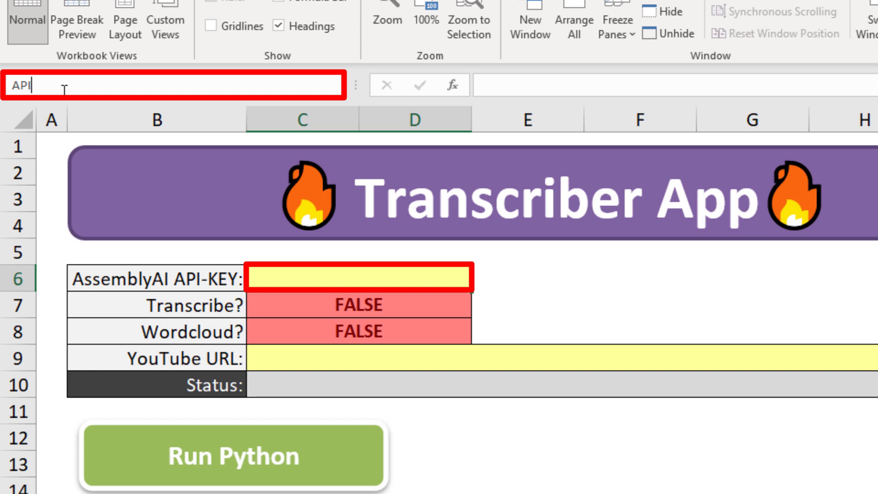
pyautogui.write('_KEY')
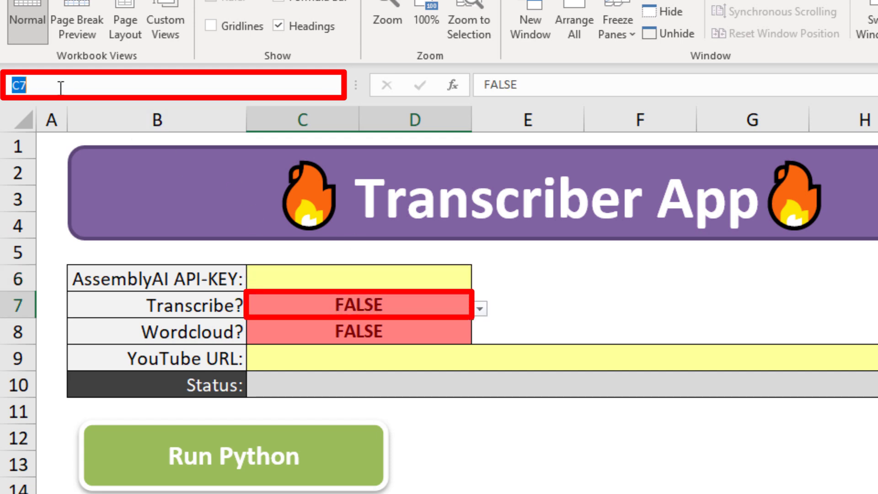
pyautogui.write('T')
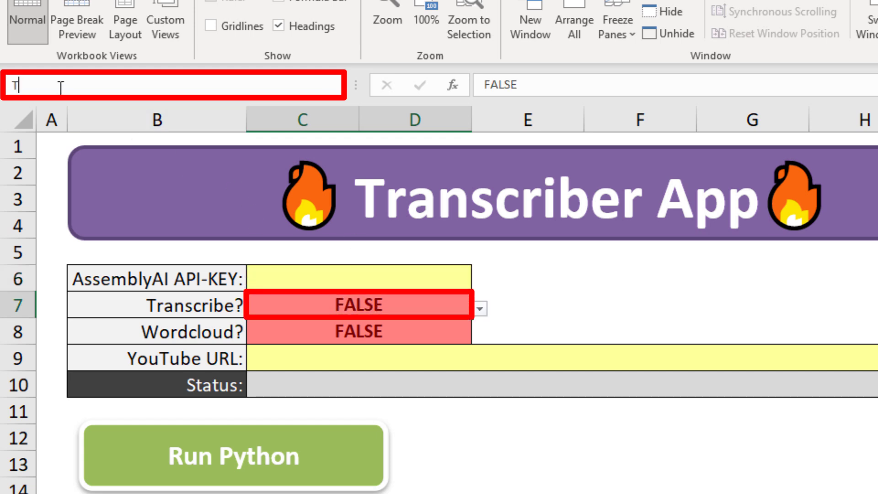
pyautogui.write('TRANSCRIBE')
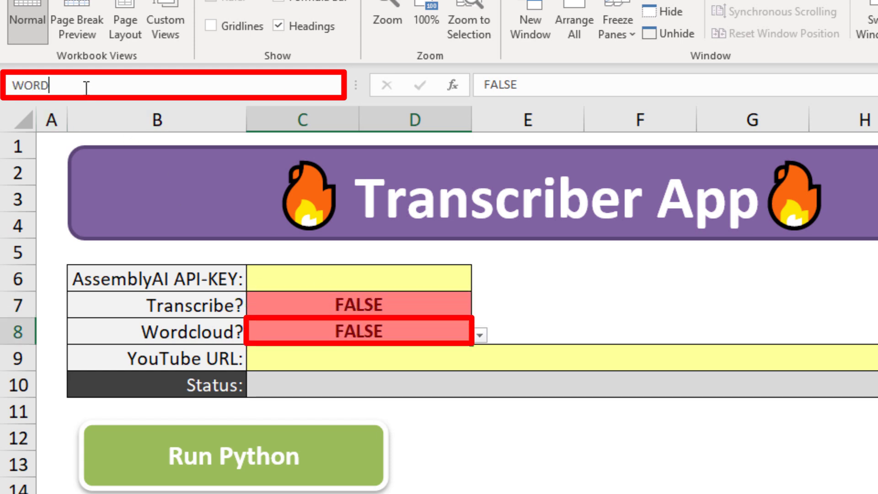
pyautogui.write('CLOUD')
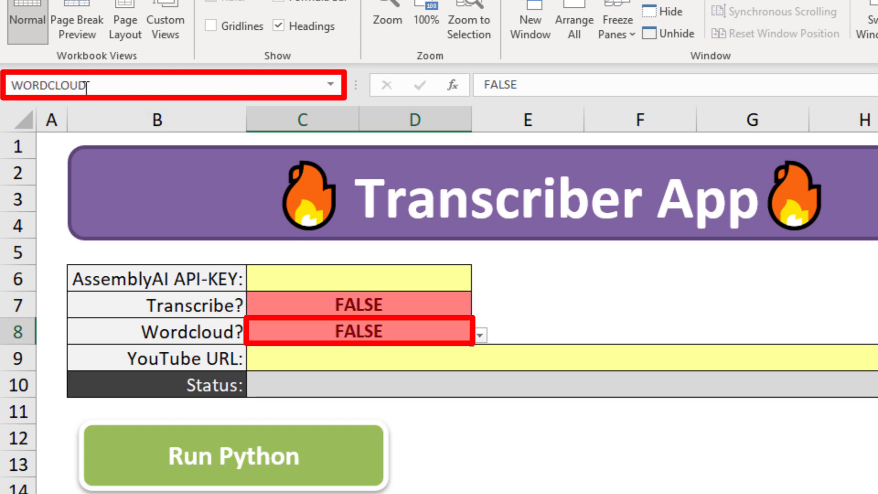
# - Name the Status cell STATUS_CELL
pyautogui.click(357, 368)
pyautogui.write('S')
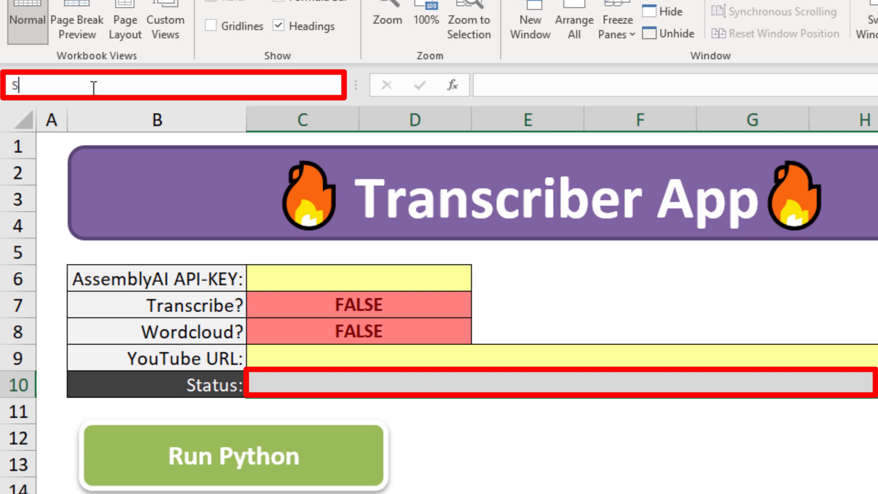
pyautogui.write('TATUS_CELL')
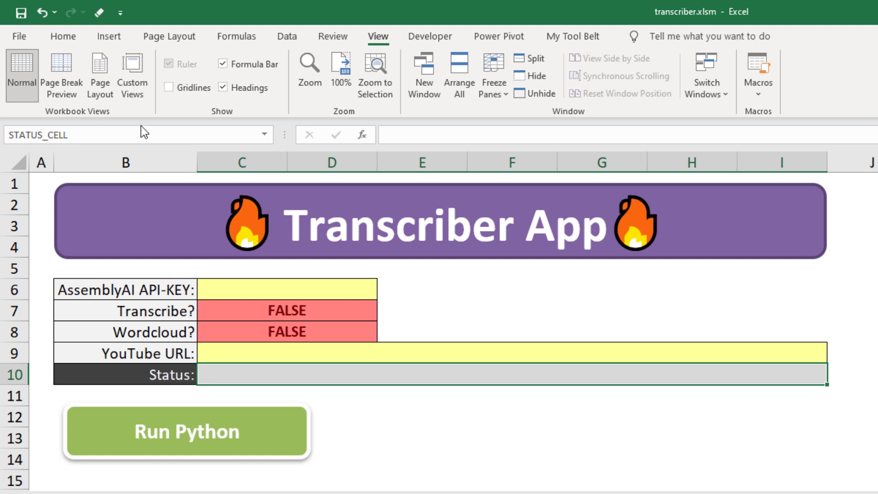
# - Delete the obsolete OUTPUTCELL defined name through the Name Manager and confirm the deletion
pyautogui.click(263, 133)
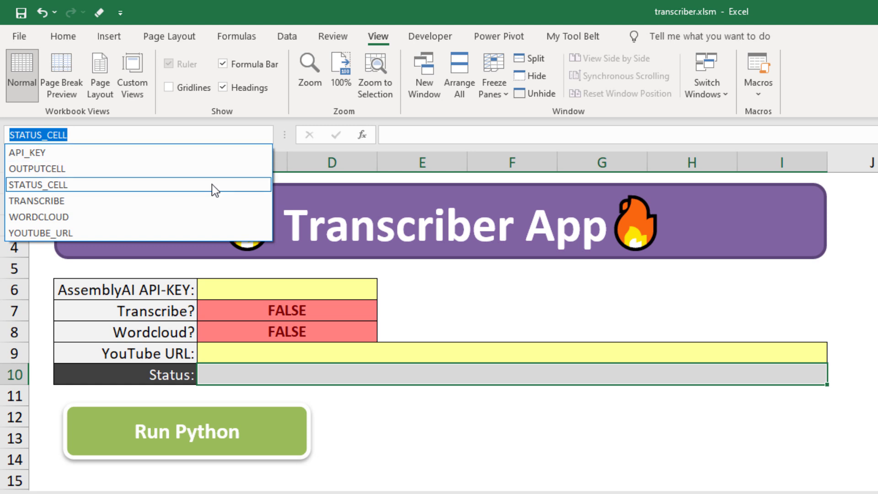
pyautogui.click(35, 185)
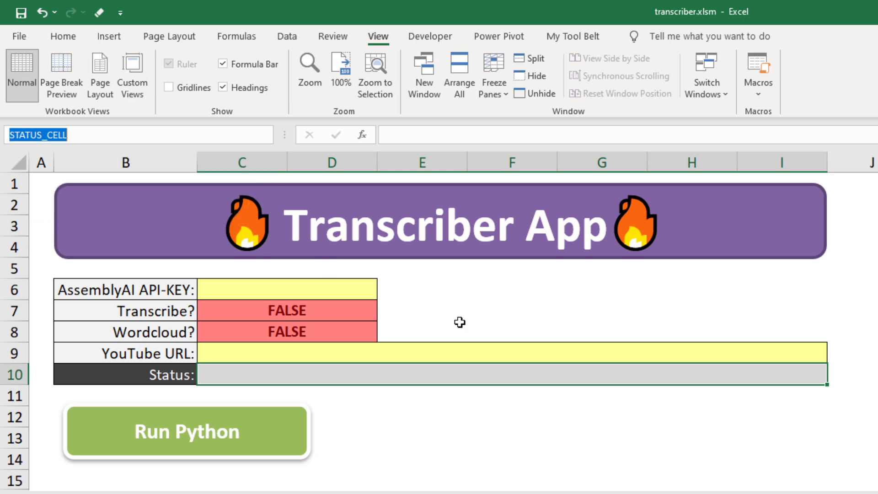
pyautogui.click(62, 37)
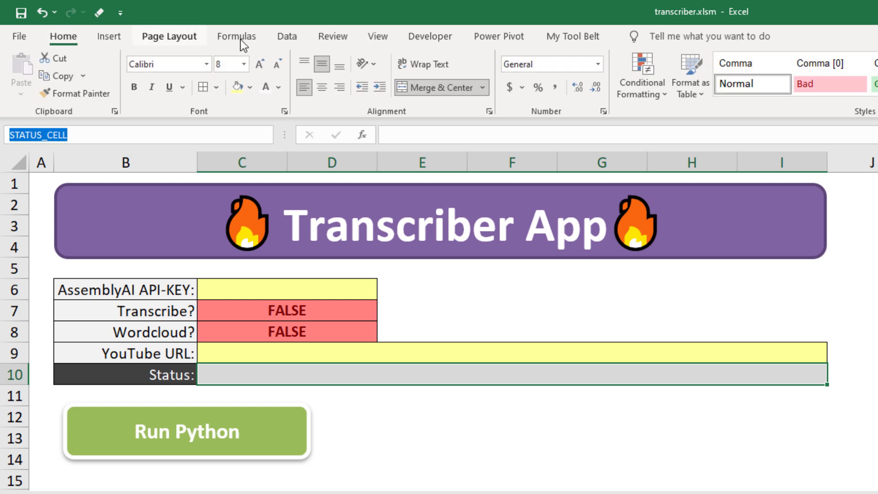
pyautogui.click(434, 73)
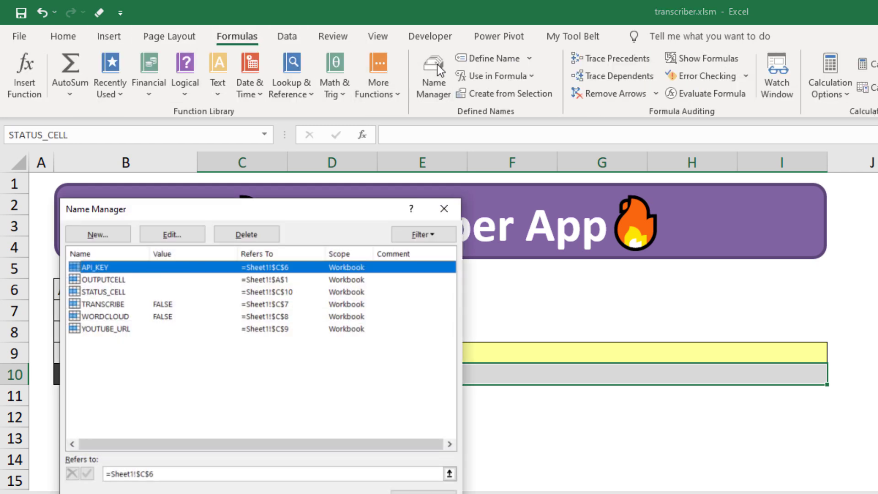
pyautogui.click(104, 279)
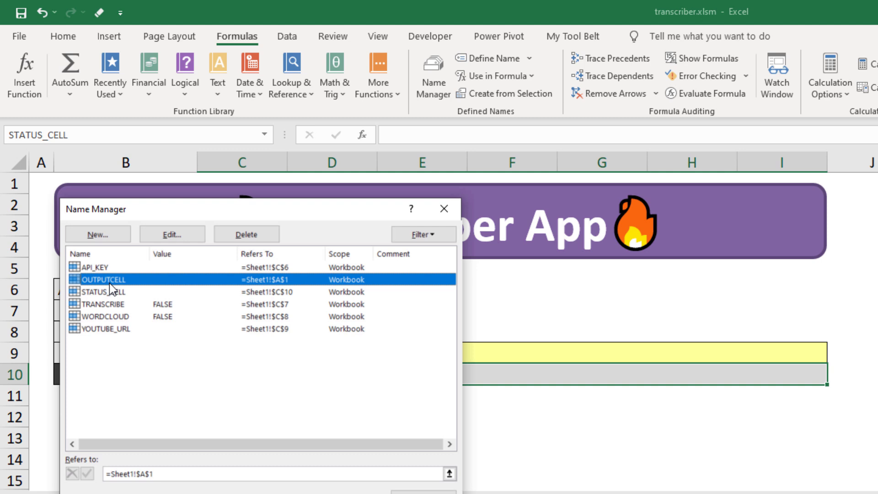
pyautogui.moveTo(104, 282)
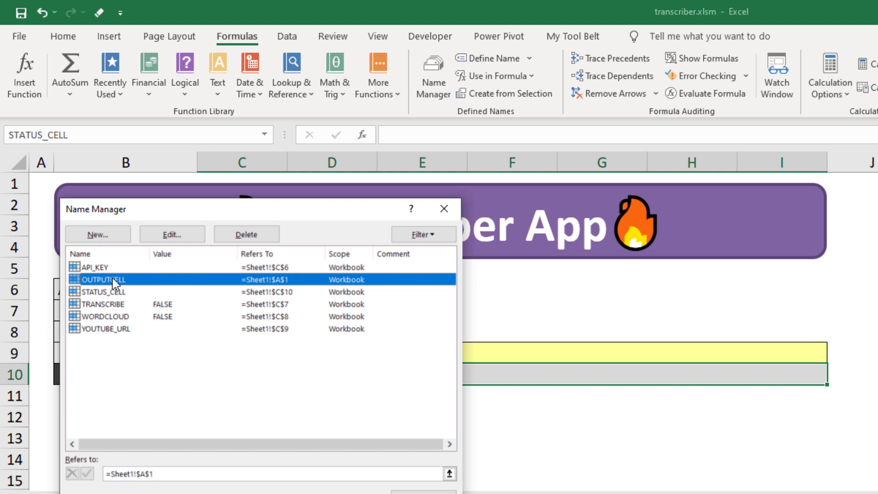
pyautogui.click(246, 234)
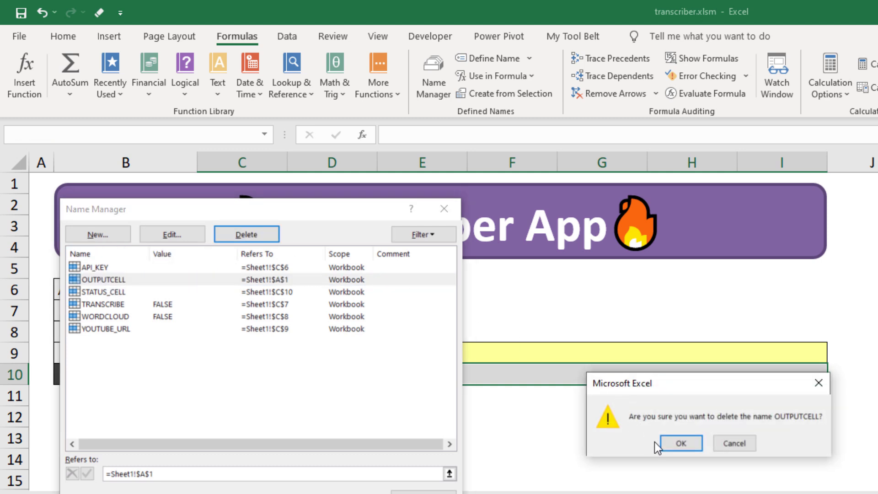
pyautogui.click(684, 442)
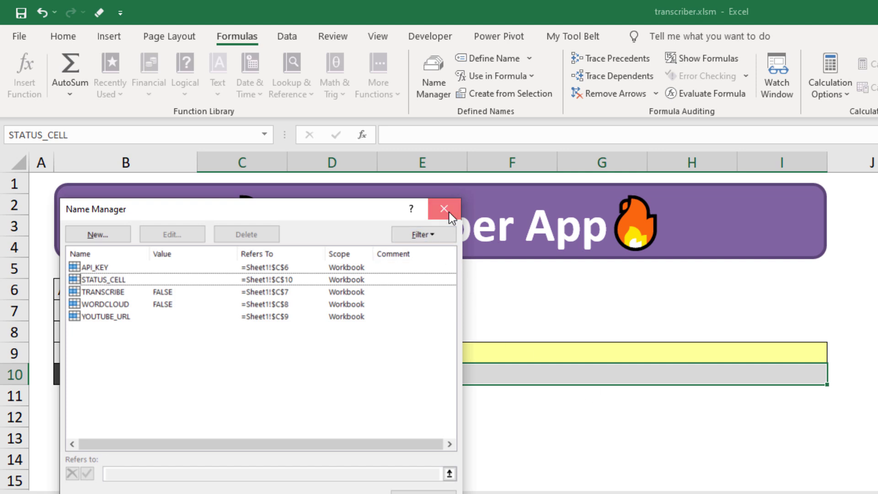
pyautogui.click(444, 208)
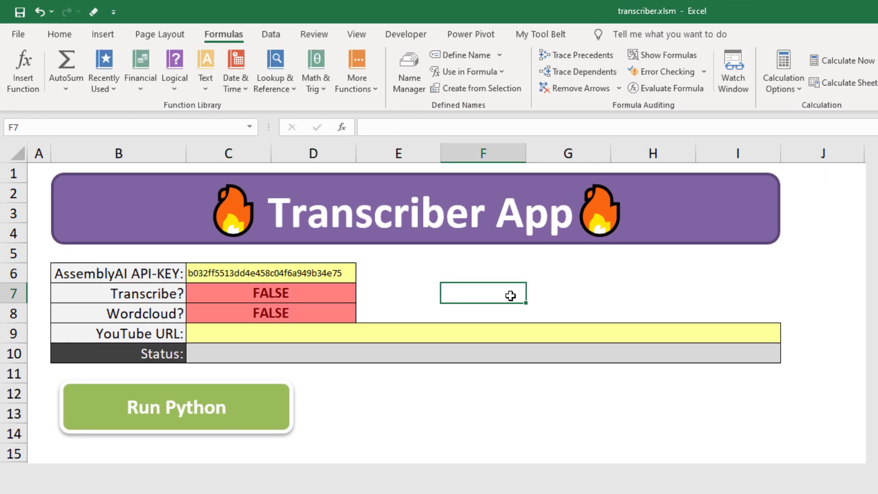
pyautogui.click(175, 406)
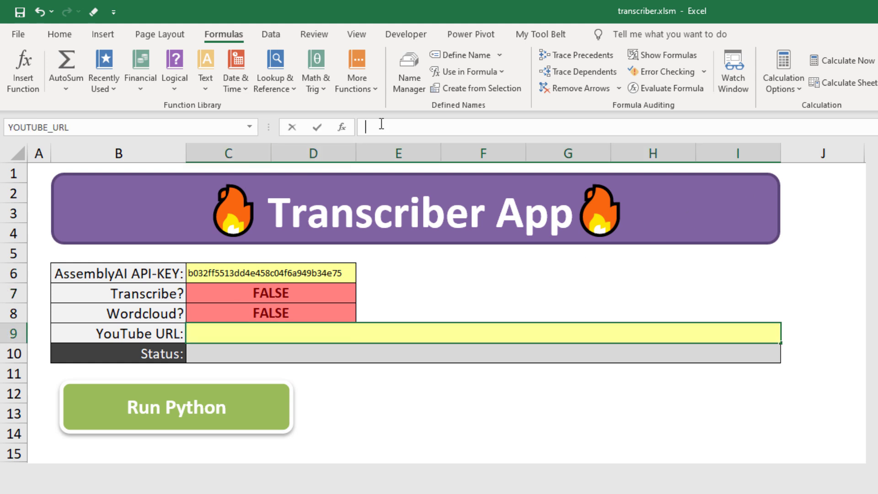
pyautogui.write('https://youtu.be/_H5hsUwv8lE')
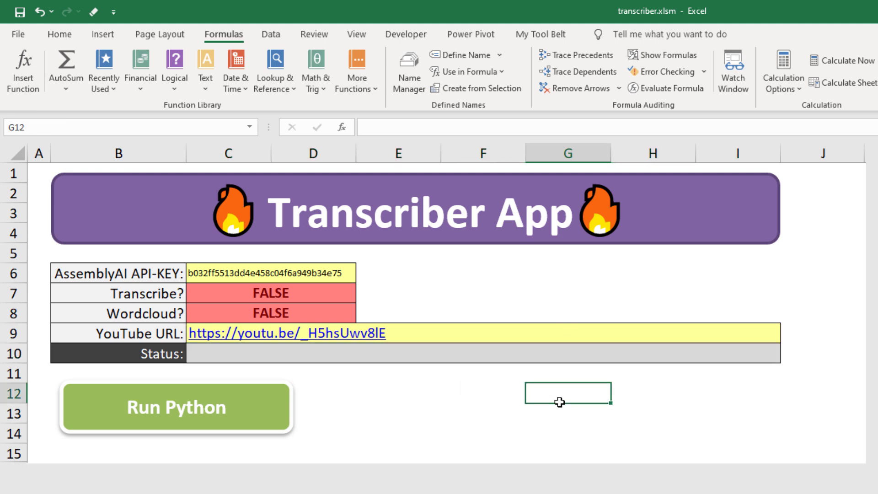
pyautogui.moveTo(23, 22)
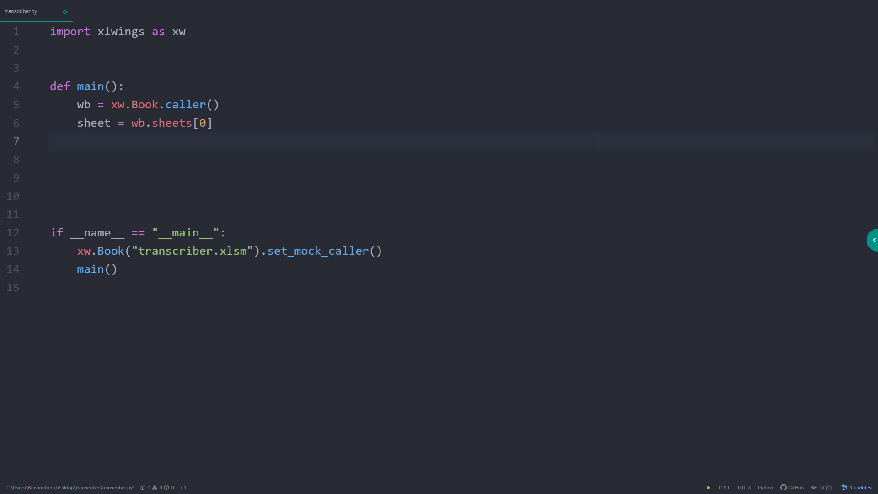
# - Read youtube_url and status_cell from the sheet's named cells, including STATUS_CELL, inside main
pyautogui.press('Enter')
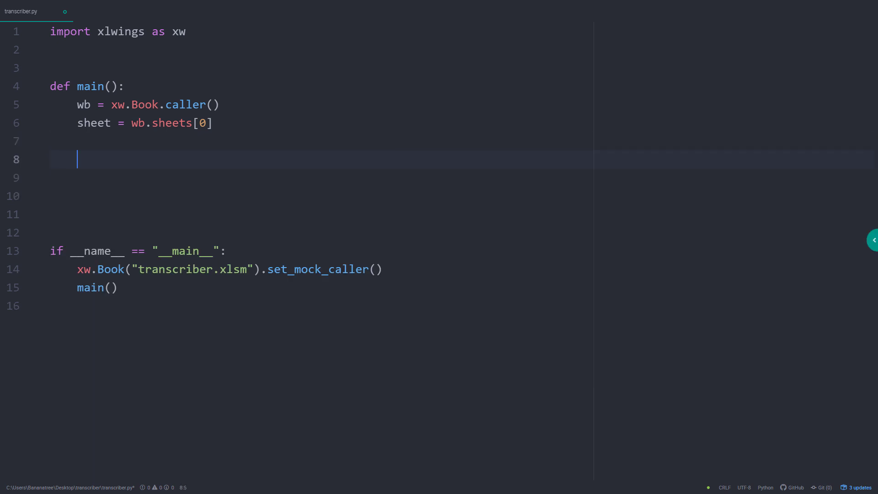
pyautogui.write('youtube_url = sheet[""]')
pyautogui.write('status')
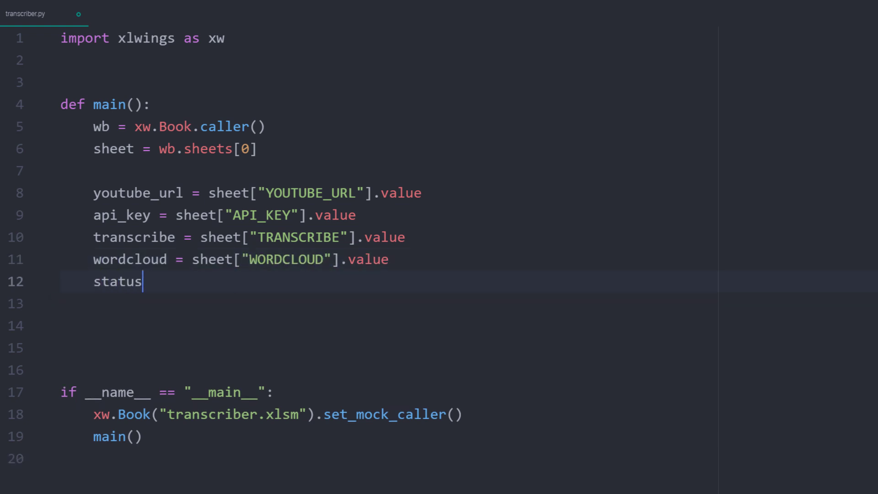
pyautogui.write('_cell = sheet[')
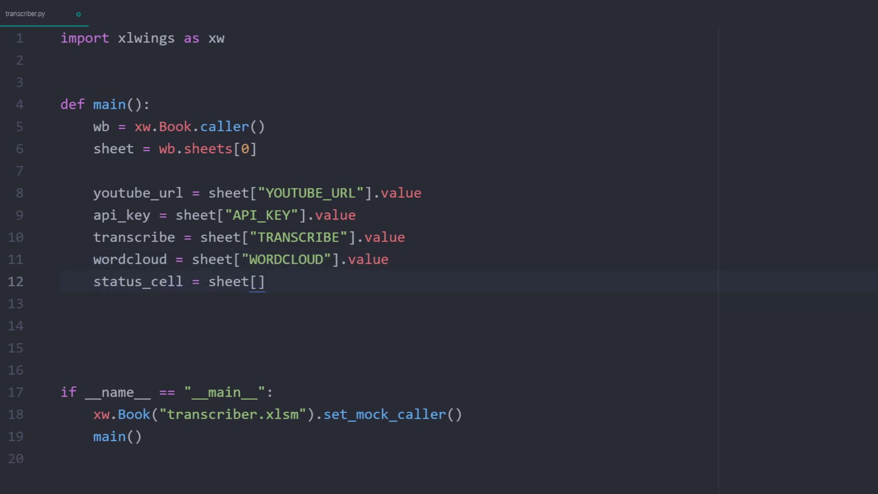
pyautogui.write('"STATUS_CELL"')
pyautogui.write('from')
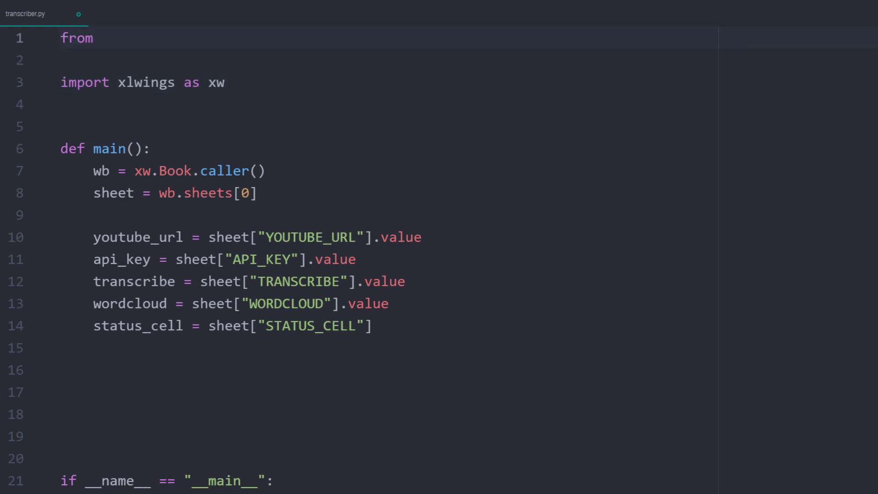
# - Import Path from pathlib and YouTube from pytube at the top of the script
pyautogui.write('pathlib import Path  # core python module')
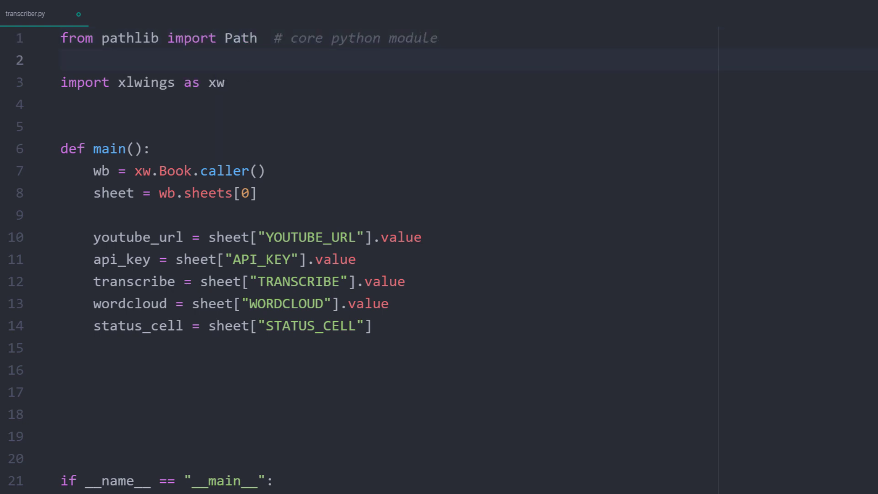
pyautogui.write('from')
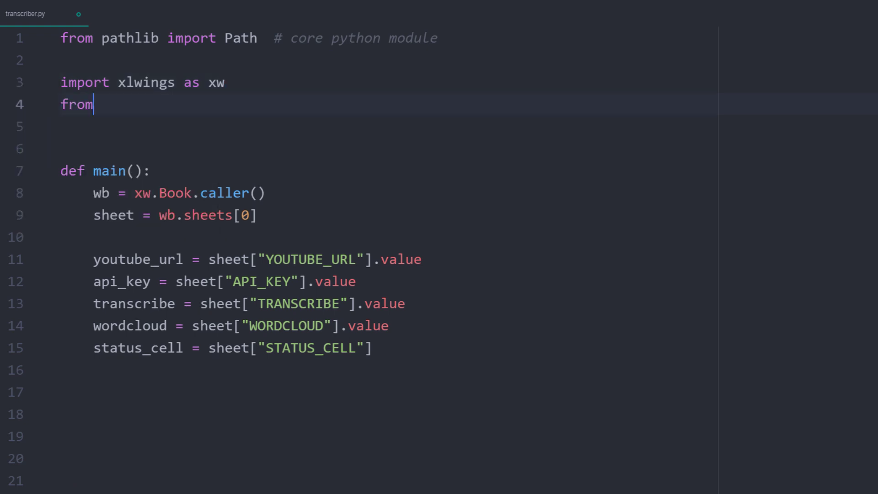
pyautogui.write('pytube')
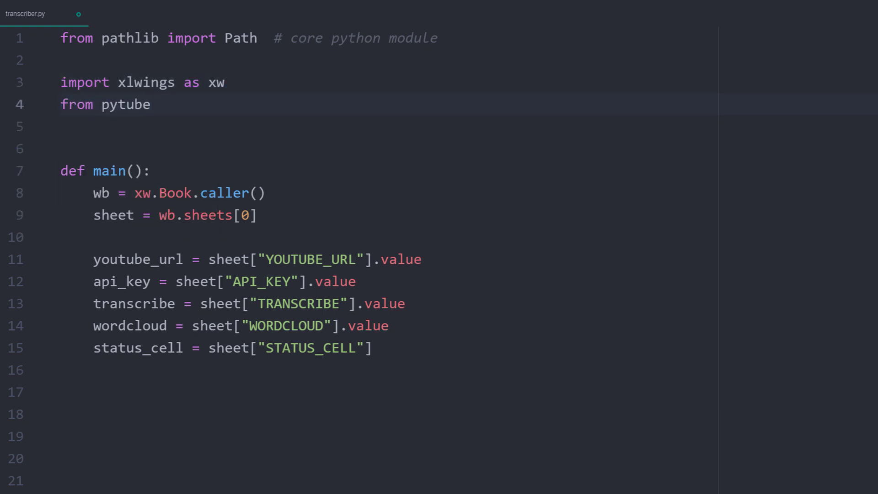
pyautogui.write('import YouTube')
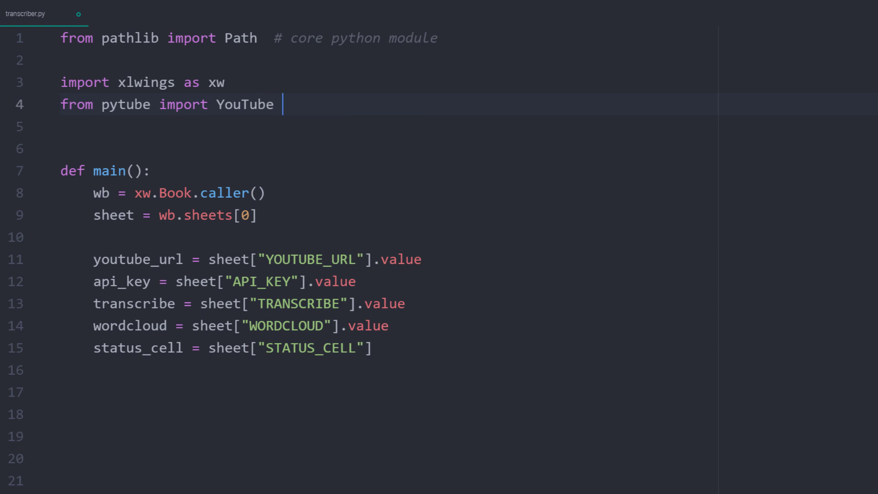
# - Reset the status cell to an empty string and set output_path = Path(__file__).parent
pyautogui.click(282, 260)
pyautogui.write('status_cell.value')
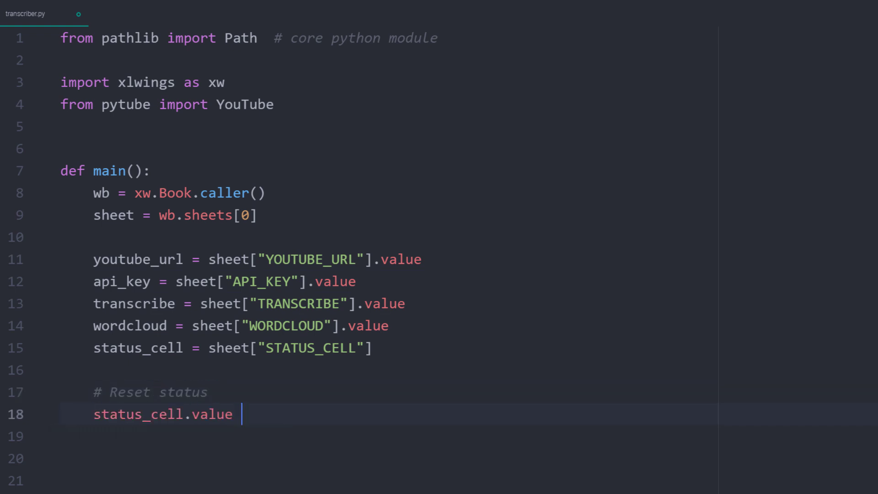
pyautogui.write('= ""')
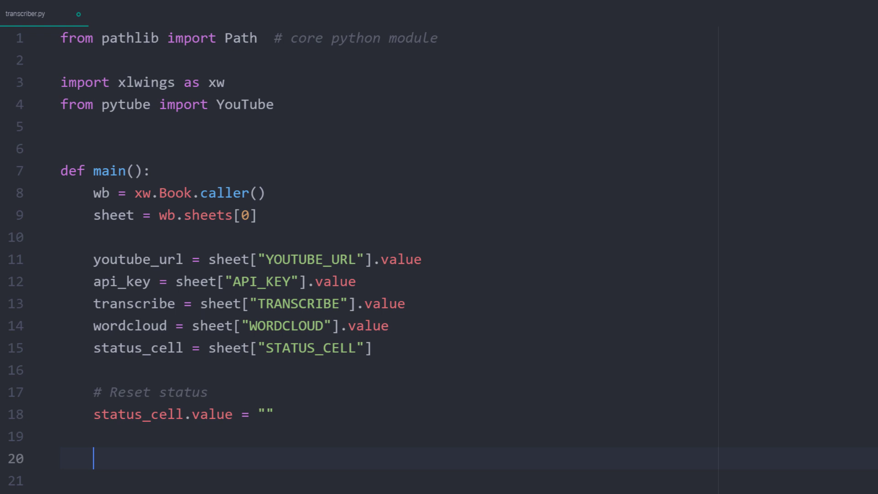
pyautogui.write('output')
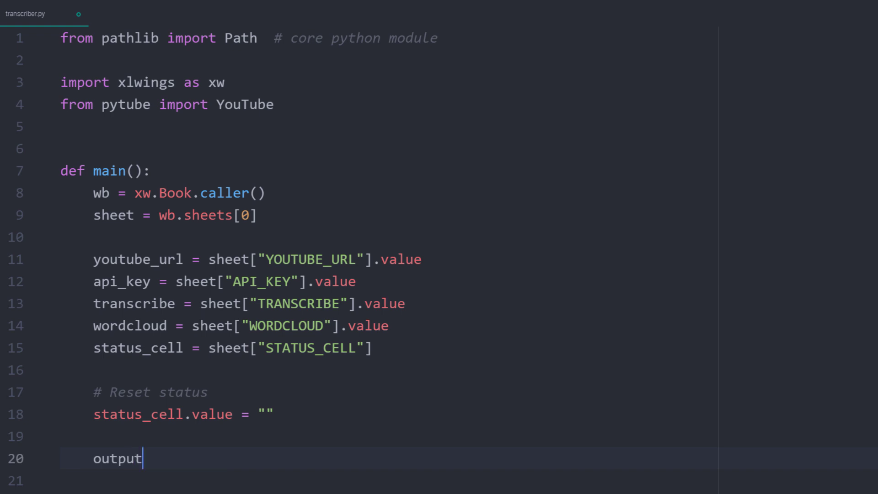
pyautogui.write('_path')
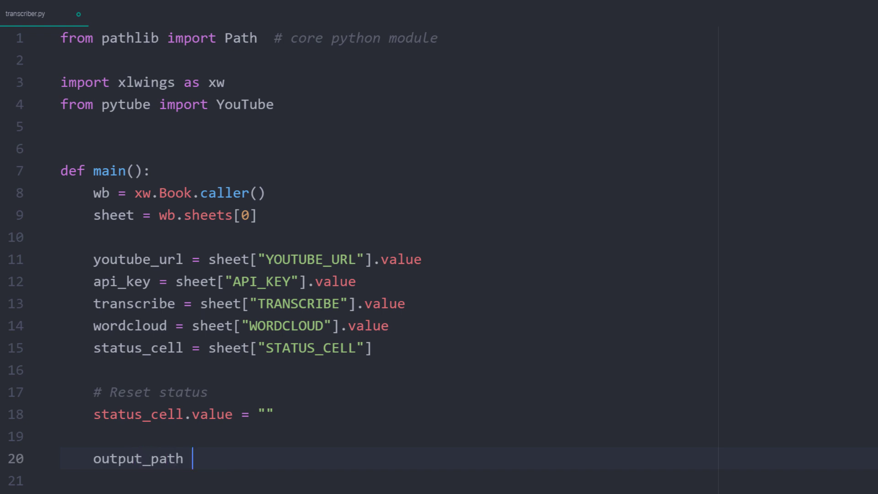
pyautogui.write('= Path')
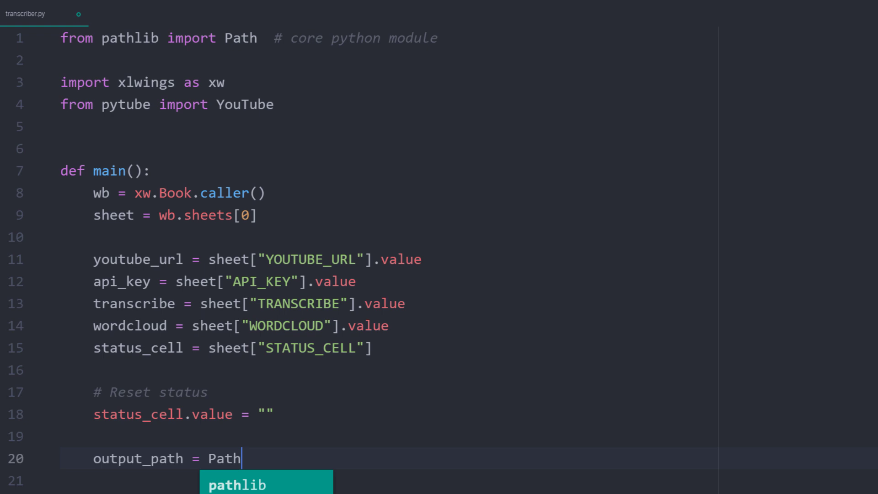
pyautogui.write('(__fil')
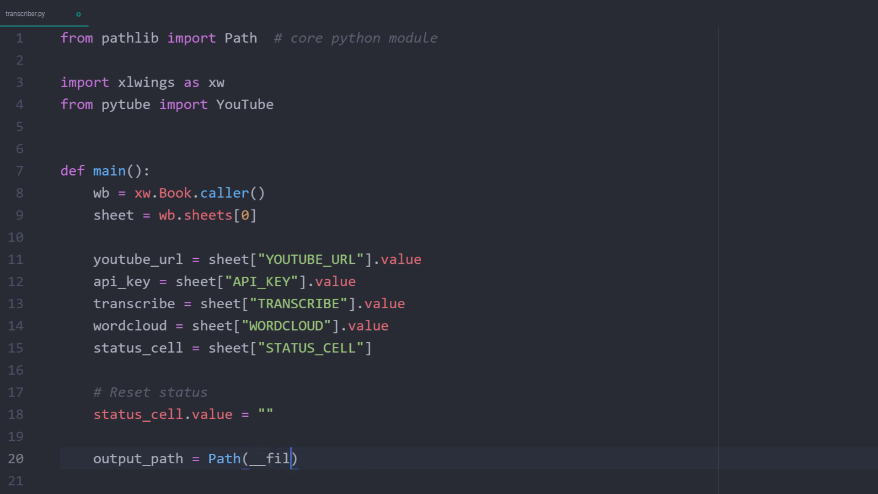
pyautogui.write('e__')
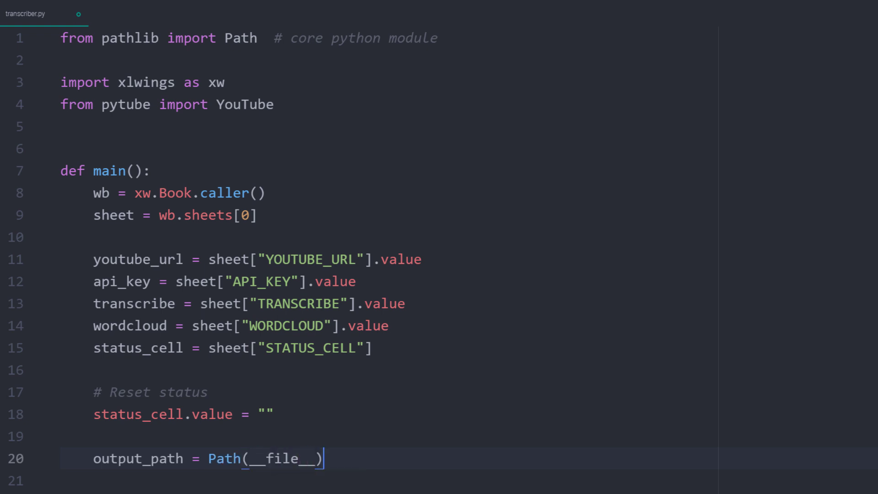
pyautogui.write('.')
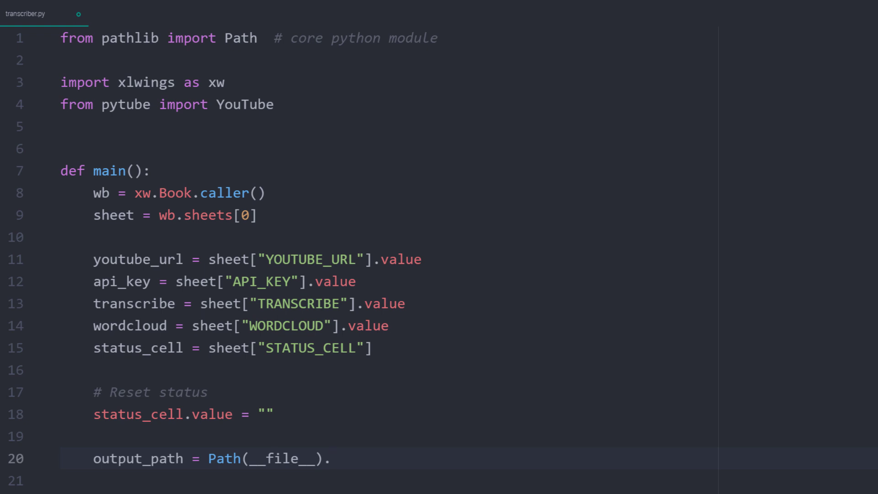
pyautogui.write('parent')
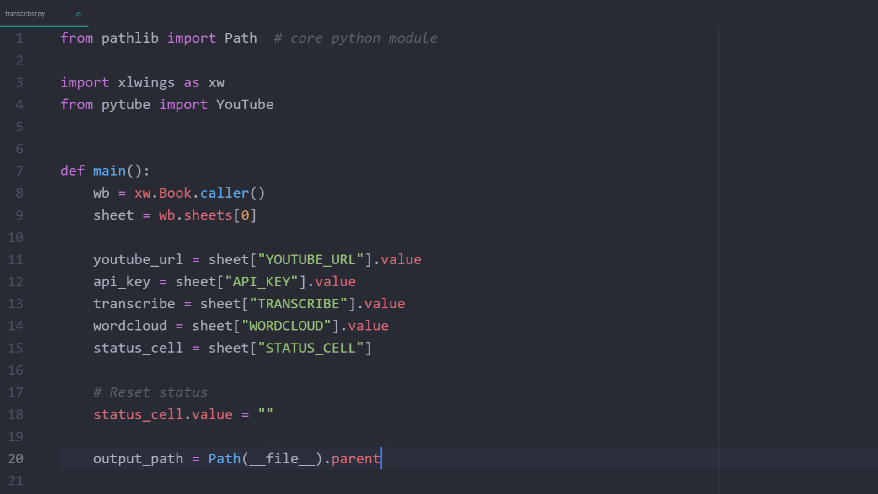
pyautogui.press('Enter')
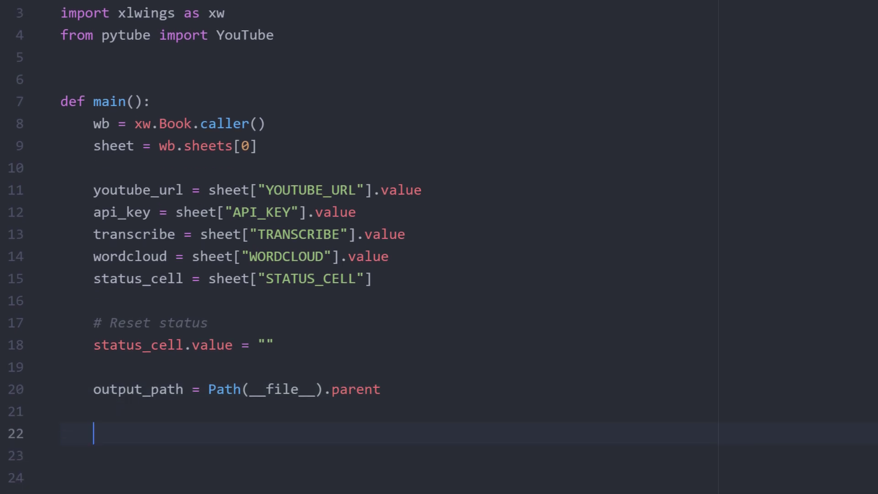
# - Add an if youtube_url block showing "Downloading audio file ..." and assigning audio_file from download_youtube_video
pyautogui.write('if')
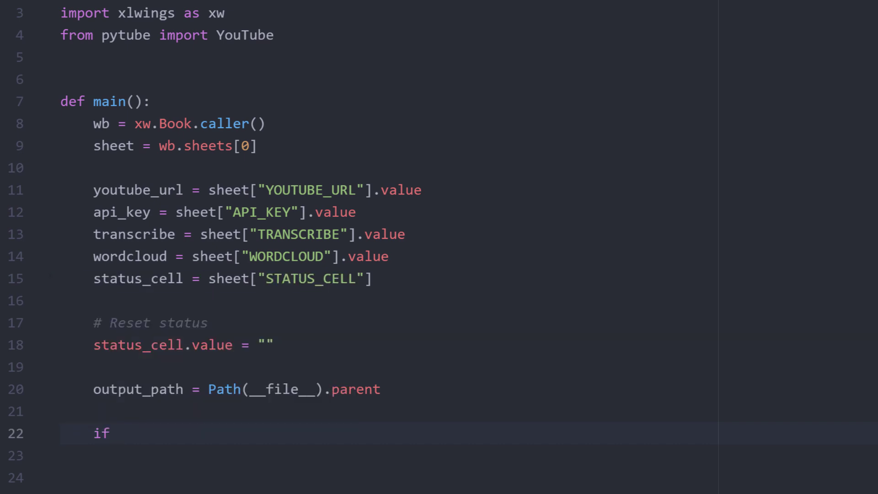
pyautogui.write('youtube_url:')
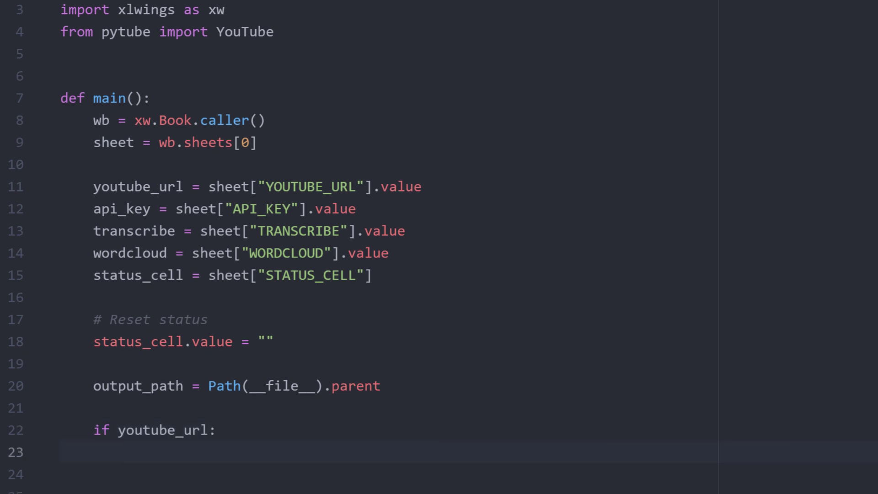
pyautogui.write('status_cell.value')
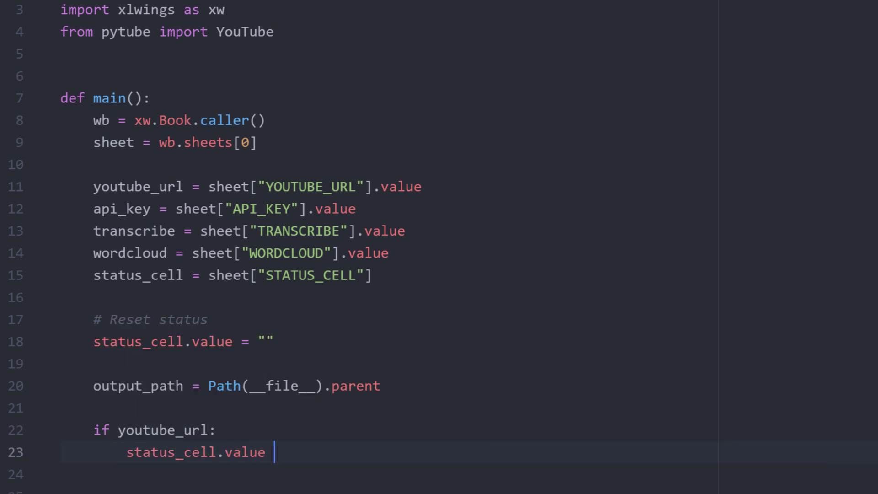
pyautogui.write('= "Downloading"')
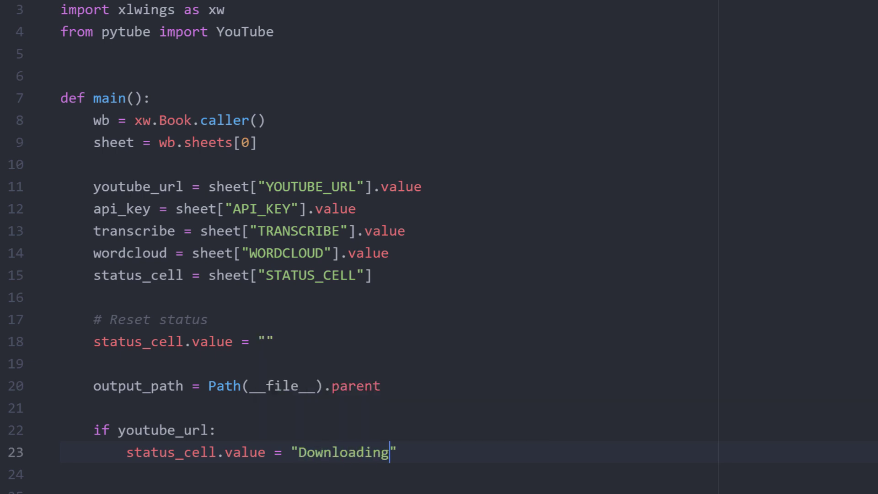
pyautogui.write('audio file ...')
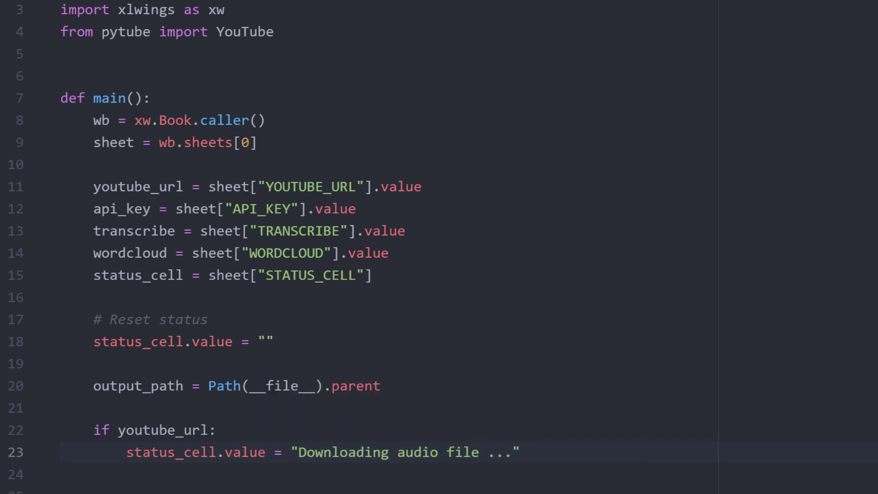
pyautogui.write('audio_file')
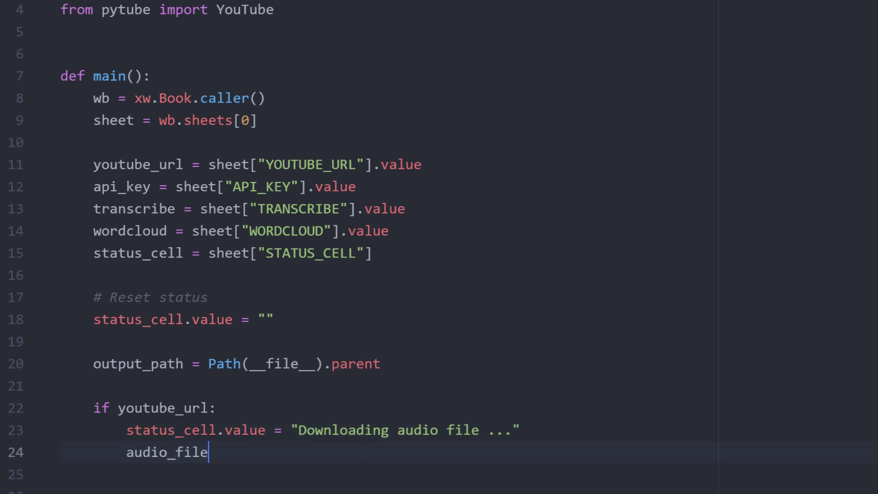
pyautogui.write('= download_youtu')
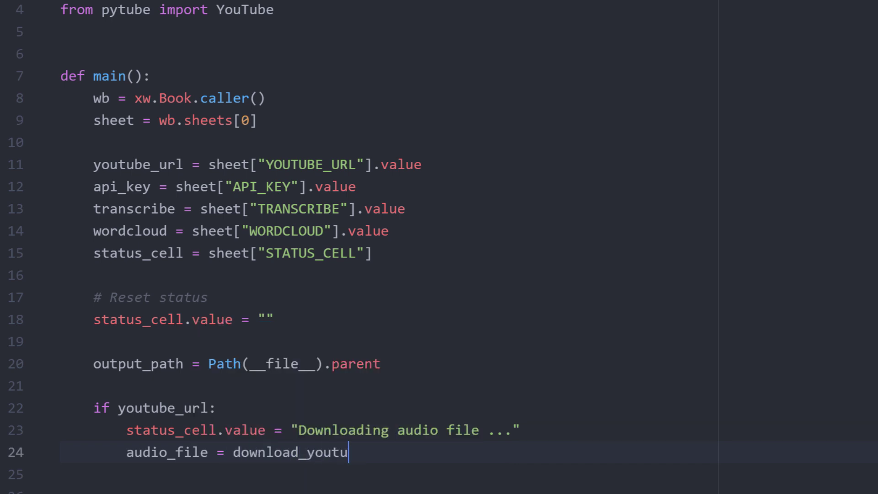
pyautogui.write('be_video(youtube_url, status_cell, output_path')
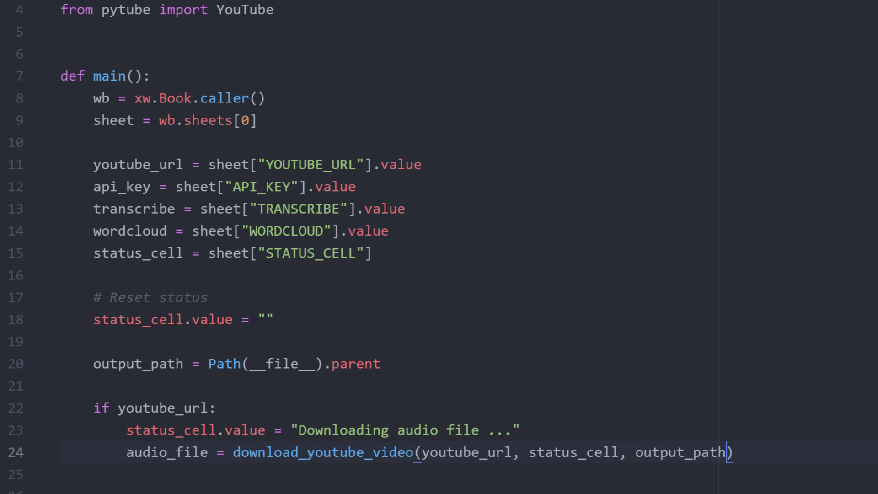
pyautogui.click(216, 296)
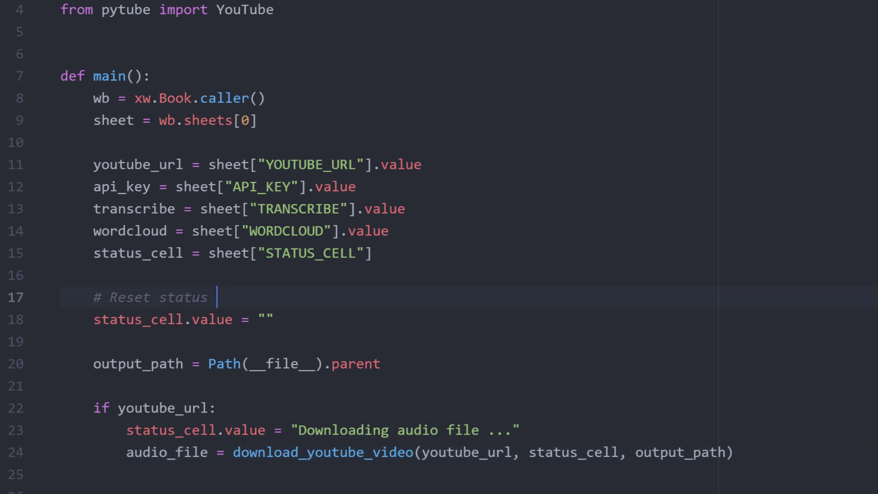
# - Define download_youtube_video(youtube_url, status_cell, output_path) downloading the audio-only stream to output_path
pyautogui.write('def download_youtube_video')
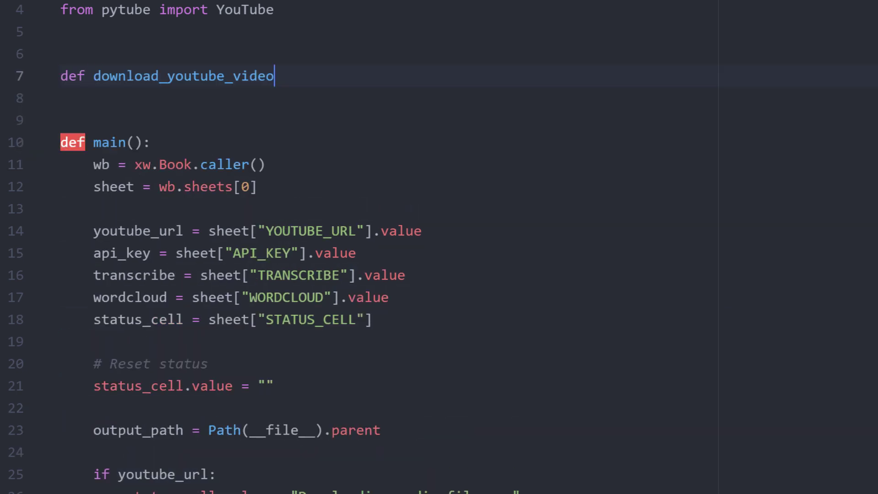
pyautogui.write('(youtube_url, status_cell, output_path):')
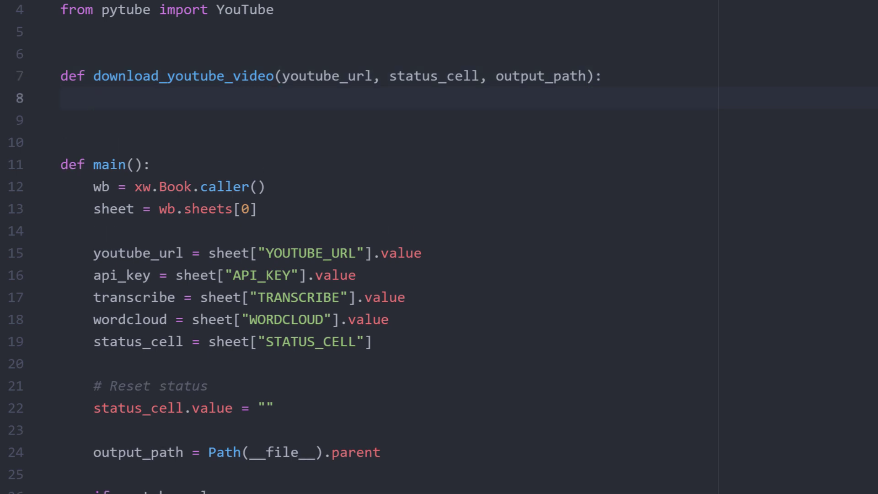
pyautogui.write('# download the file')
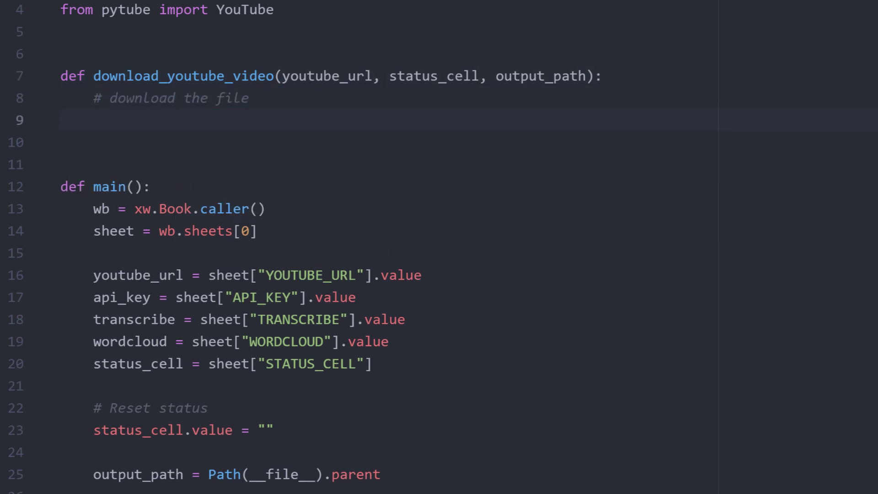
pyautogui.write('audio_file = YouTube')
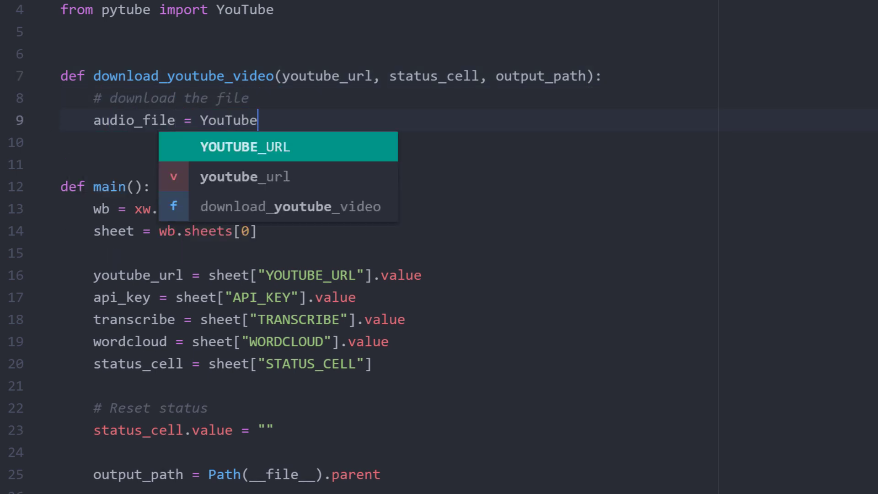
pyautogui.write('(youtube_url).streams.')
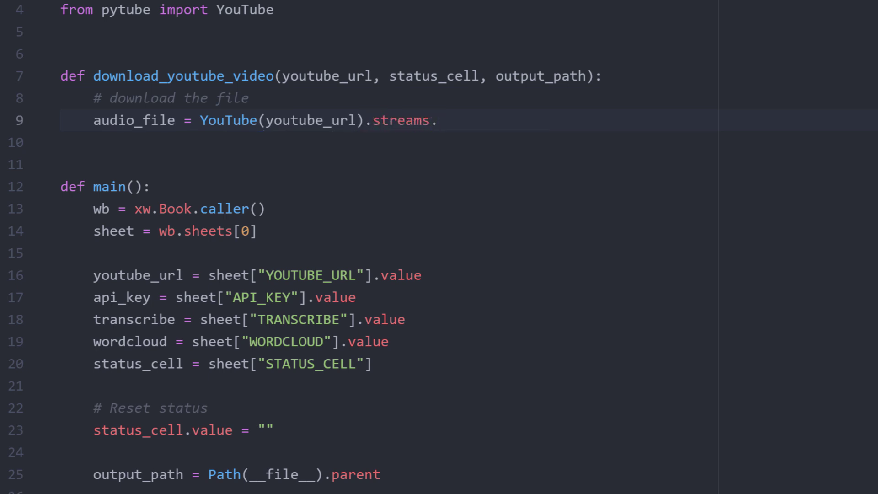
pyautogui.write('get_audio_only')
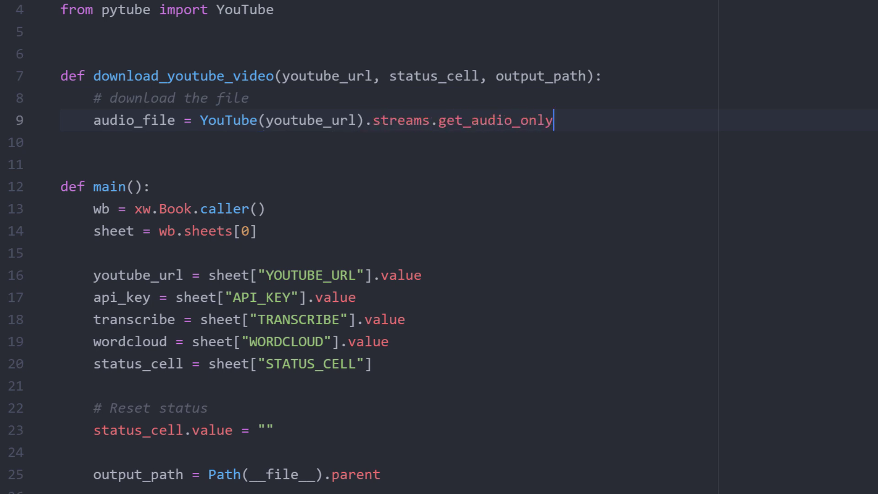
pyautogui.write('().download')
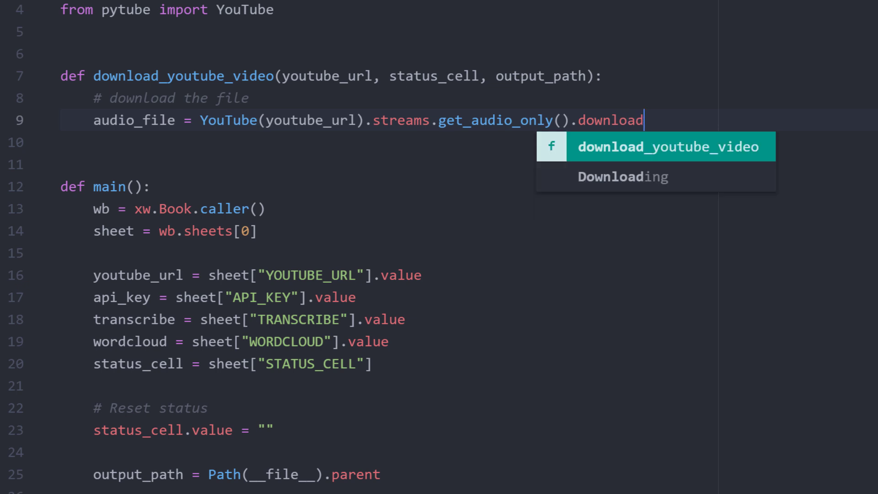
pyautogui.write('(output_path)')
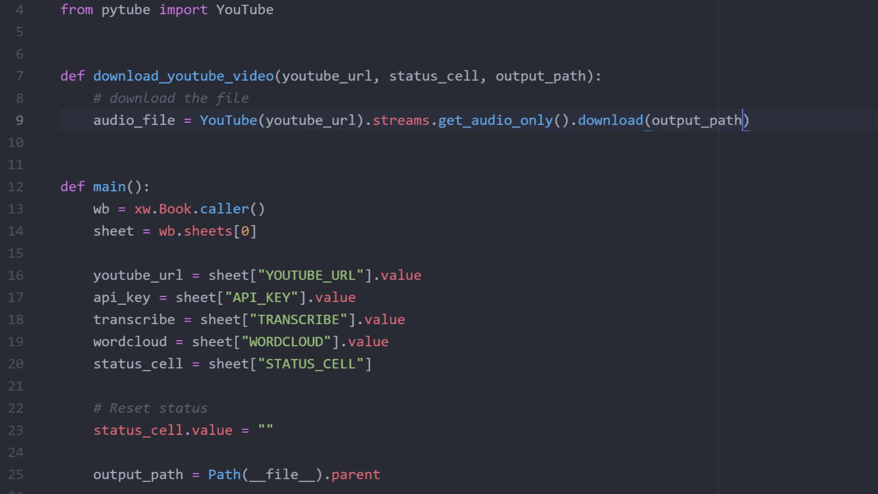
pyautogui.write('output_path=output_path')
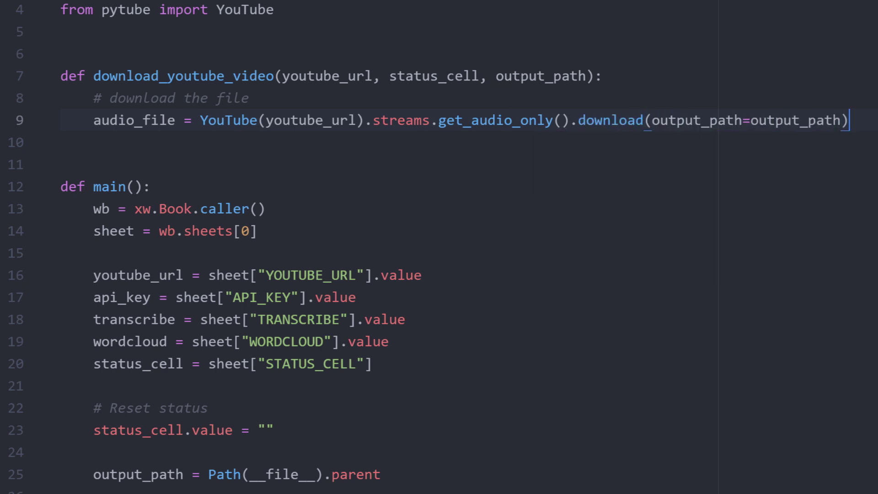
# - Rename the download to .mp3 via Path.replace, report 'YT-Video saved as mp3' in status, and return audio_file
pyautogui.write('# save the file as mp3')
pyautogui.write('audio_file =')
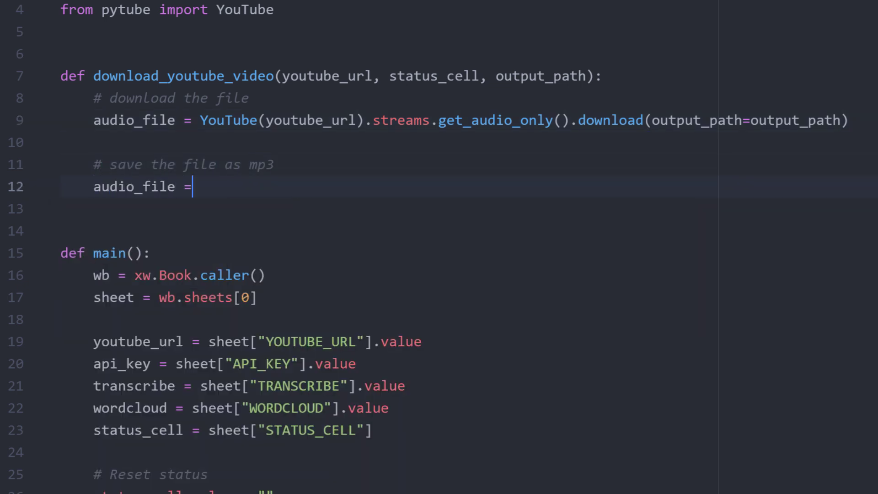
pyautogui.write('Path(audio_file)')
pyautogui.write('audio_file = audio_file')
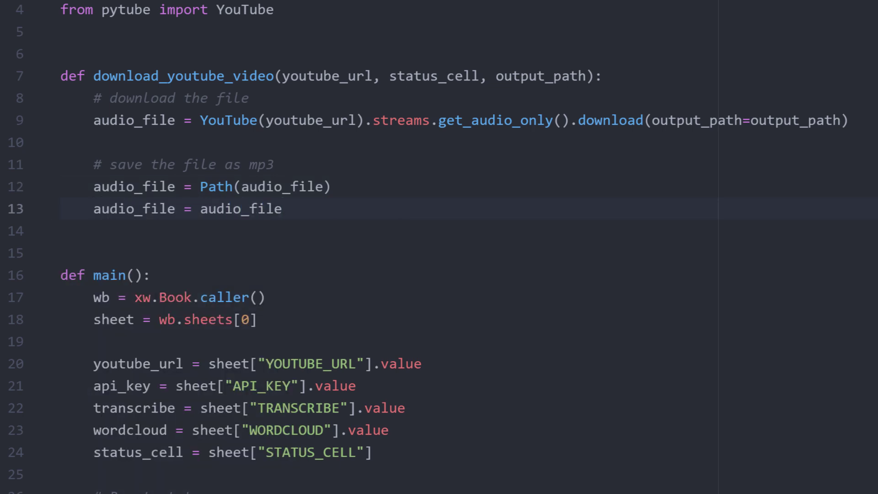
pyautogui.write('.replace(audio)')
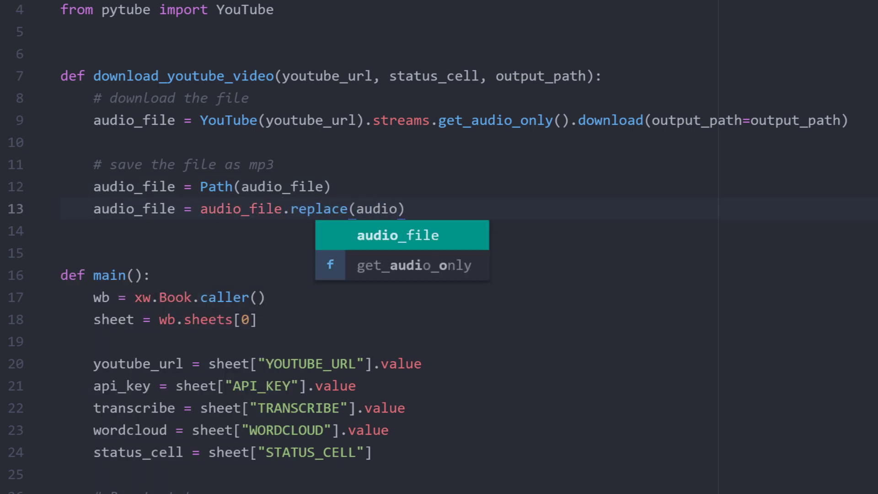
pyautogui.write('_file.with_suffix(".mp3')
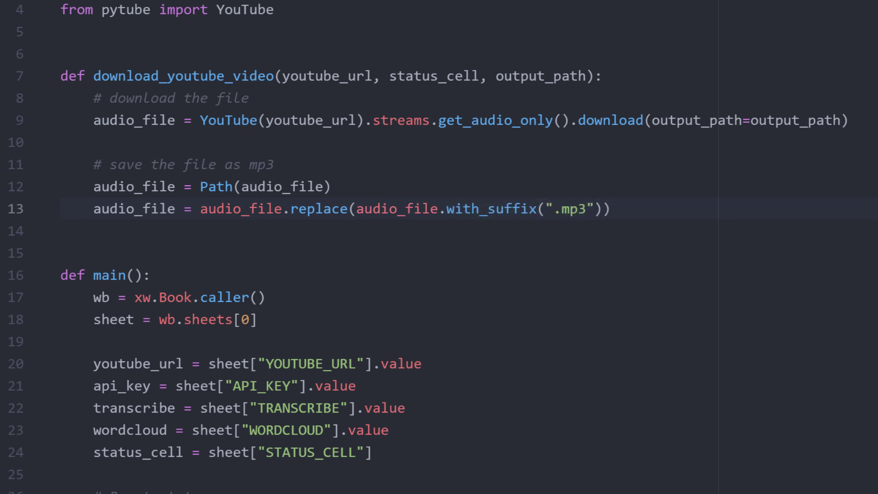
pyautogui.write('status_cell.value = f"')
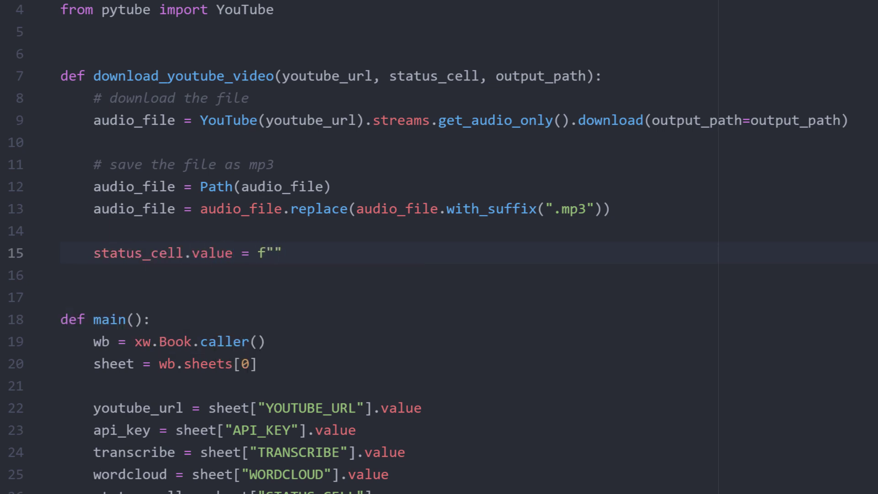
pyautogui.write('YT-Video saved as m')
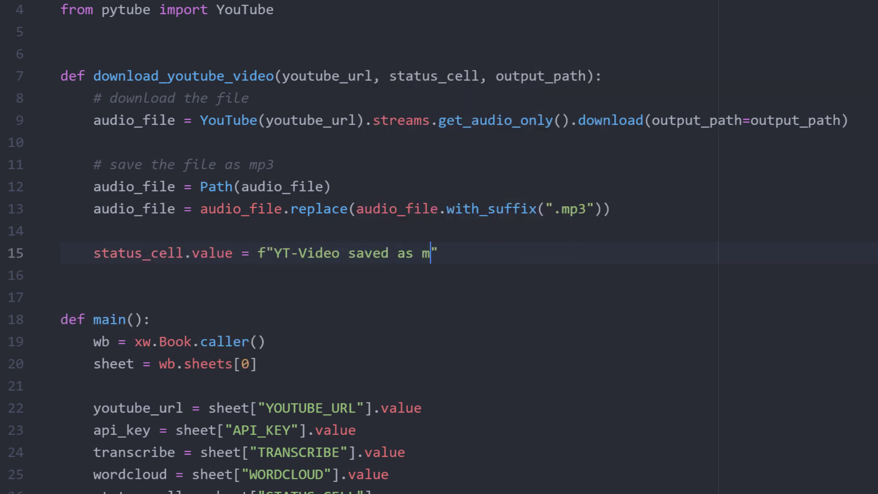
pyautogui.write('p3: {audio_file}')
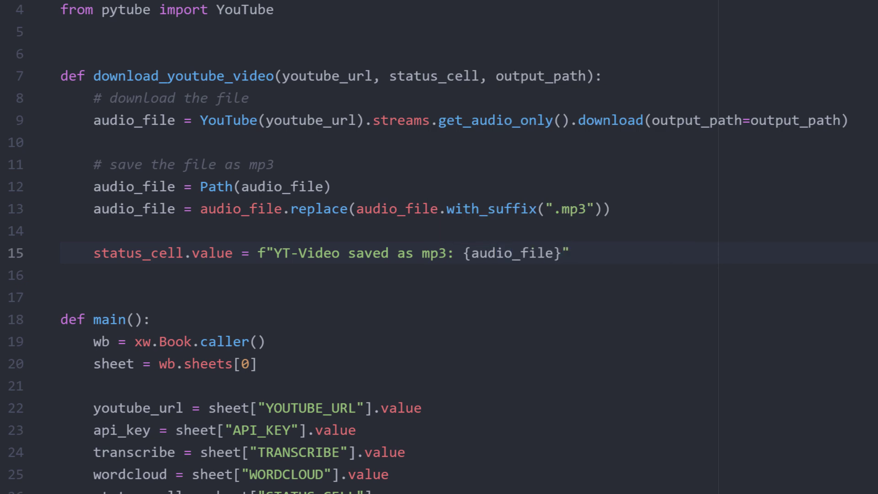
pyautogui.write('return aud')
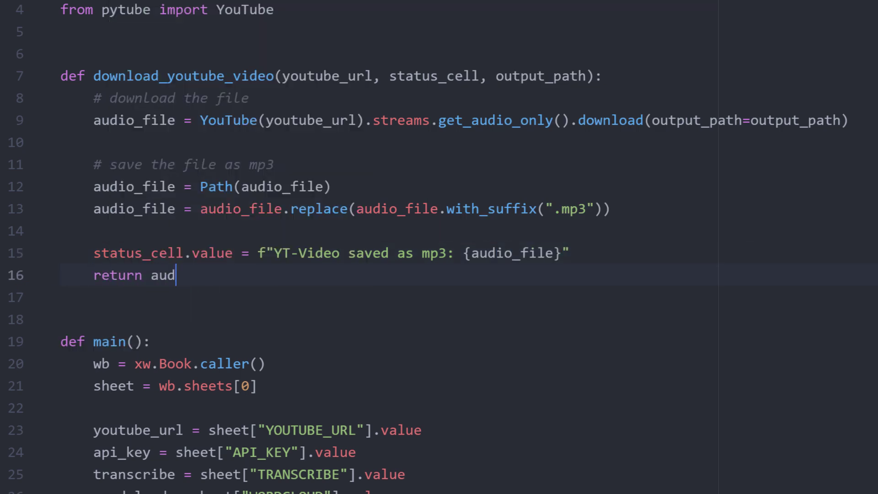
pyautogui.write('io_file')
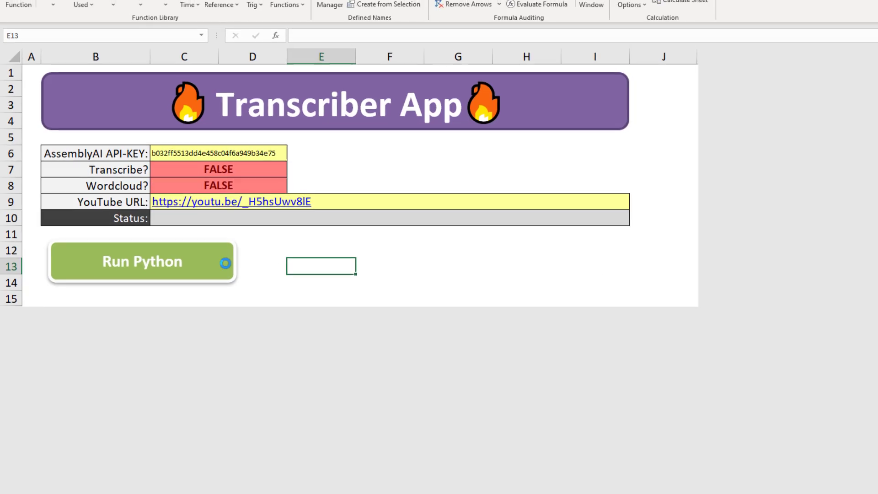
# - Run the Python script from the sheet button and check the saved mp3 in the transcriber folder
pyautogui.click(142, 262)
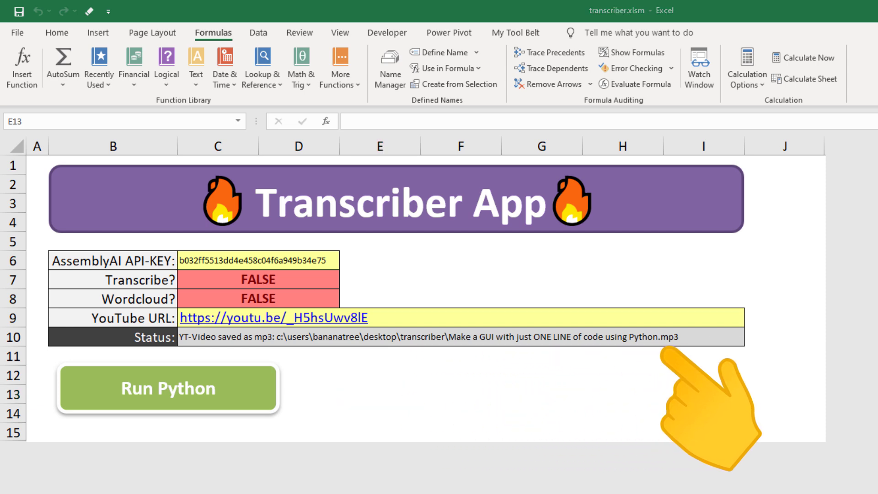
pyautogui.click(166, 387)
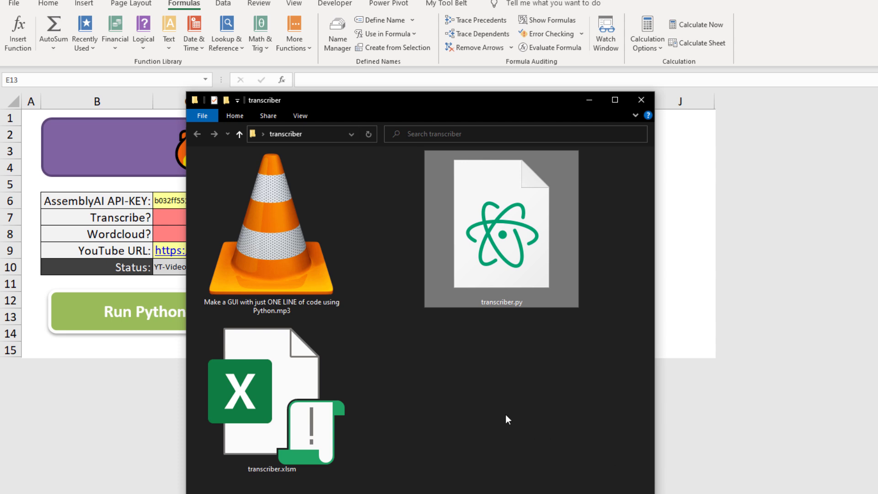
pyautogui.click(272, 235)
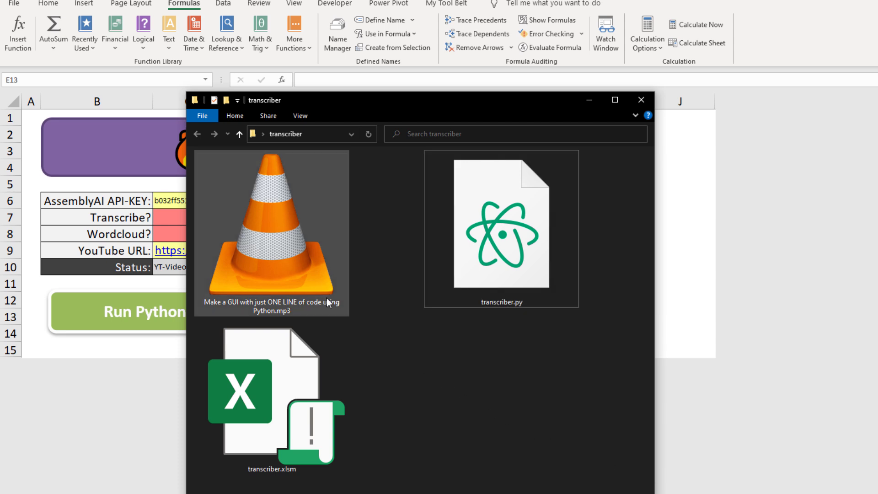
pyautogui.click(271, 234)
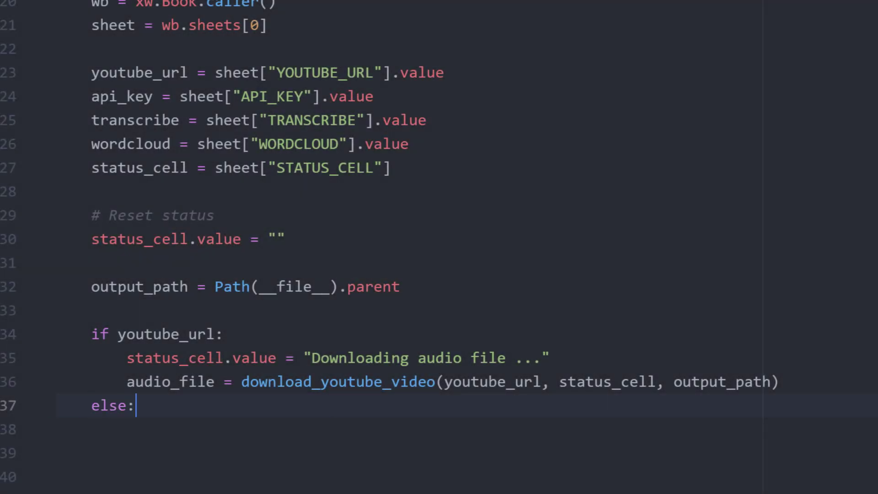
# - Set status_cell.value to "No YouTube Link entered" in the else branch
pyautogui.write('s')
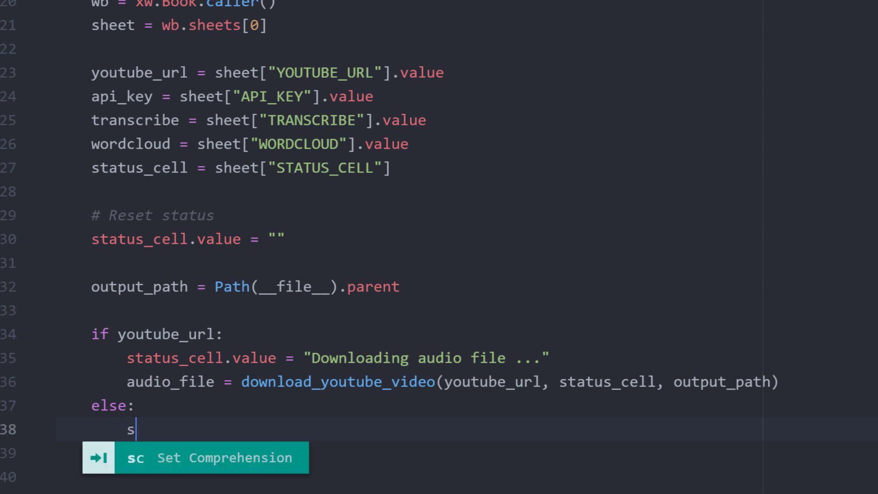
pyautogui.write('tatus_cell.value = "No YouTube "')
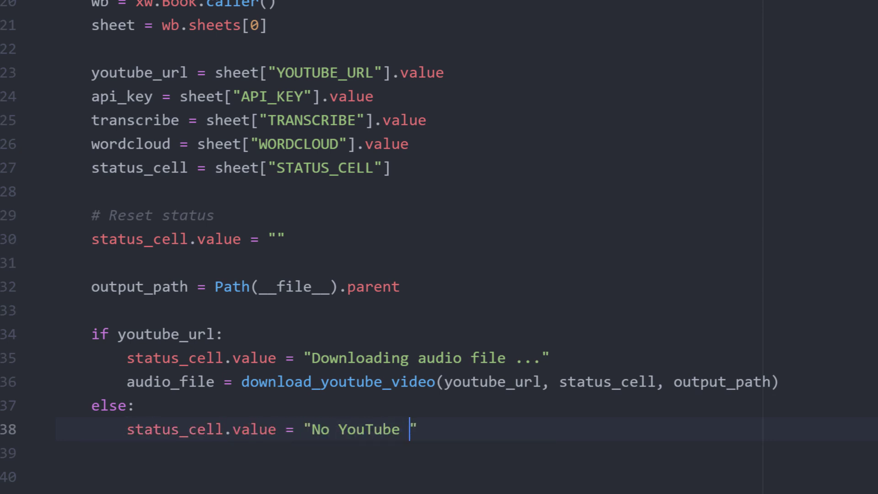
pyautogui.write('Link entered"')
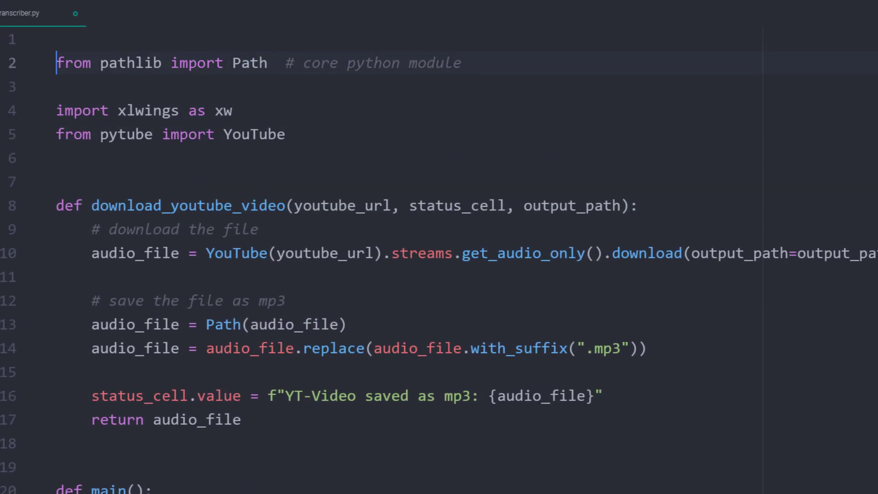
# - Import sys, sleep from time and requests, commenting each as core python module or pip install
pyautogui.write('import sys')
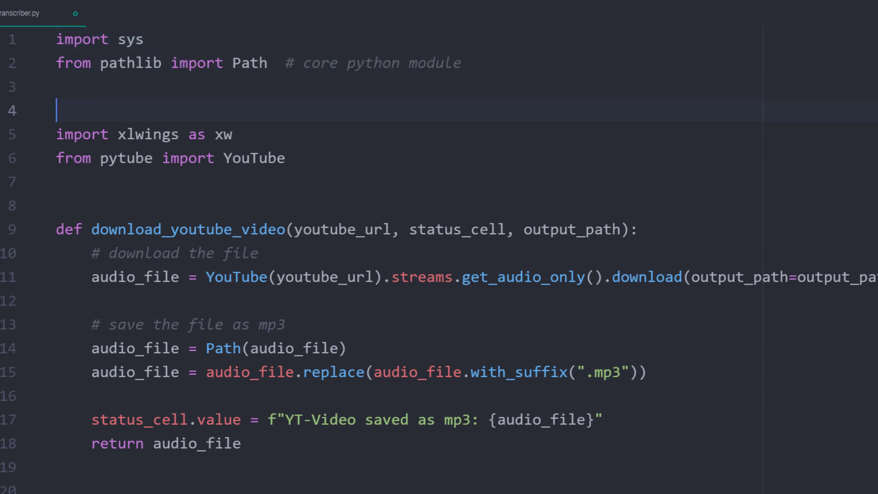
pyautogui.write('from time import')
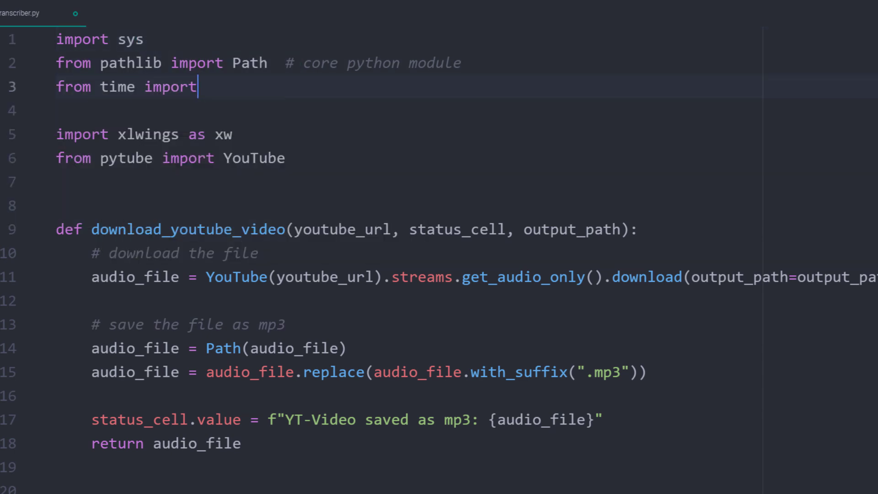
pyautogui.write('sleep  # core python module')
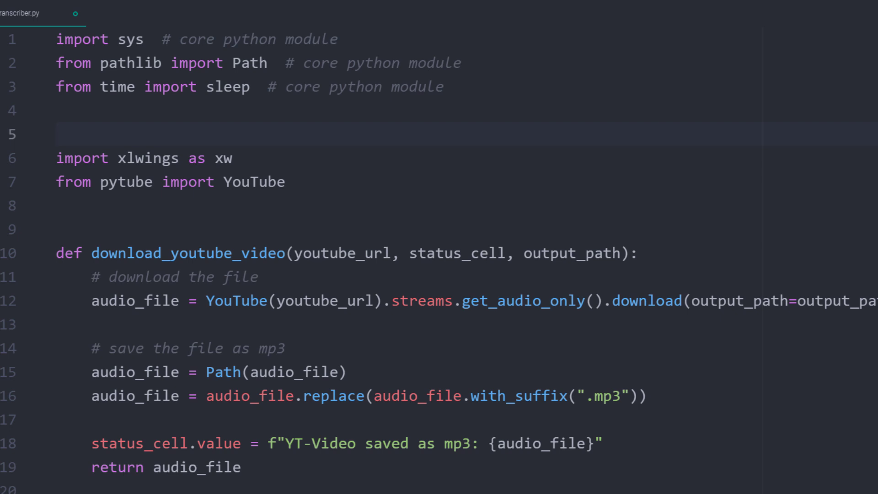
pyautogui.write('import request')
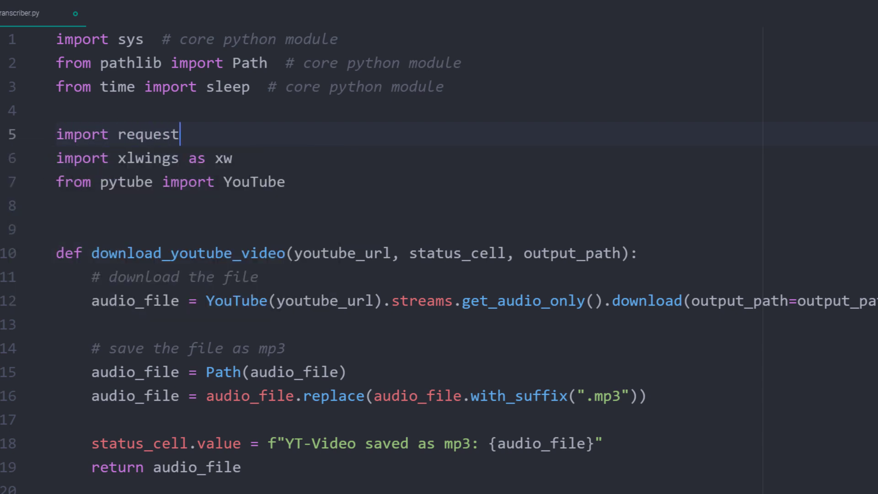
pyautogui.write('s  # pip install requests')
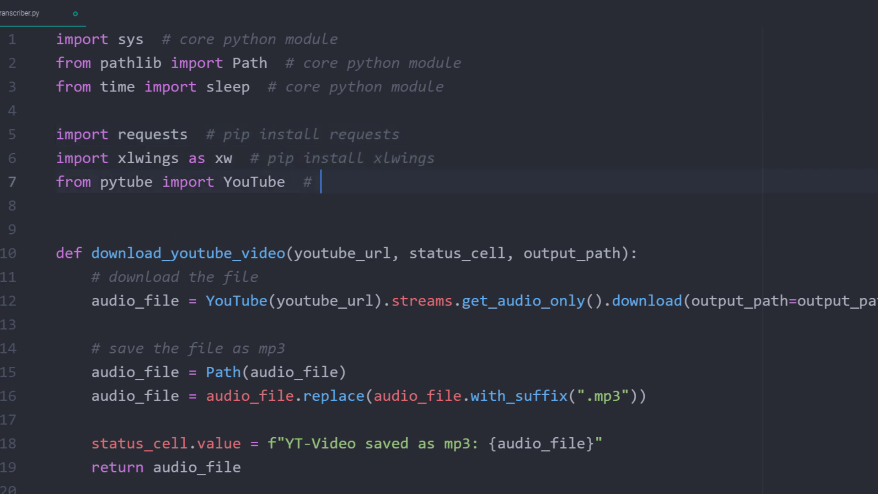
pyautogui.write('pip install pytube')
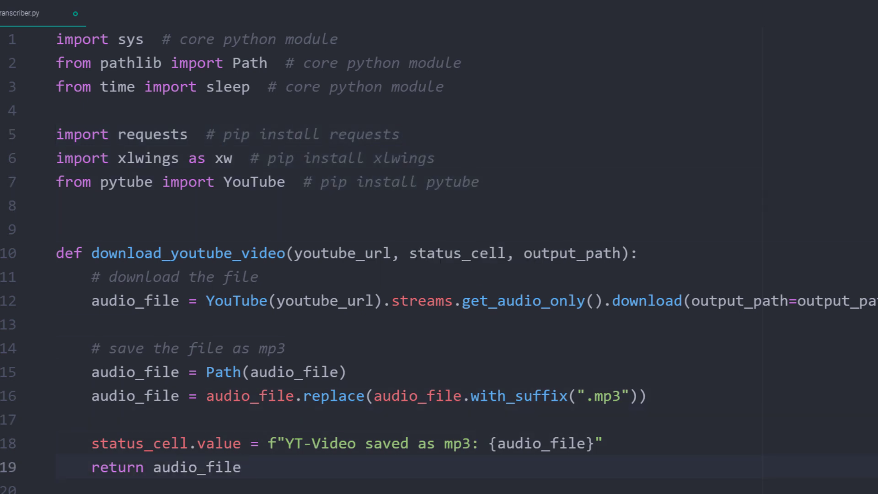
pyautogui.scroll(-3)
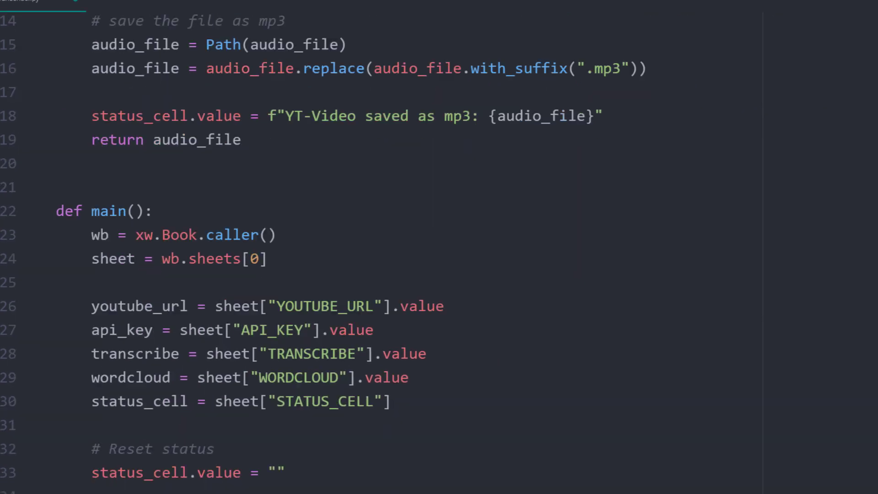
# - Add if transcribe: calling transcribe_audio_file(api_key, status_cell, audio_file, output_path) in main
pyautogui.scroll(-3)
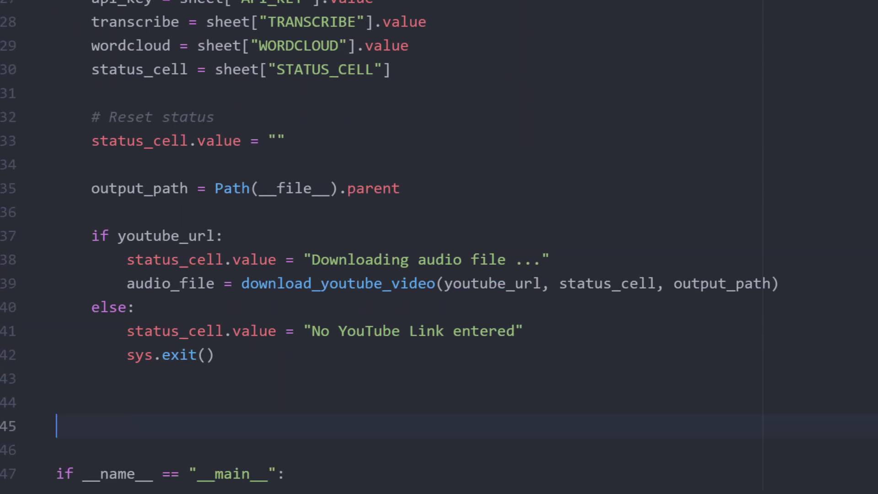
pyautogui.write('if transcribe:')
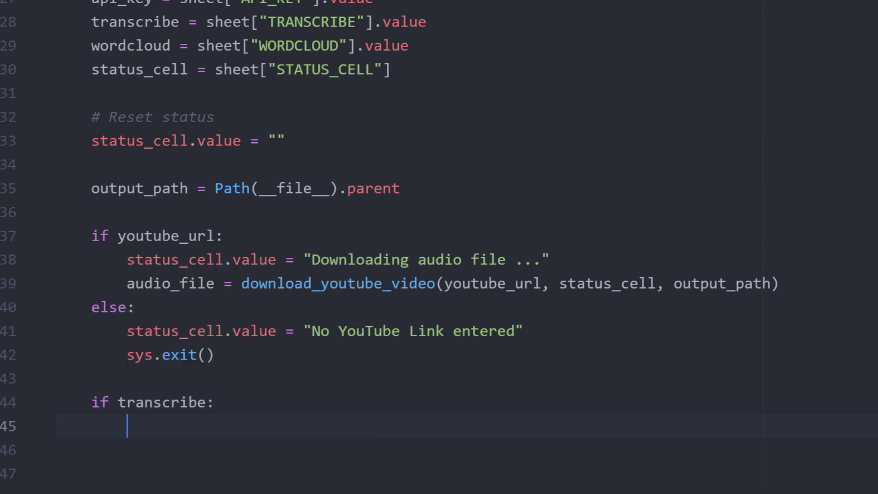
pyautogui.write('transcription_text = transcribe_audio_')
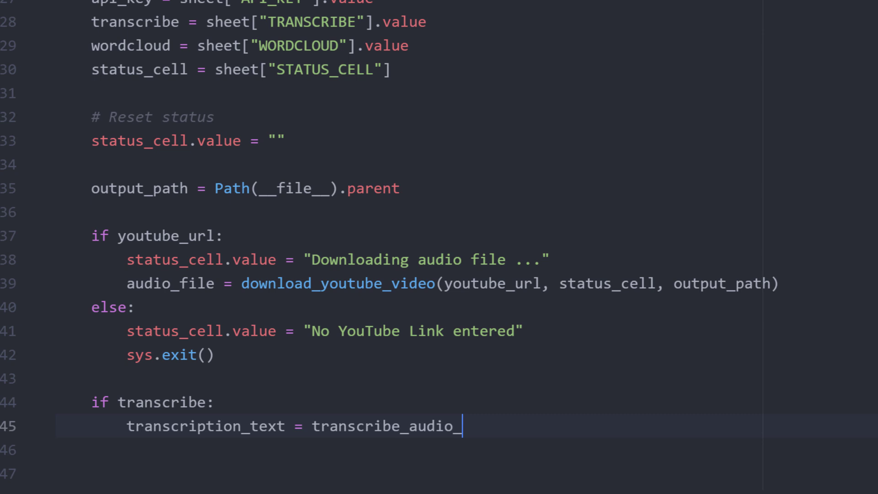
pyautogui.write('file(api_key, status_cell, audio_file, out')
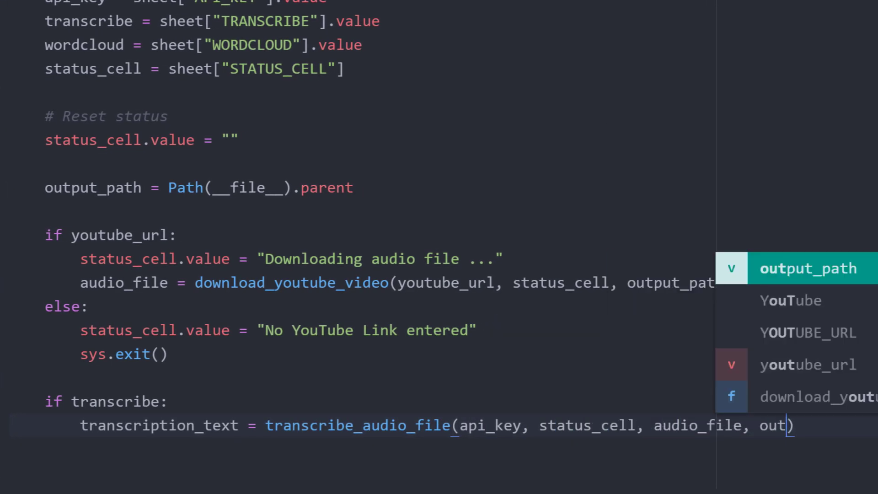
pyautogui.press('Tab')
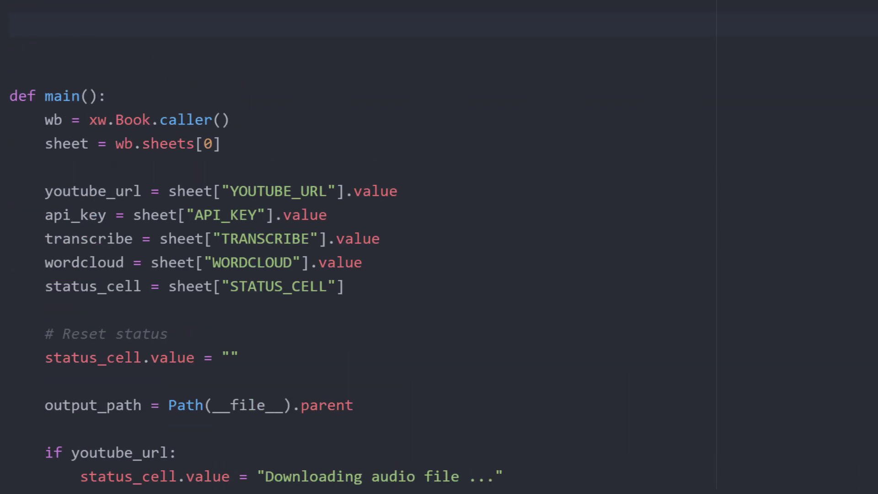
# - Start transcribe_audio_file with headers {"authorization": api_key, "content-type": "application/json"}
pyautogui.write('status_cell, audio_file, output_path):')
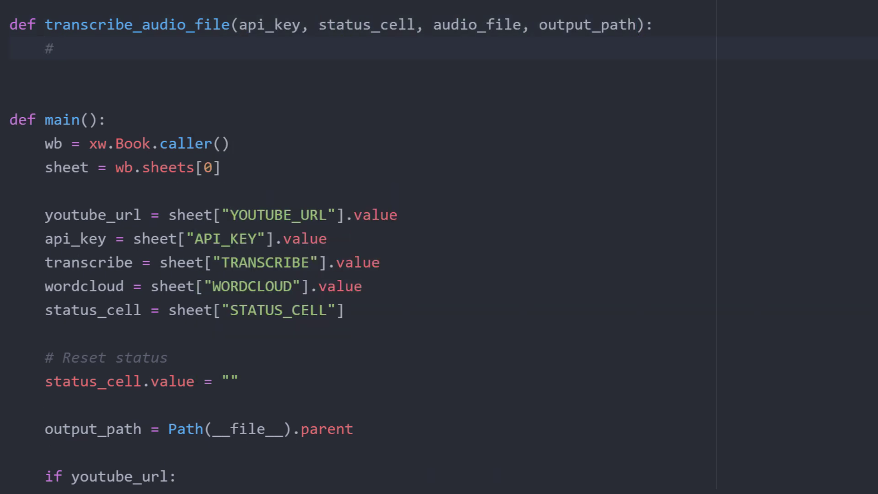
pyautogui.write('# Config headers')
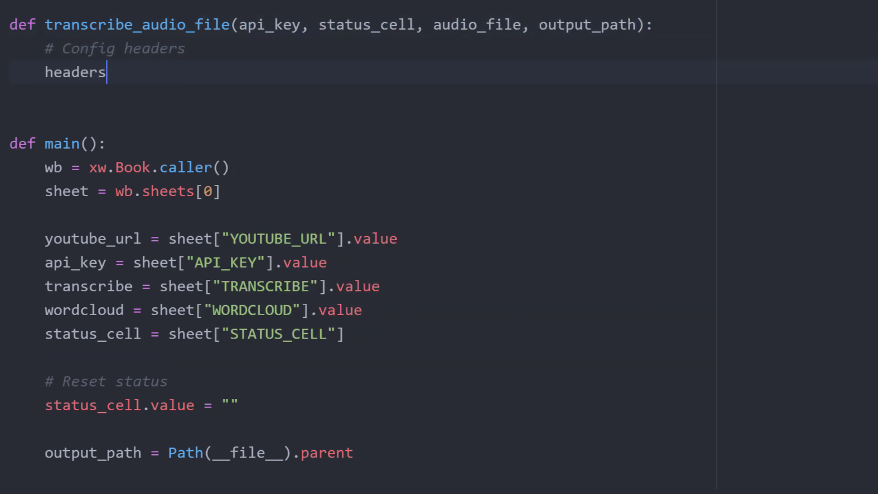
pyautogui.write('= {"auth"}')
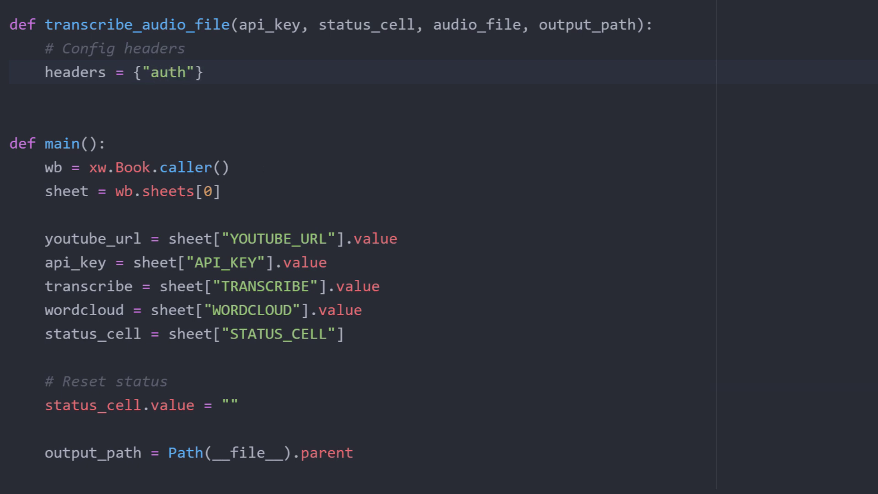
pyautogui.write('orization')
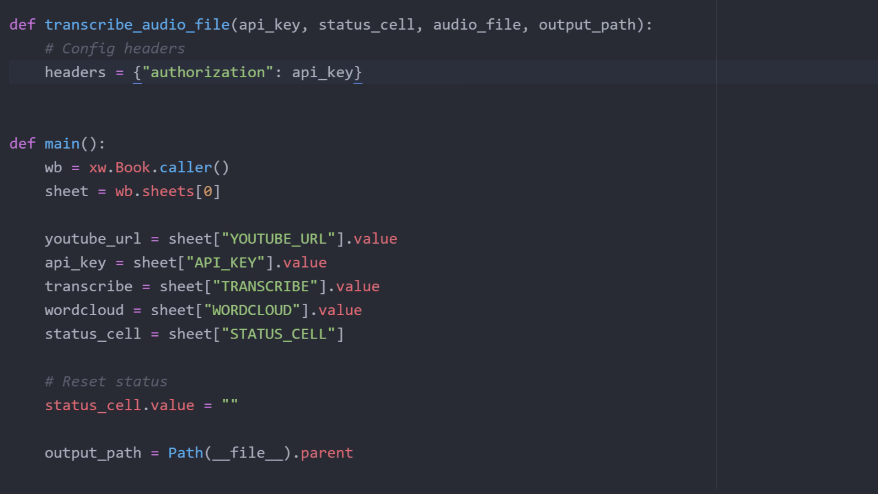
pyautogui.write(', "content-ty"')
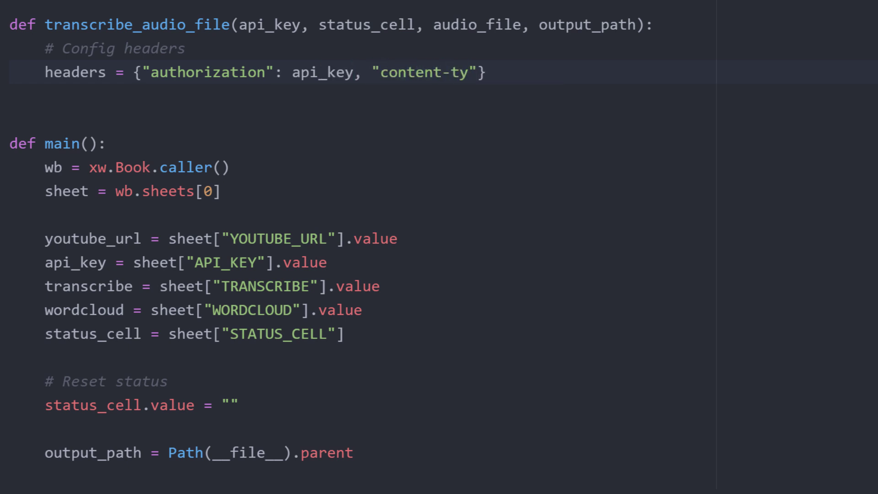
pyautogui.write('pe":')
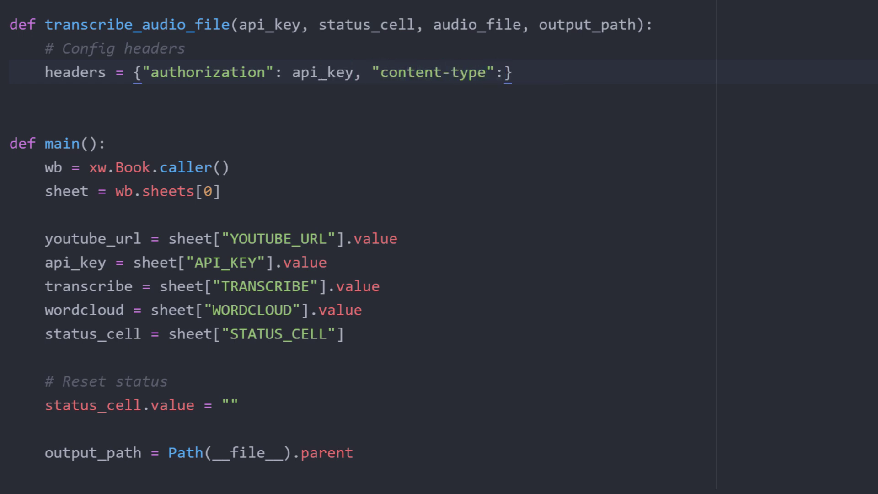
pyautogui.write('"application"')
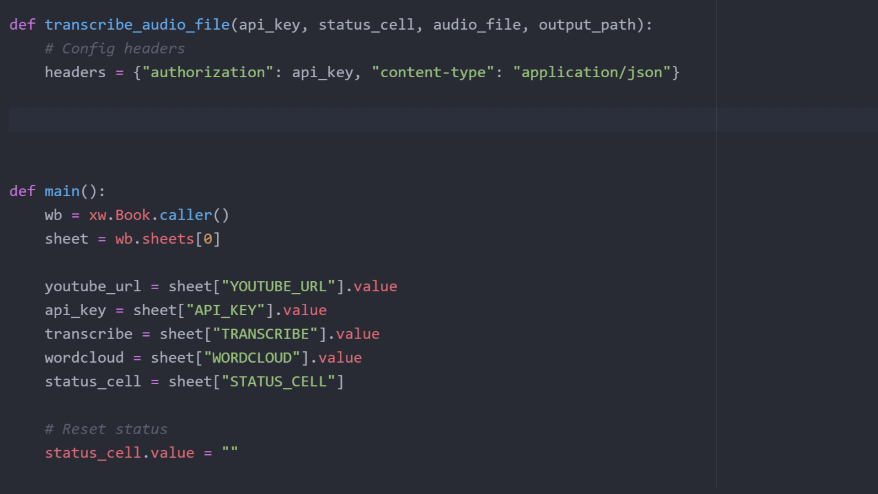
pyautogui.write('# uplo')
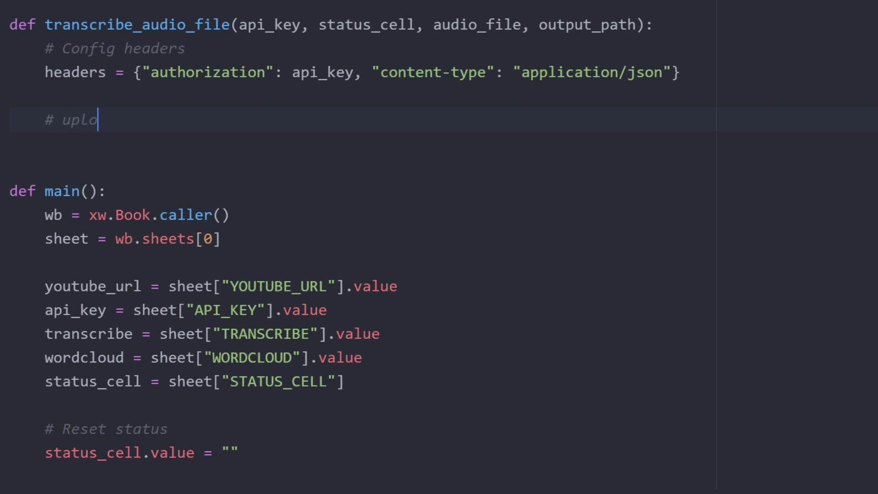
# - Add an 'Uploading audio file to AssemblyAI' status and define upload_endpoint as the AssemblyAI upload URL
pyautogui.write('ad audio file to assemblyai via post request')
pyautogui.write('status_cell.value = "U')
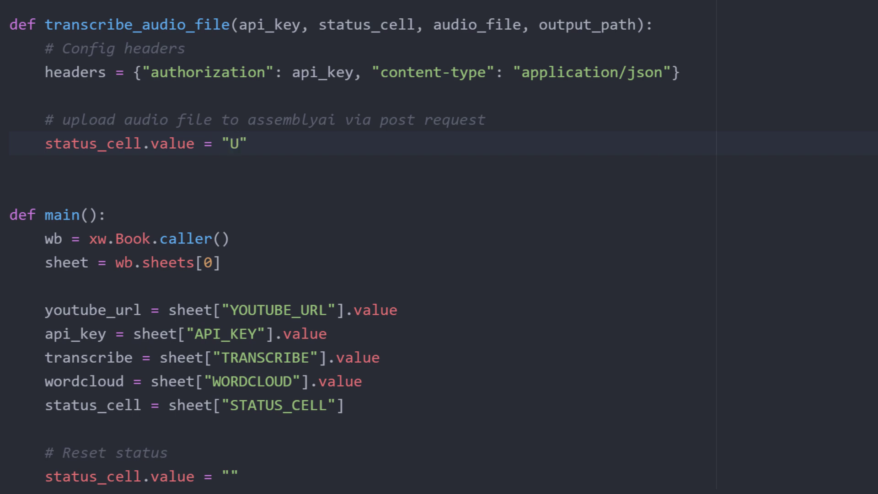
pyautogui.write('ploading audio file to AssemblyAI...')
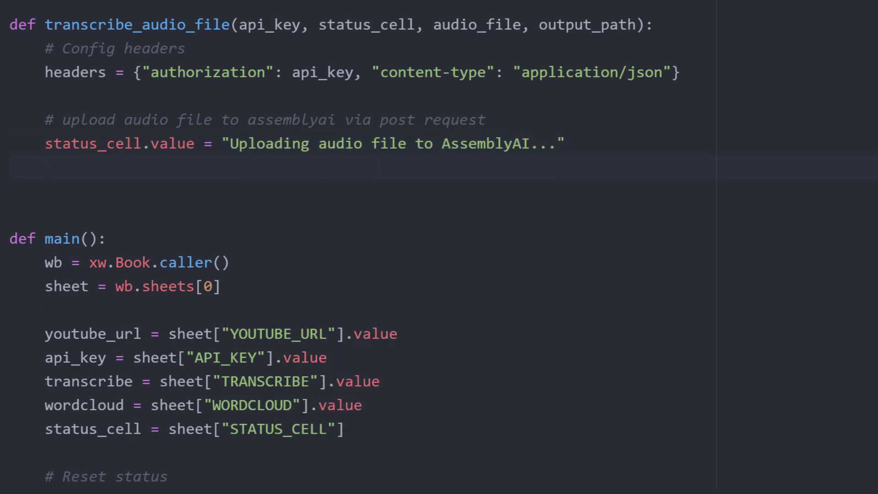
pyautogui.write('upload_endpoint = "https://api.assemblyai.com/v2/upload"')
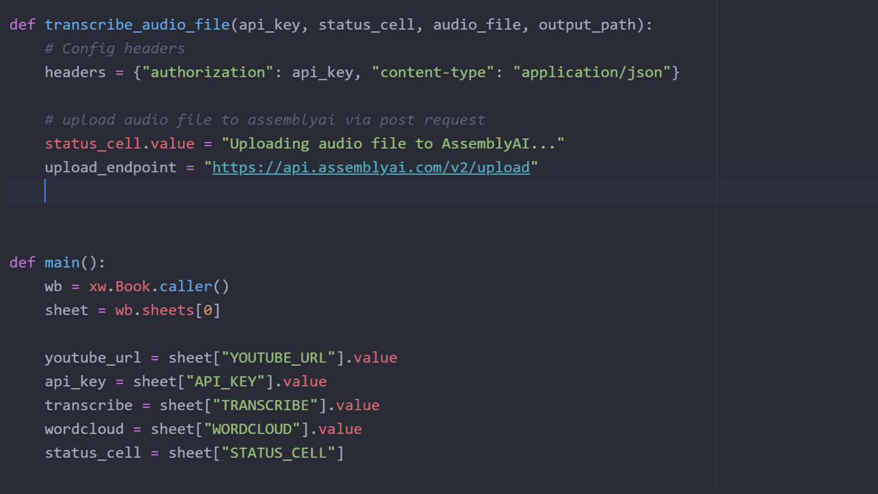
pyautogui.write('upload_response = request')
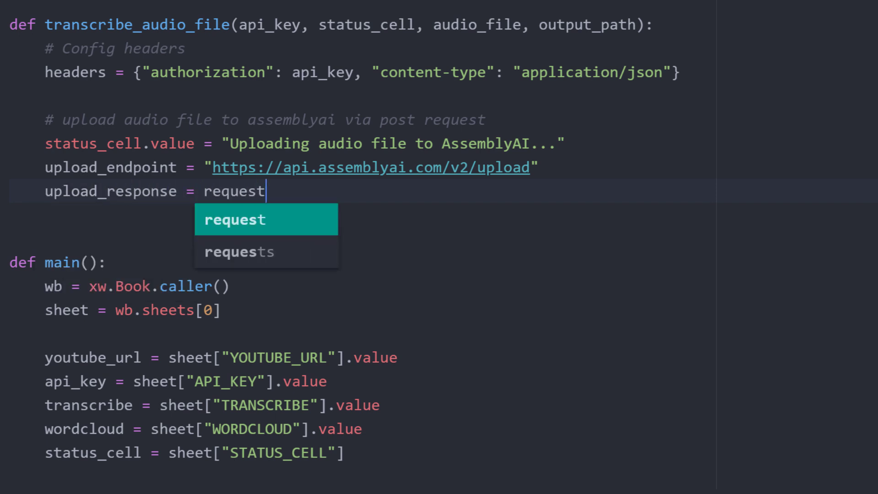
# - Post to upload_endpoint with headers=headers and data=read_file(audio_file)
pyautogui.write('s.post(upload_endpoint, heade')
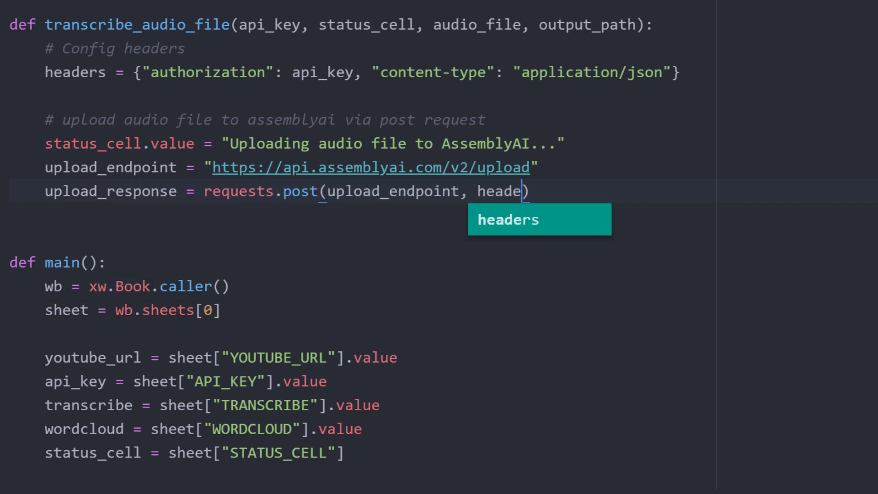
pyautogui.write('rs=headers, data=audio_file')
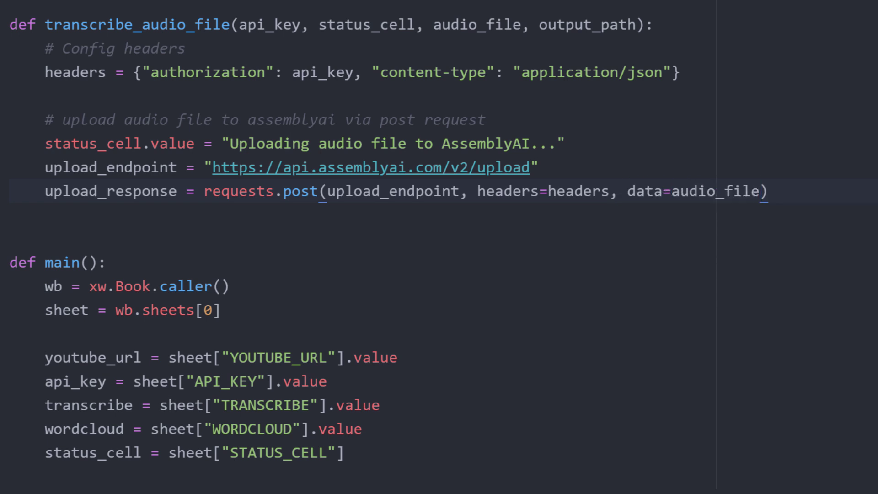
pyautogui.click(742, 191)
pyautogui.write('read_file(')
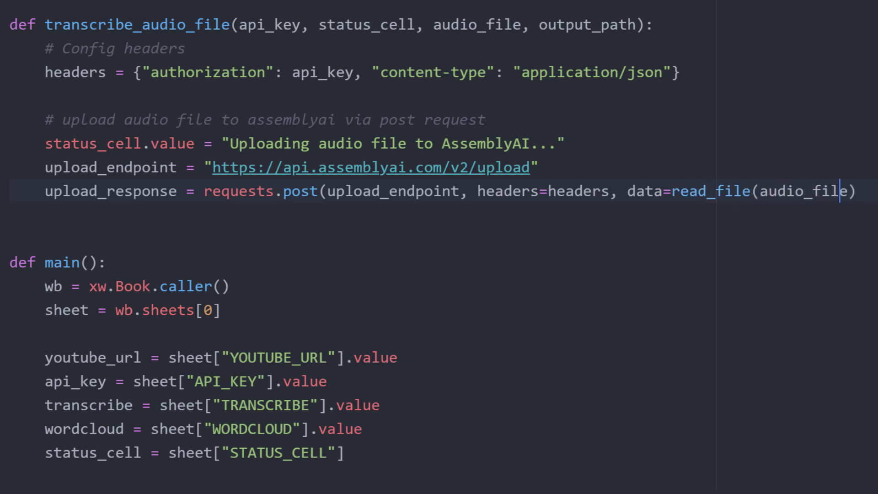
pyautogui.write(')')
pyautogui.write('def read_file(filename, ')
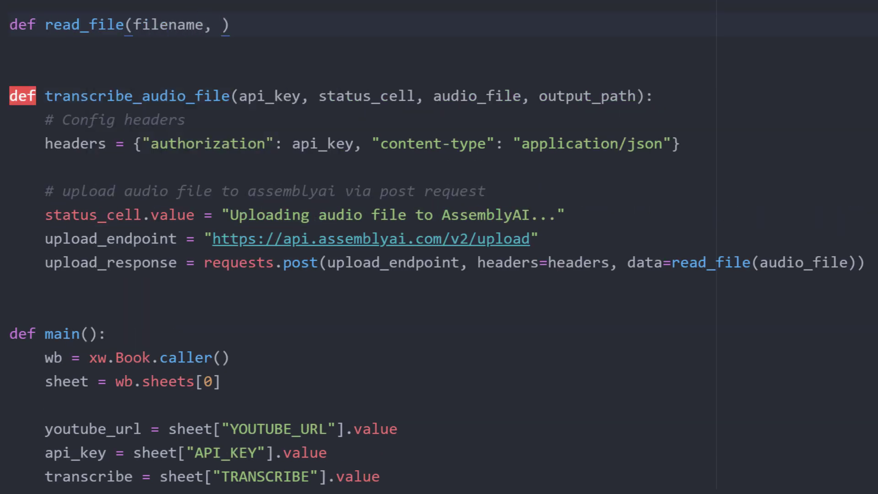
# - Write read_file opening the file in 'rb' mode, reading chunk_size=5242880 chunks and yielding each
pyautogui.write('chunk_size=5242880')
pyautogui.write('with open(filename')
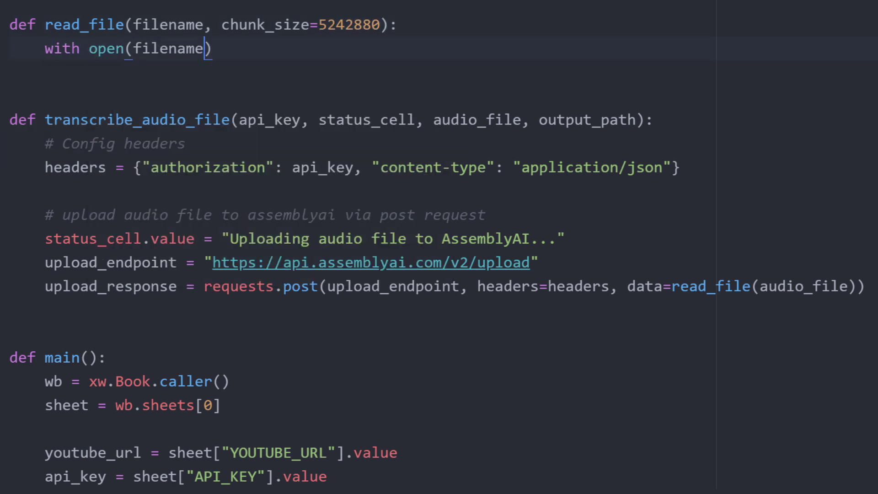
pyautogui.write(', "rb") as _file:')
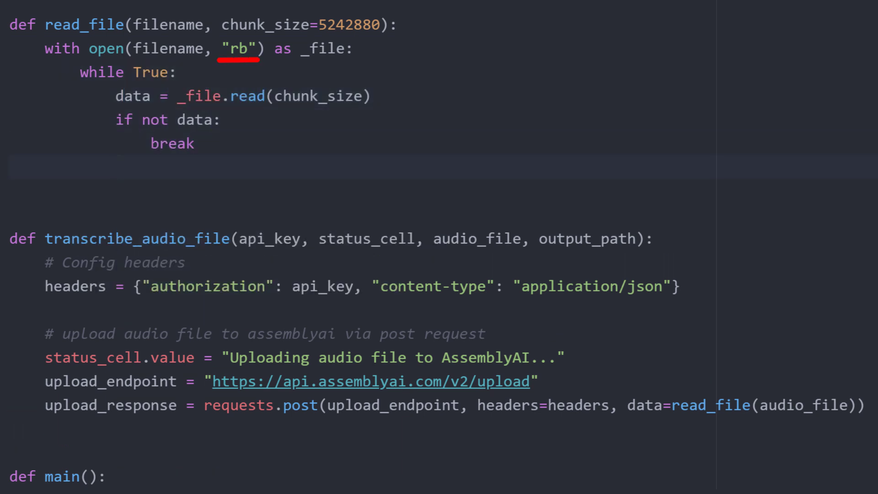
pyautogui.write('yield data')
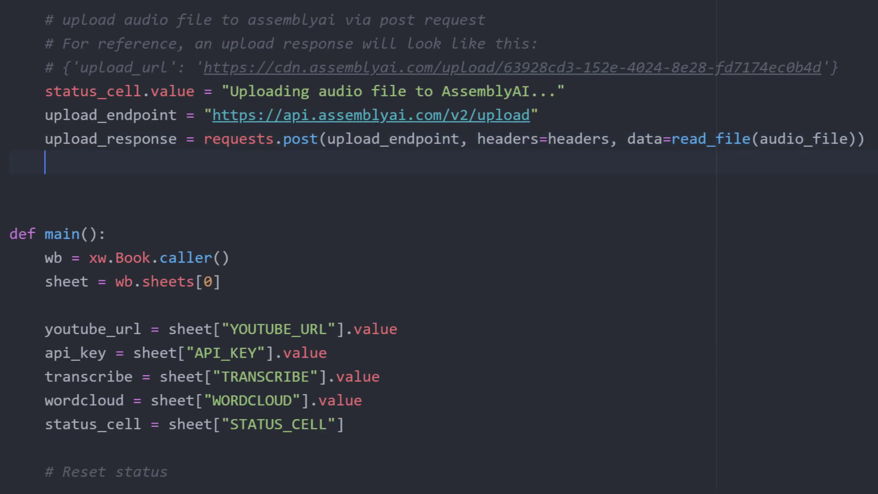
# - Set status 'Audio file uploaded', define transcript_endpoint and a transcript_request with language_code 'en'
pyautogui.write('status_cell.value =')
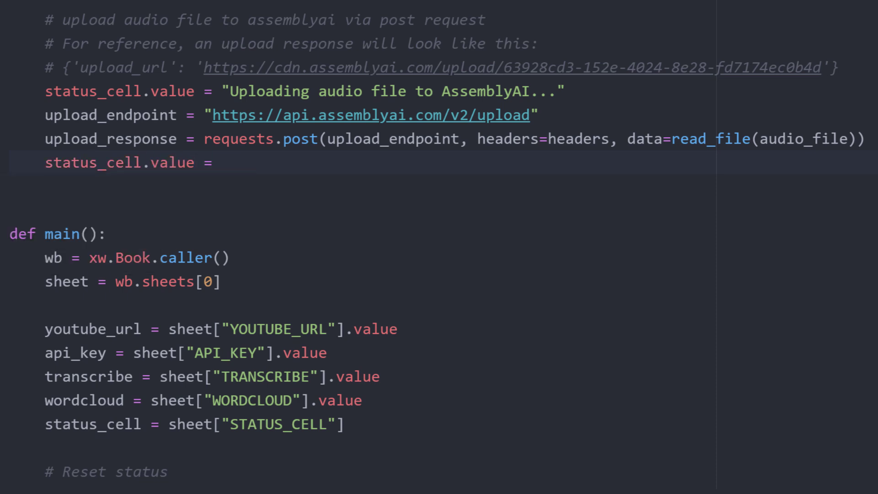
pyautogui.write('"Audio file uploaded"')
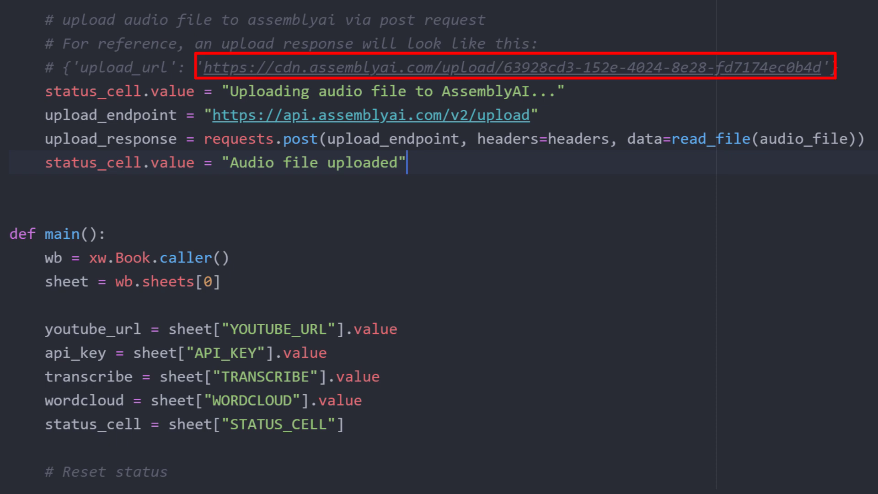
pyautogui.write('# request')
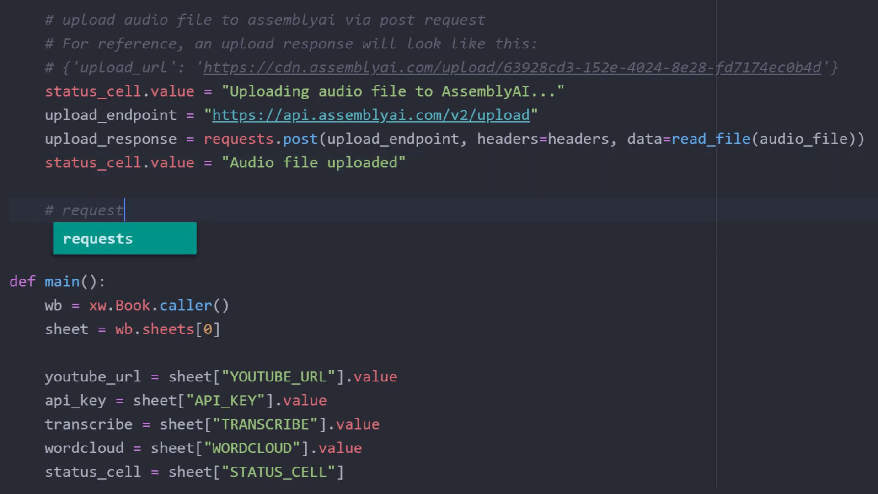
pyautogui.write('transcription of uploaded file')
pyautogui.write('transcript_endpoint =')
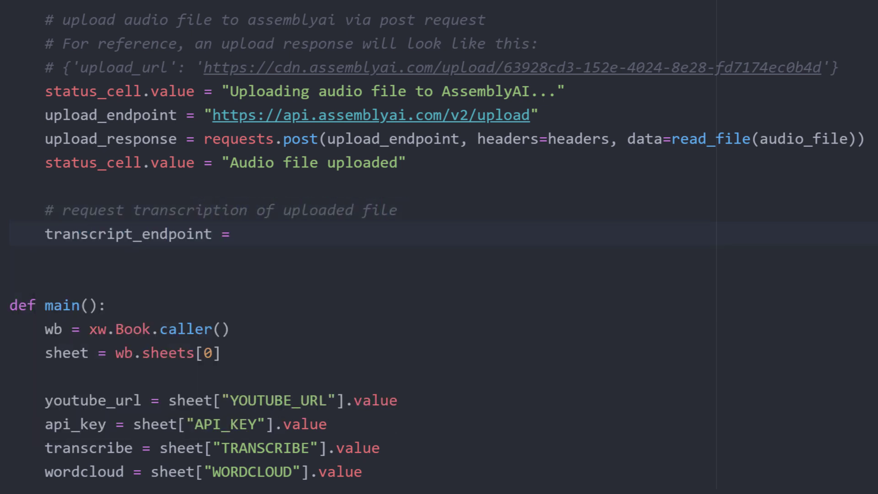
pyautogui.write('"https://api.assemblyai.com/v2/transcript')
pyautogui.write('transcript_request = {"audio_url": upload_response.json()["upload_url"], "language_code')
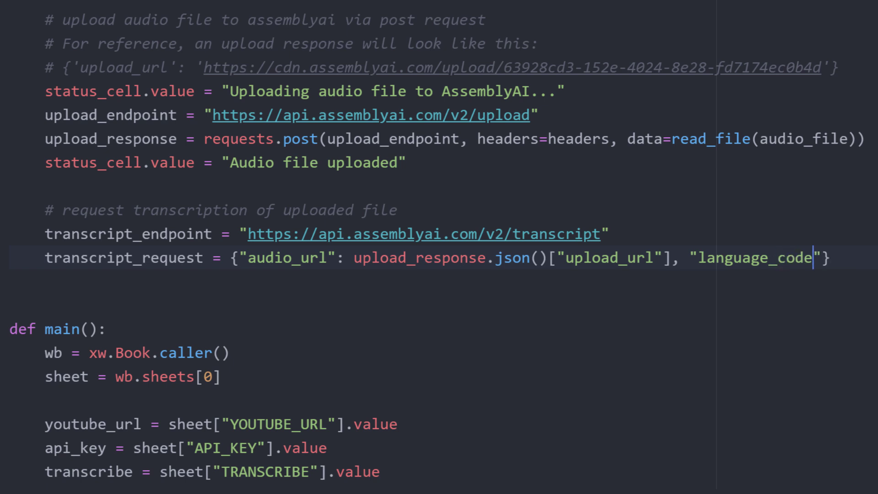
pyautogui.write(': "e"')
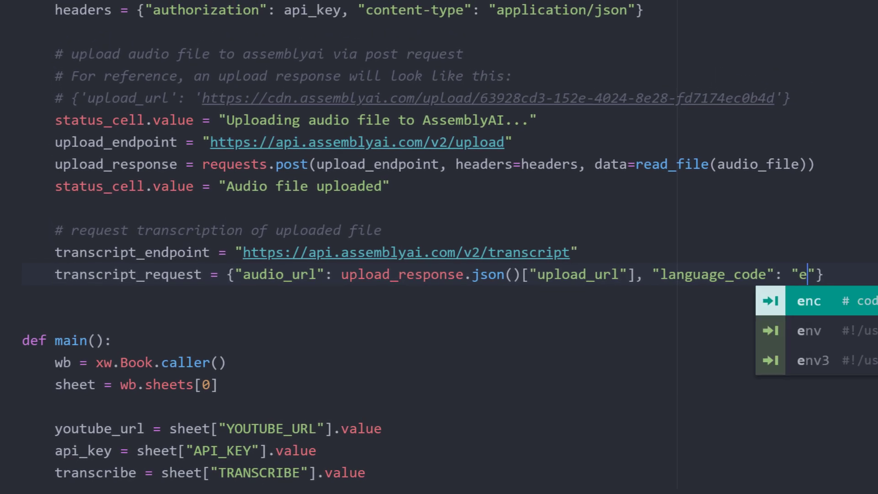
pyautogui.write('n')
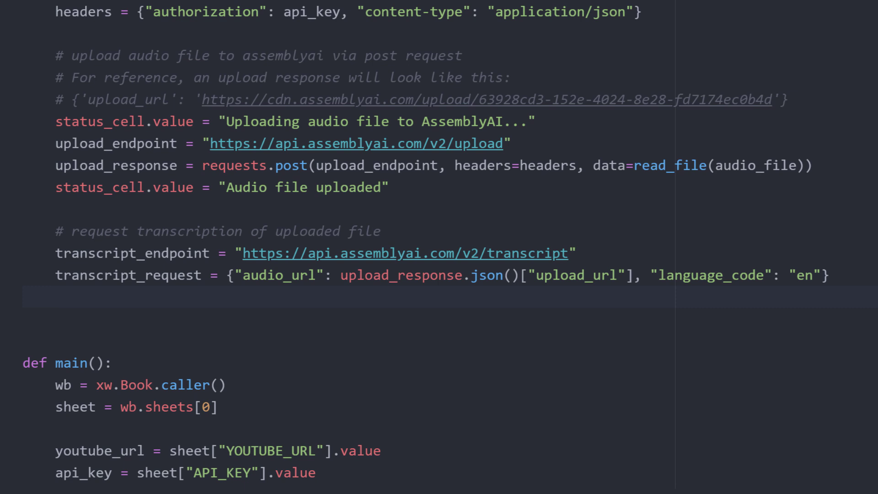
# - Assign transcript_response from requests.post with json=transcript_request and headers=headers
pyautogui.write('tran')
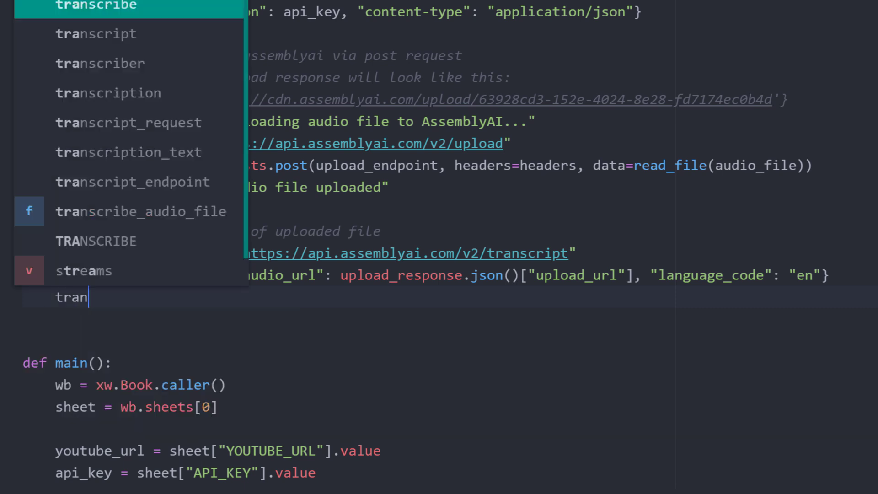
pyautogui.write('script_response = requests.post(transcript_endpoint, json)')
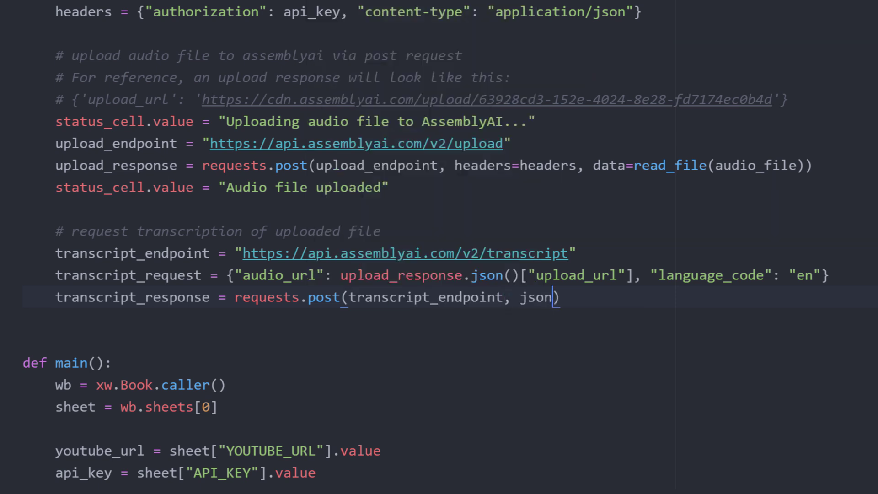
pyautogui.write('=transcript_request, headers')
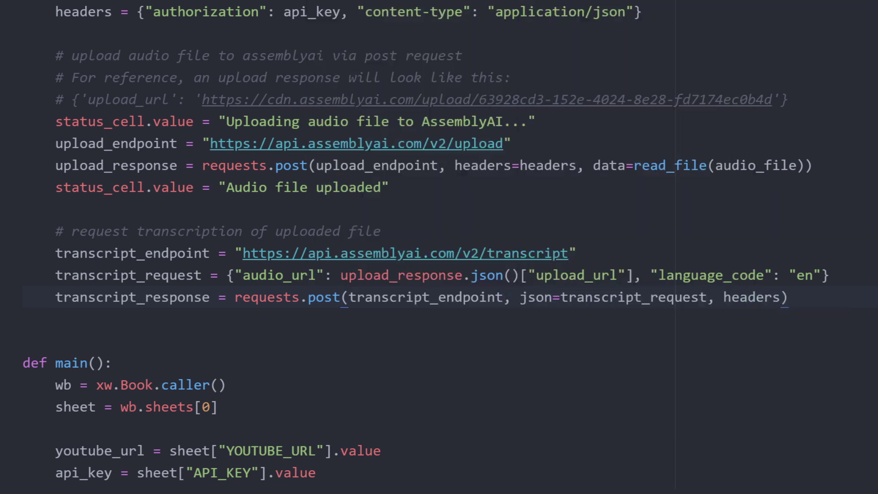
pyautogui.write('=headers')
pyautogui.write('status_cell.value = "Transcription Requested')
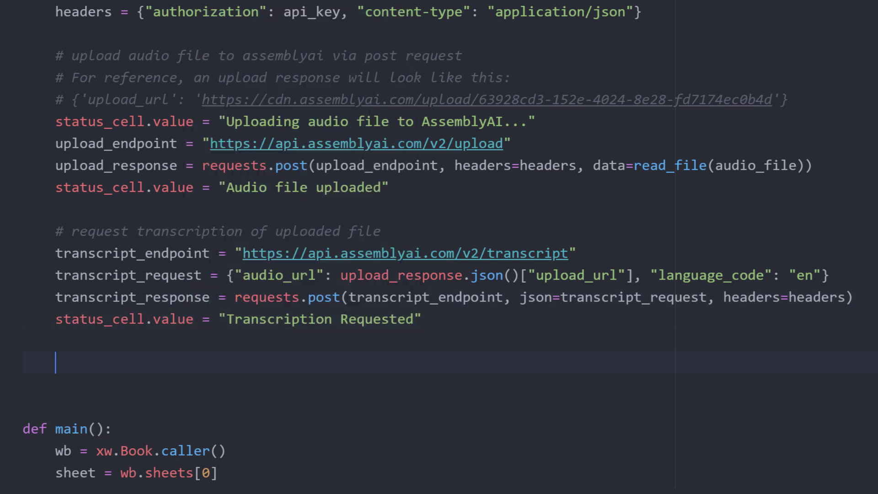
# - Poll polling_response in a while loop with sleep(10), writing 'File is {status}' to the status cell
pyautogui.write('# transcribing a')
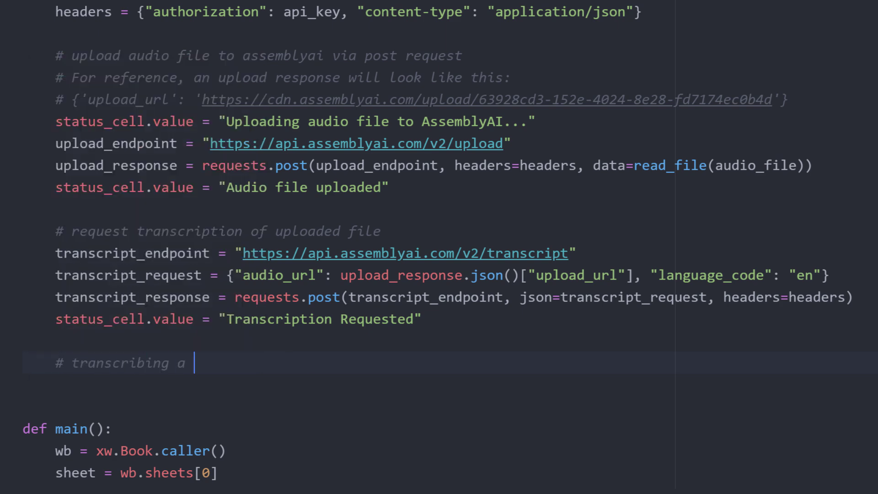
pyautogui.write('file might take some time')
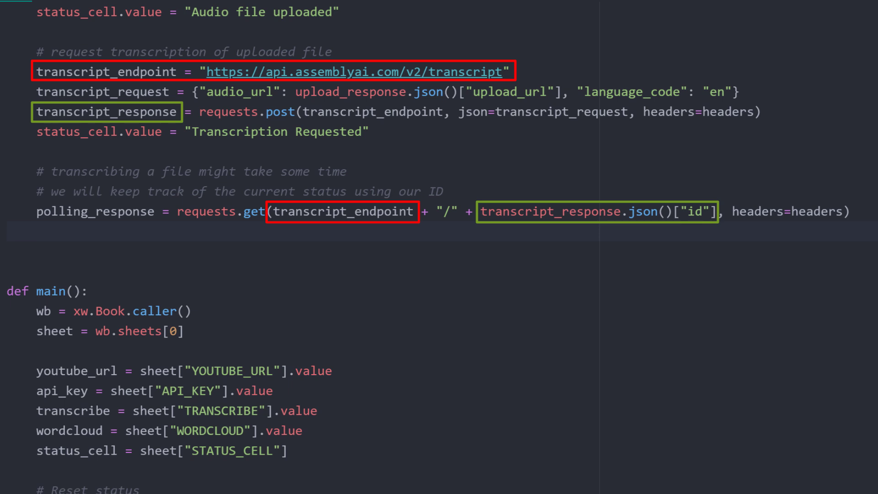
pyautogui.write('while polling_response.json()["status"] != "completed":')
pyautogui.write('sleep')
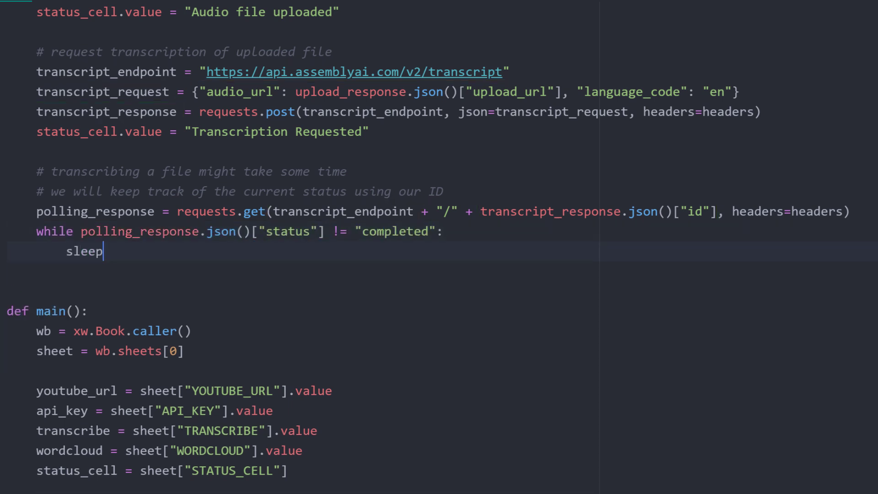
pyautogui.write('(10)')
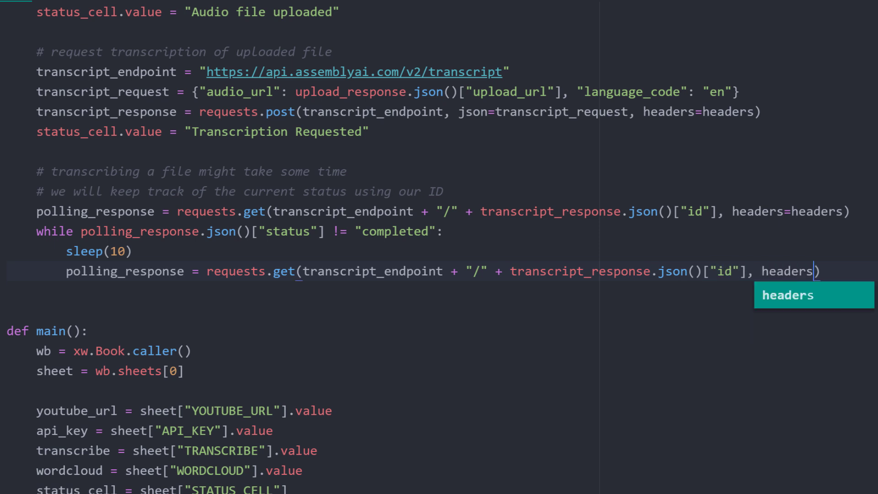
pyautogui.write('status_cell.value = f"File "')
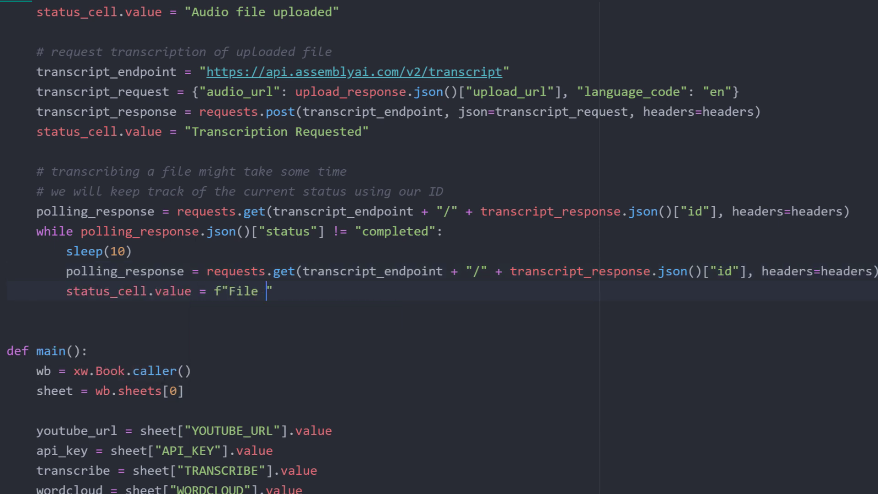
pyautogui.write("is {polling_response.json()['s']}")
pyautogui.write('# Once the')
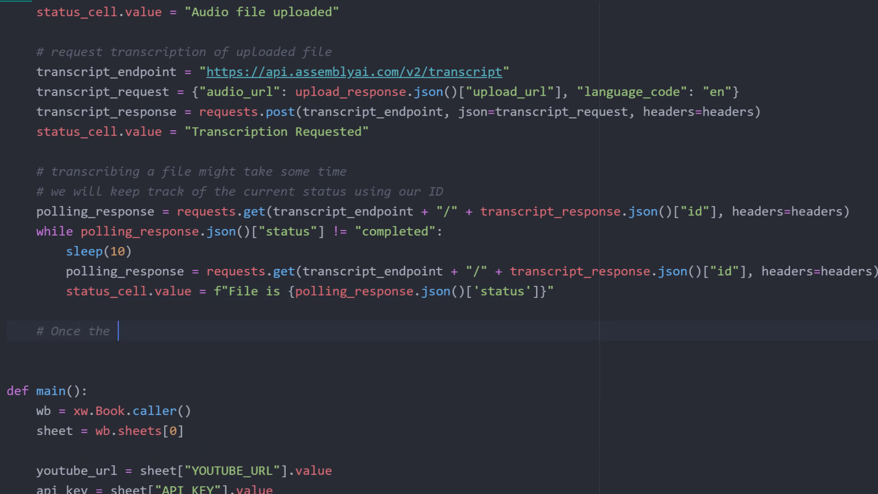
# - Take polling_response.json()['text'] and build the '{Path(audio_file).stem}_transcription.txt' path
pyautogui.write('transcription is completed, we will save it to an text file')
pyautogui.write('data =')
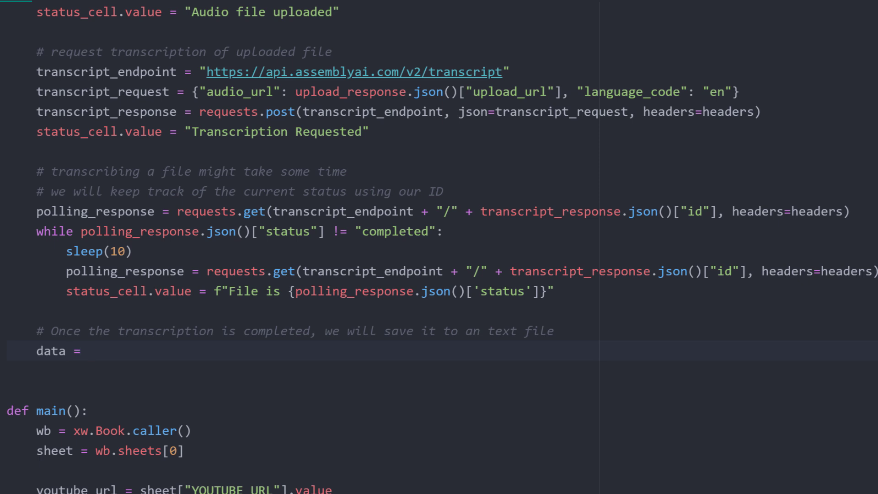
pyautogui.write('polling_response.json()["text"]')
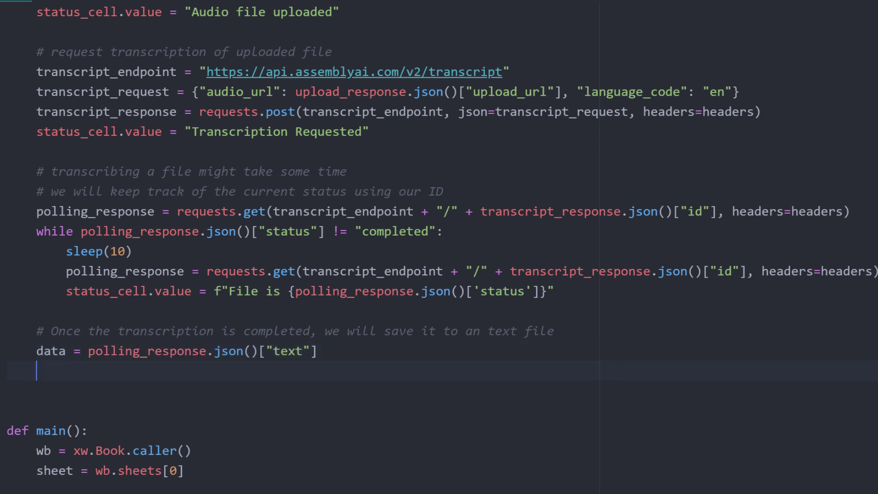
pyautogui.write('transcription_txt = output_path /')
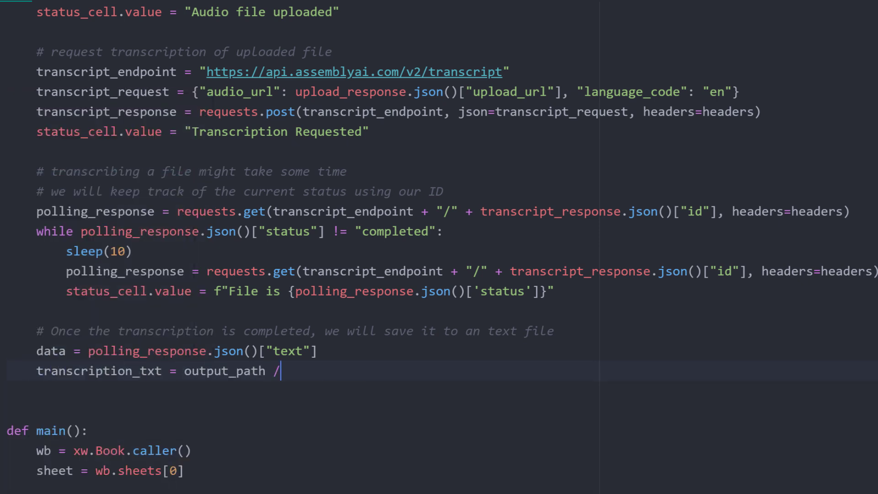
pyautogui.write('f"')
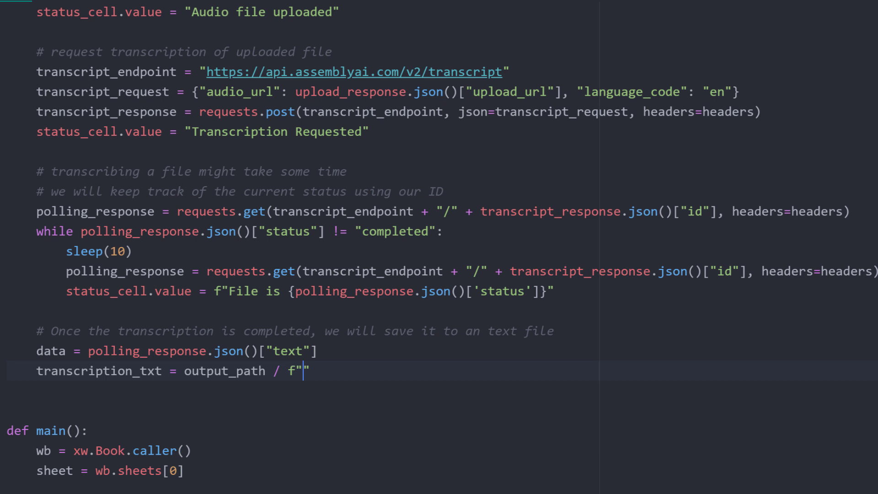
pyautogui.write('{Path(audio_file)}')
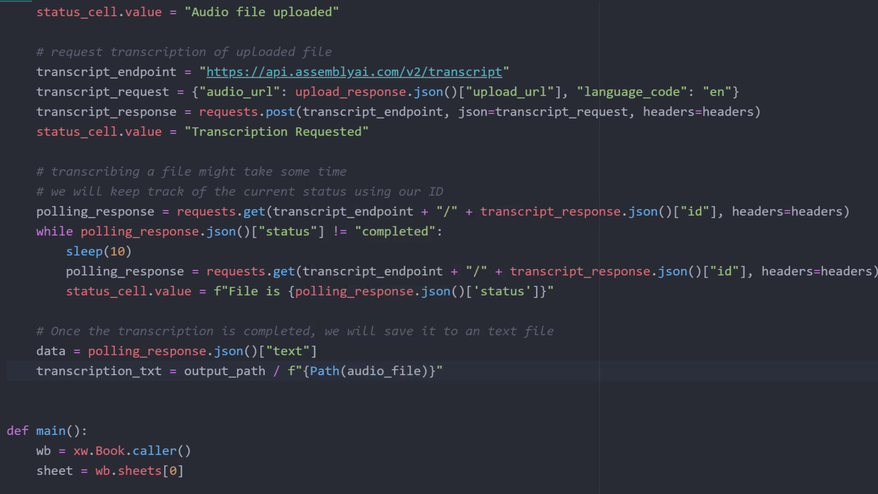
pyautogui.write('.stem}_transc')
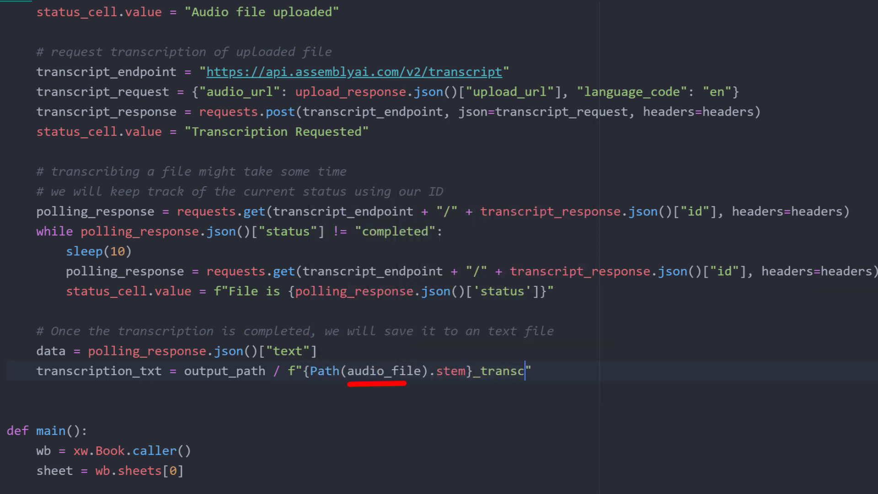
pyautogui.write('ription.txt"')
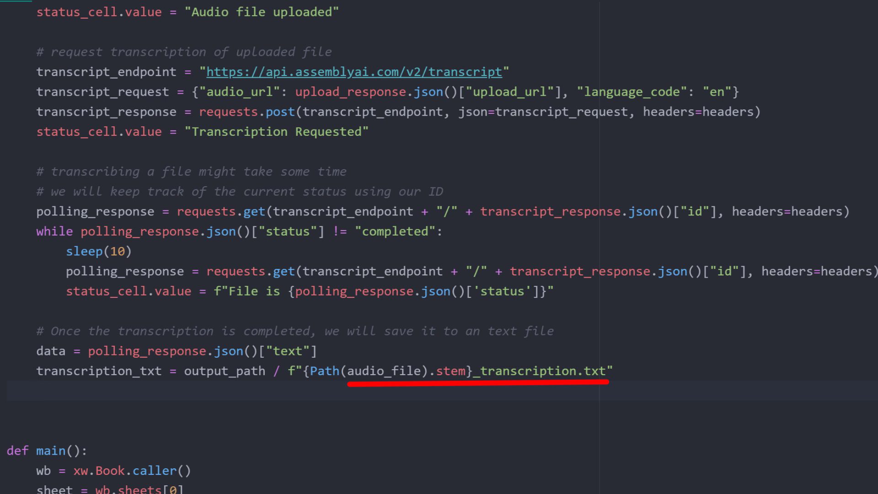
# - Write the data with transcription_txt.write_text, set status 'Transcript saved to {transcription_txt}' and return it
pyautogui.write('transcription_txt.')
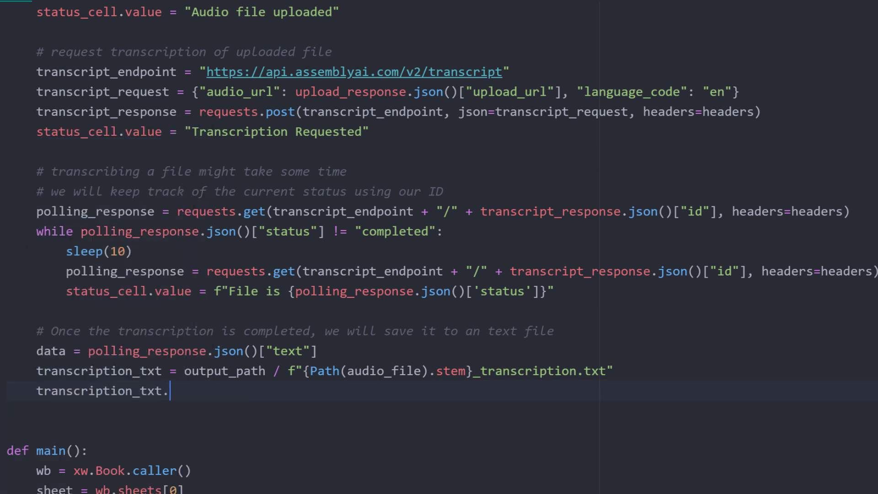
pyautogui.write('write_text(data)')
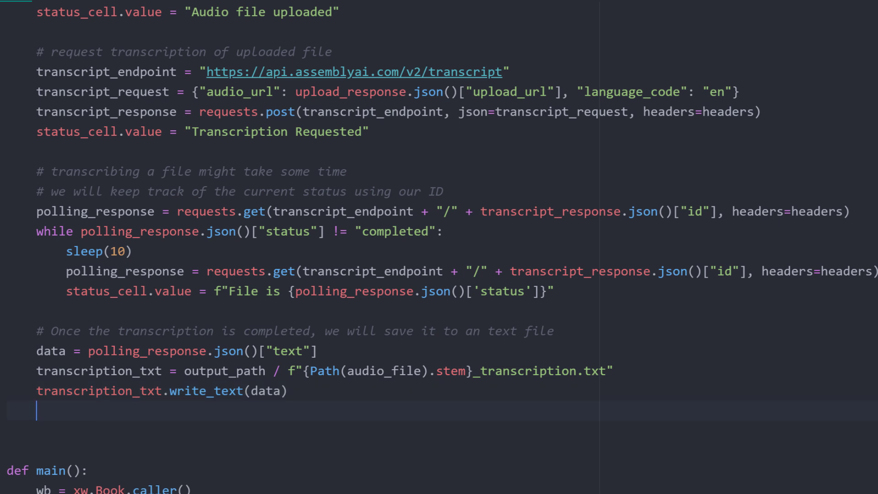
pyautogui.write('status_cell.value =')
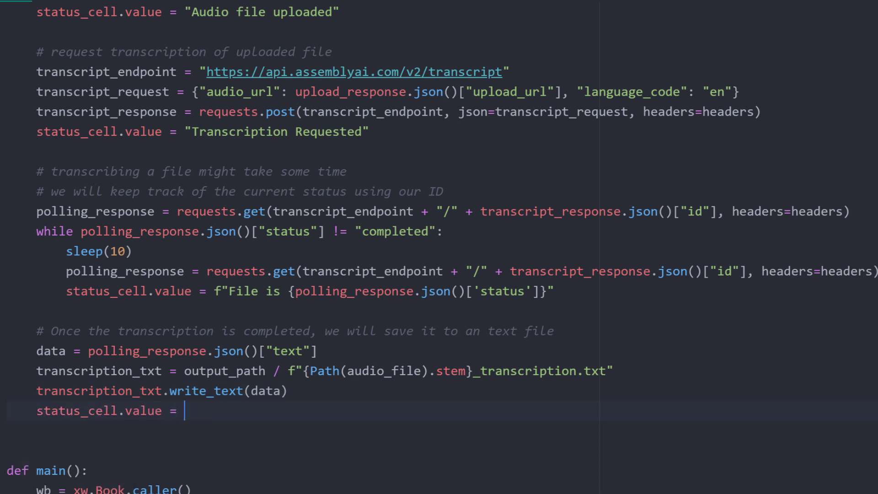
pyautogui.write('f"Transcript saved to "')
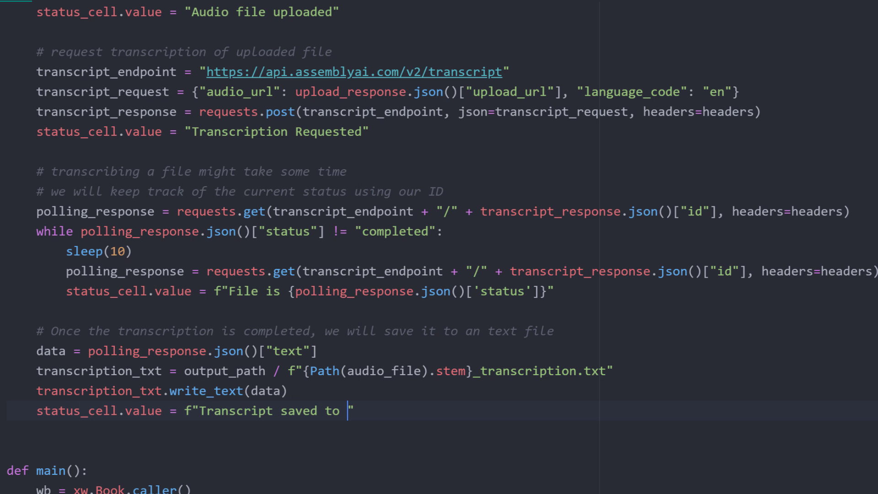
pyautogui.write('{transcription_txt}')
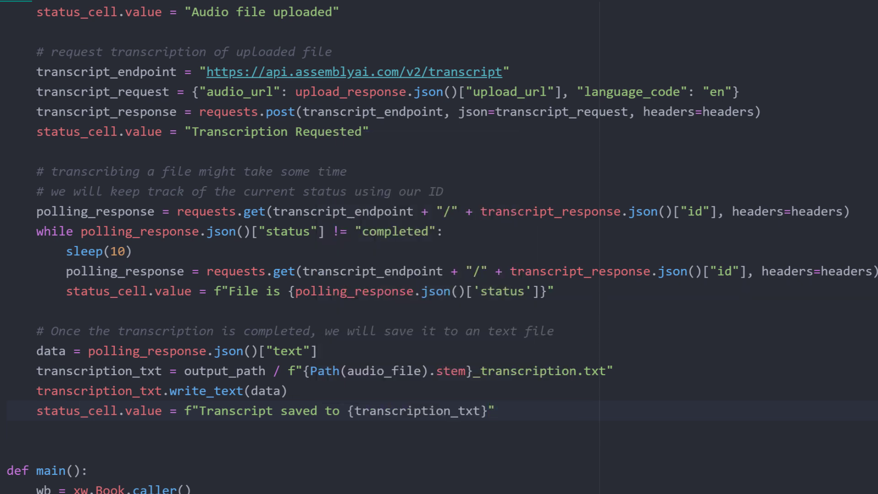
pyautogui.write('return trans')
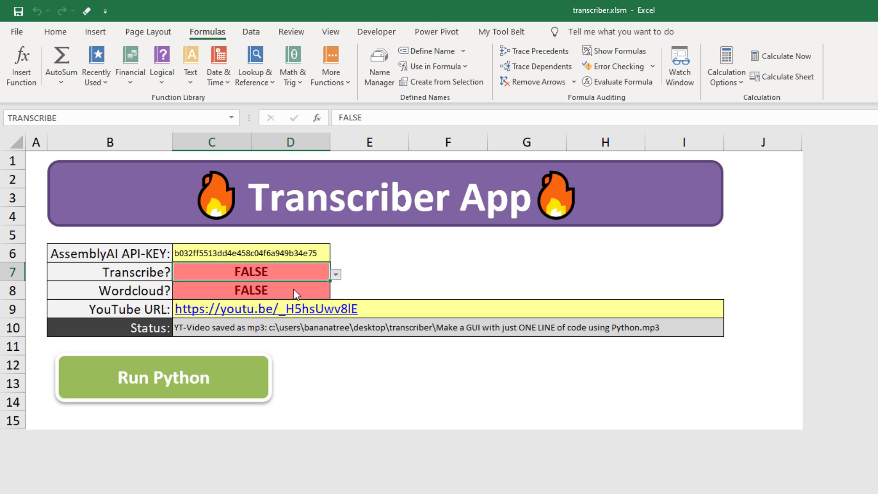
# - Set Transcribe? to TRUE, run, and view the generated _transcription.txt from the transcriber folder
pyautogui.click(338, 272)
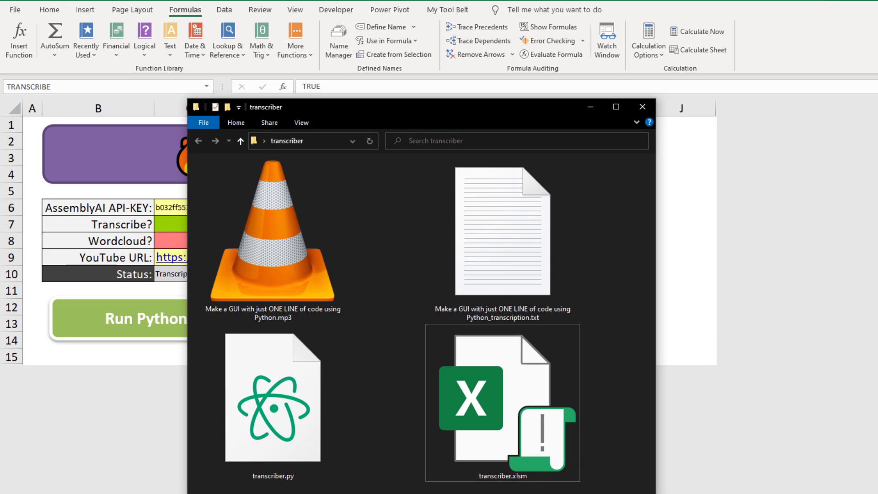
pyautogui.moveTo(613, 342)
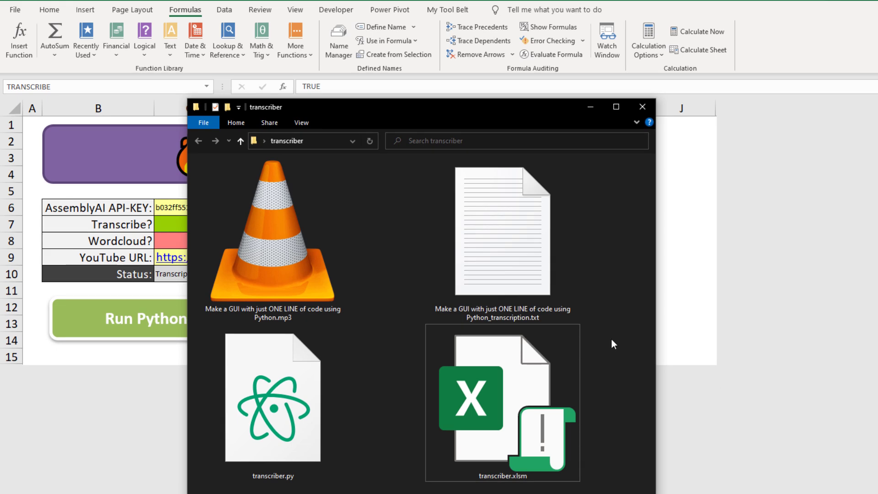
pyautogui.doubleClick(502, 231)
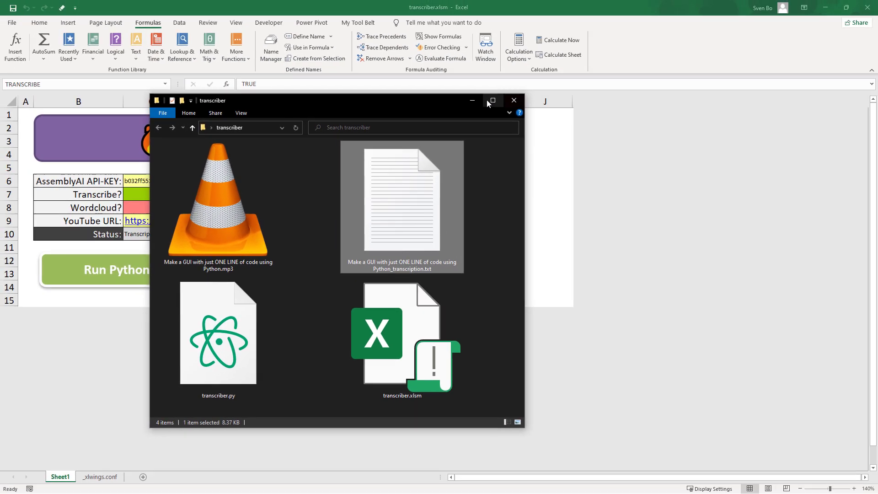
pyautogui.moveTo(472, 100)
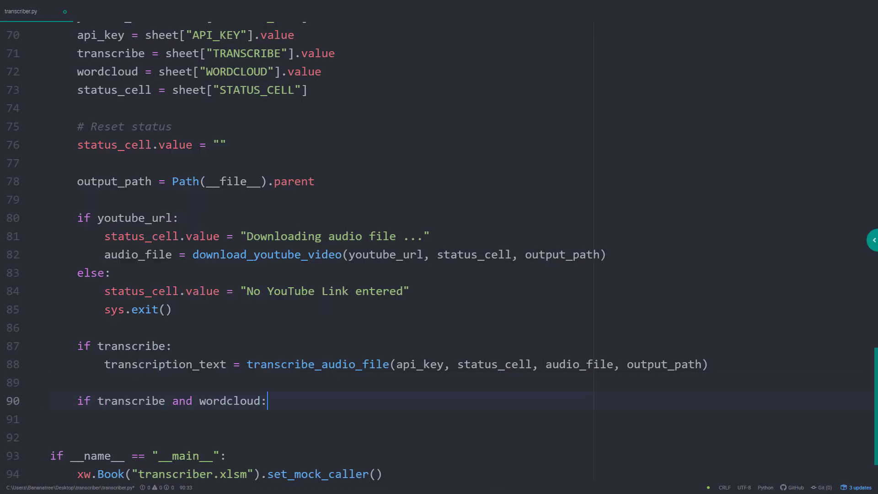
# - Call generate_wordcloud(transcription_text, output_path, status_cell) under the transcribe-and-wordcloud branch
pyautogui.press('Enter')
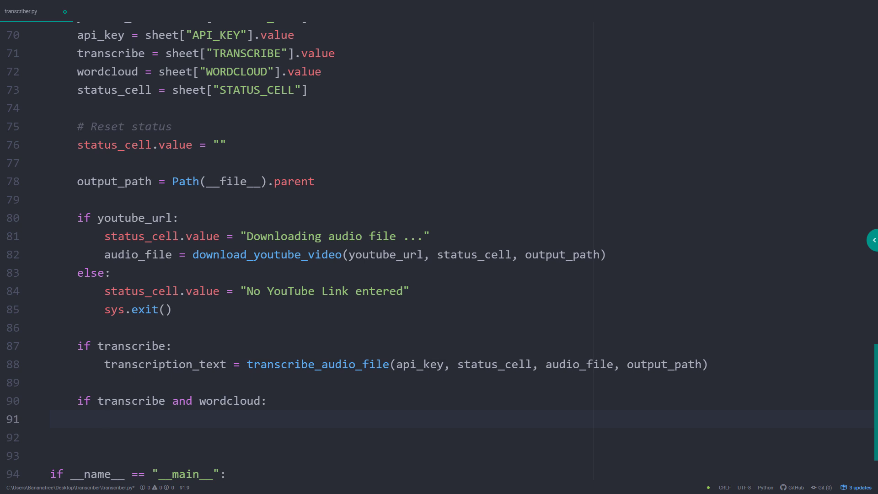
pyautogui.write('generate_wordcloud()')
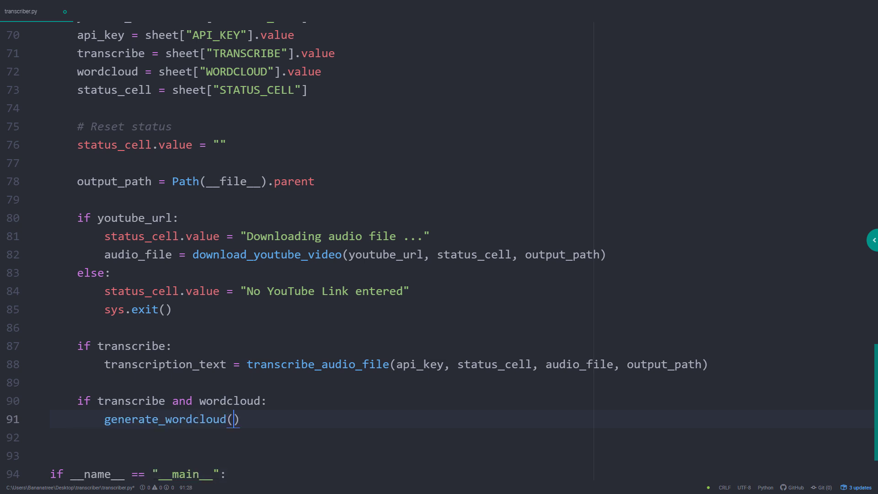
pyautogui.write('transcription_text,')
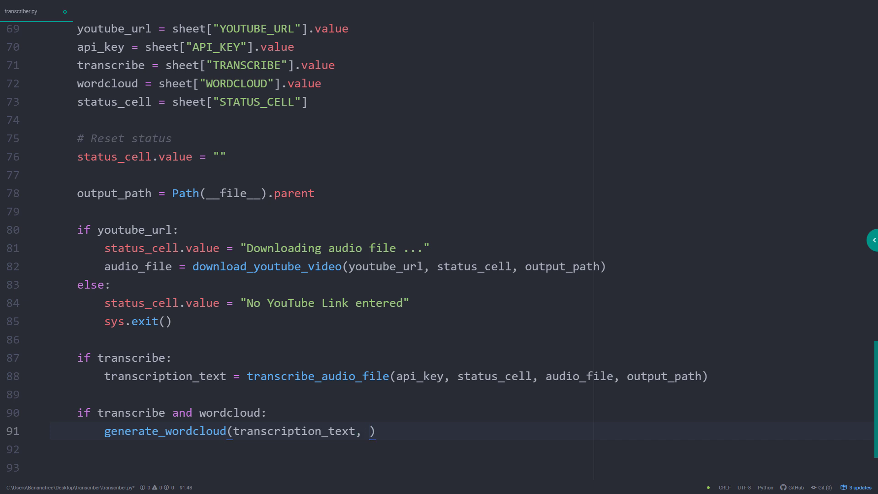
pyautogui.write('output_path, status_cell')
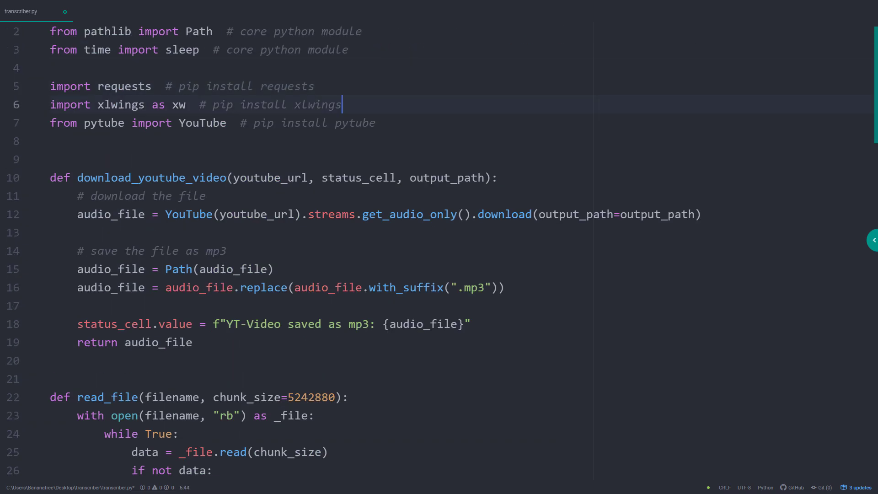
# - Import WordCloud and start generate_wordcloud(textfile, …) reading the content with textfile.read_text()
pyautogui.write('from wordcloud import WordCloud  # pip install wordclou')
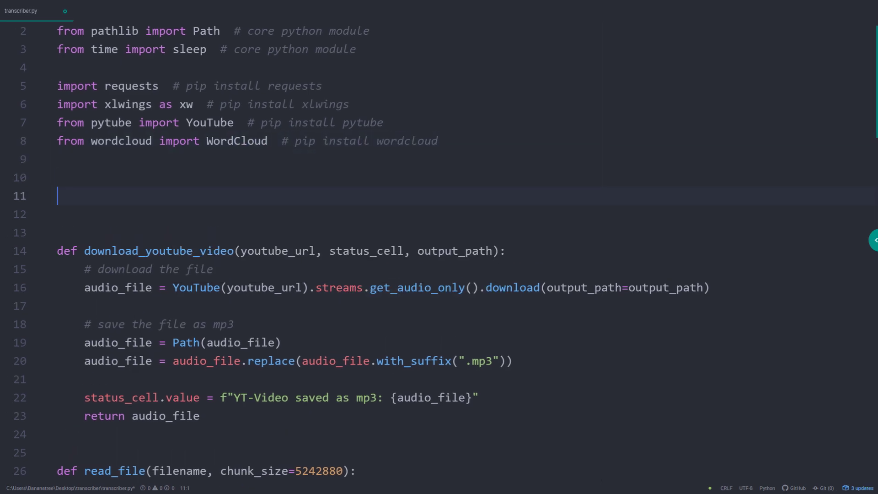
pyautogui.write('def generate_wordcloud(text)')
pyautogui.write('content = te')
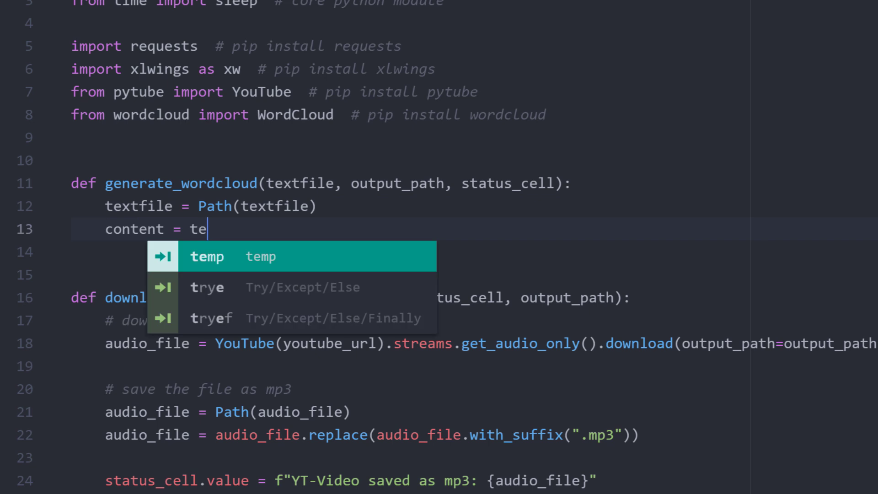
pyautogui.write('xtfile.read_text(')
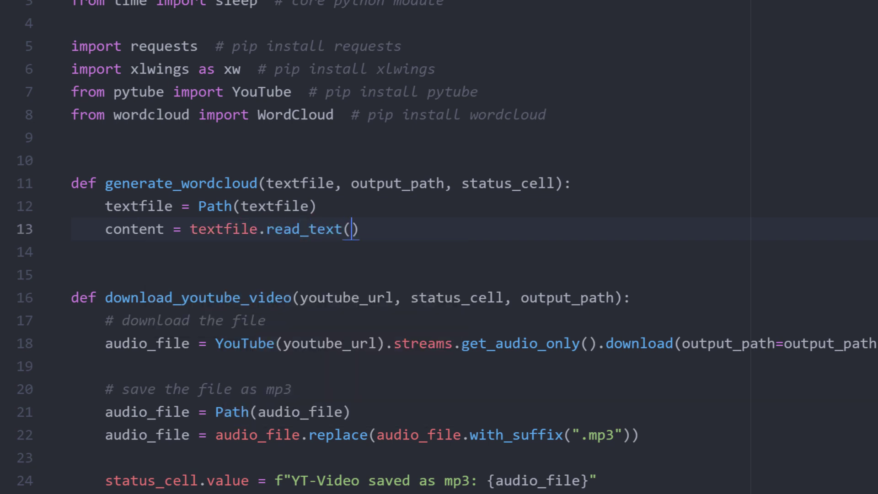
pyautogui.press('Enter')
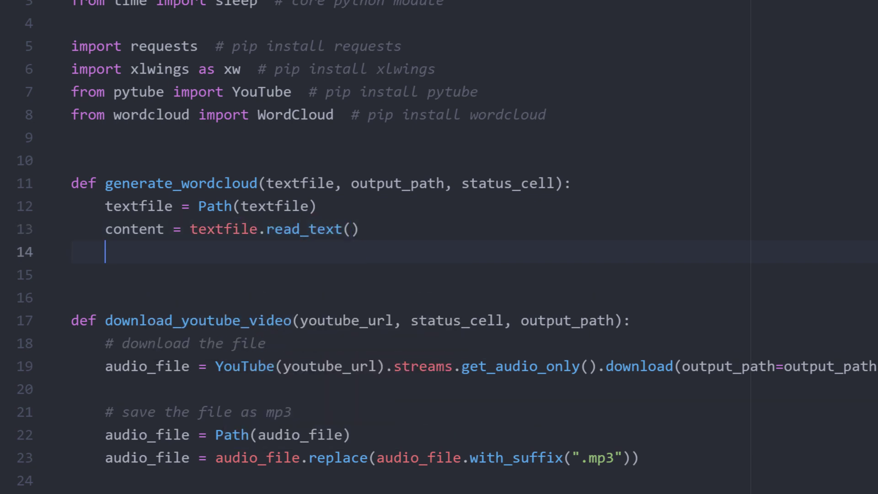
# - Generate the WordCloud from the content, save it to_file as a PNG and set status 'WordCloud generated'
pyautogui.write('wordcloud = WordCloud(')
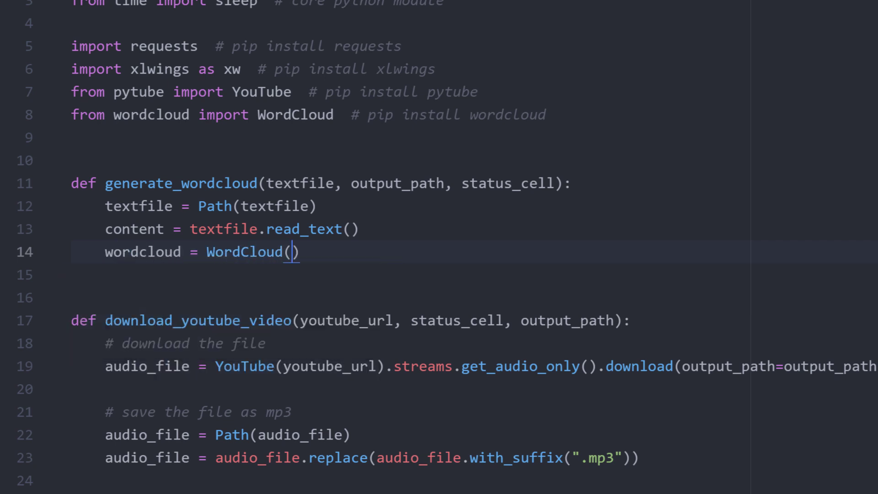
pyautogui.write('.generate(content')
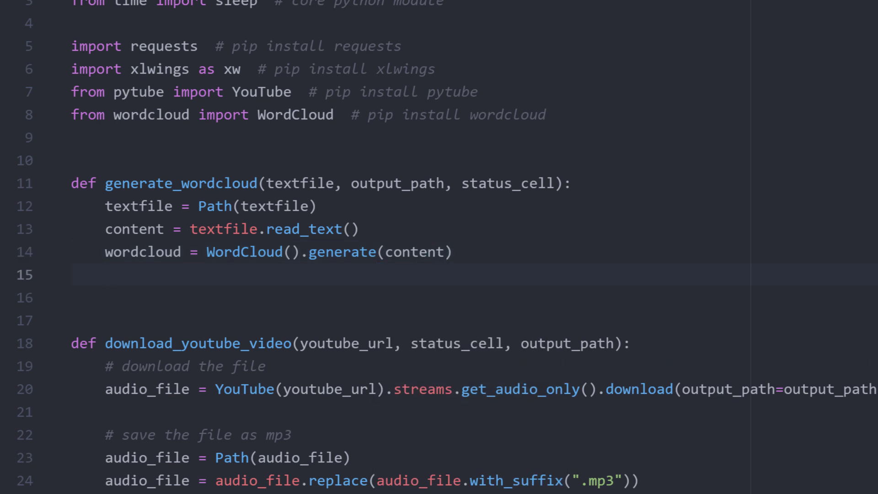
pyautogui.write('wordcloud.to_file(Path()')
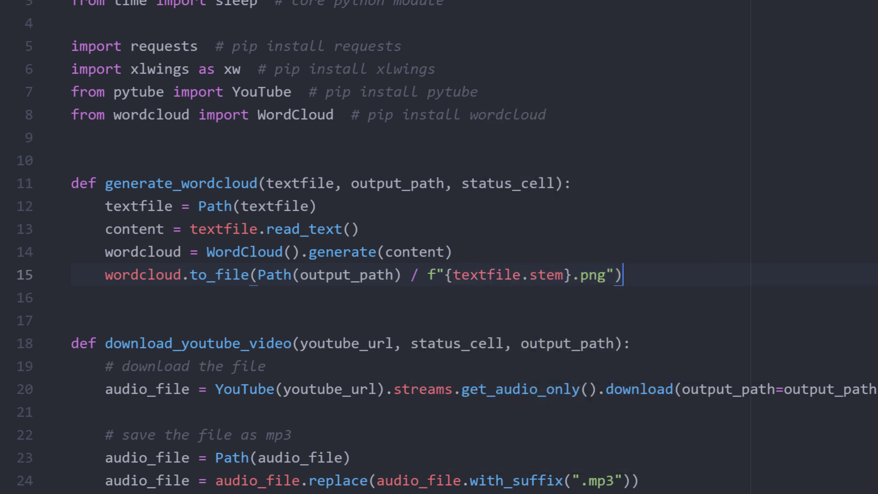
pyautogui.press('Enter')
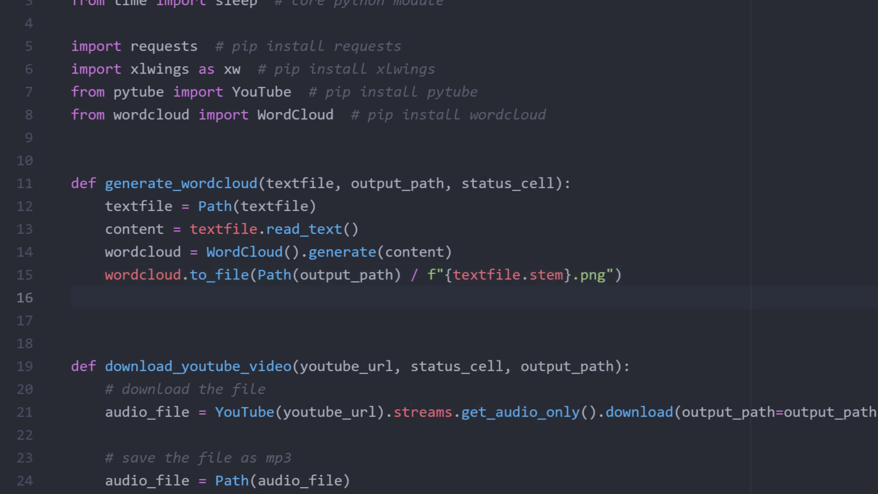
pyautogui.write('status_cell')
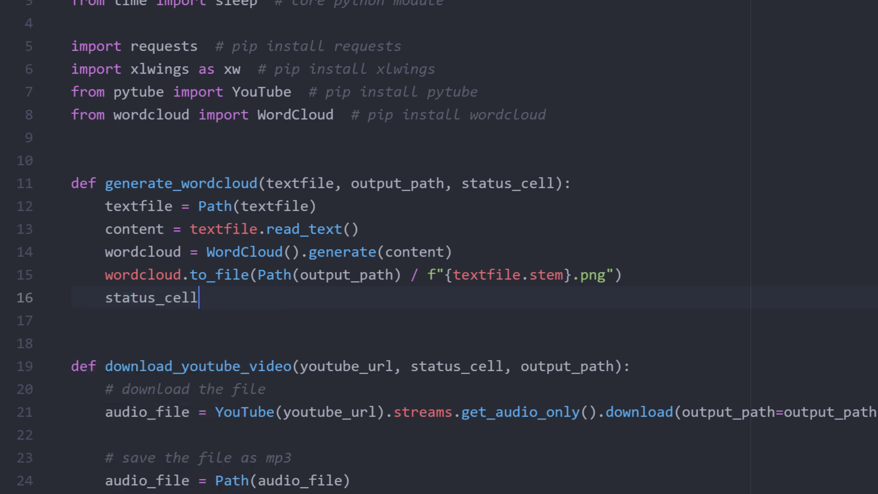
pyautogui.write('.value = "WordCloud gen"')
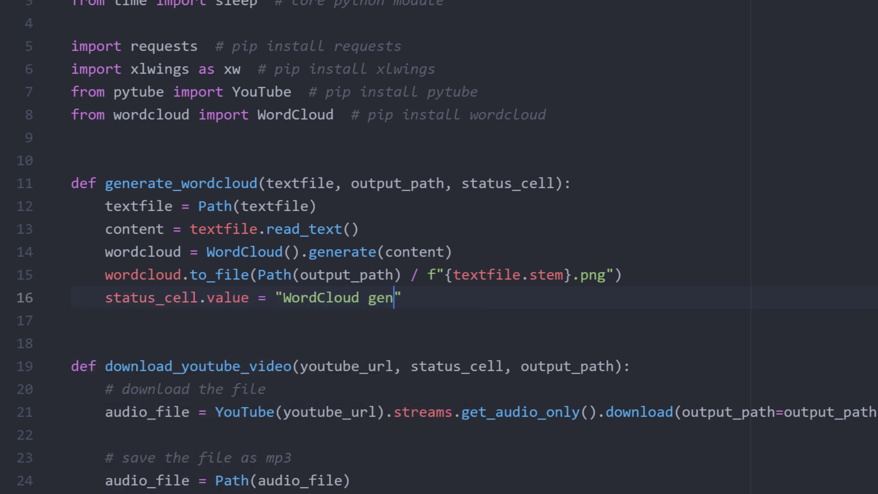
pyautogui.write('erated')
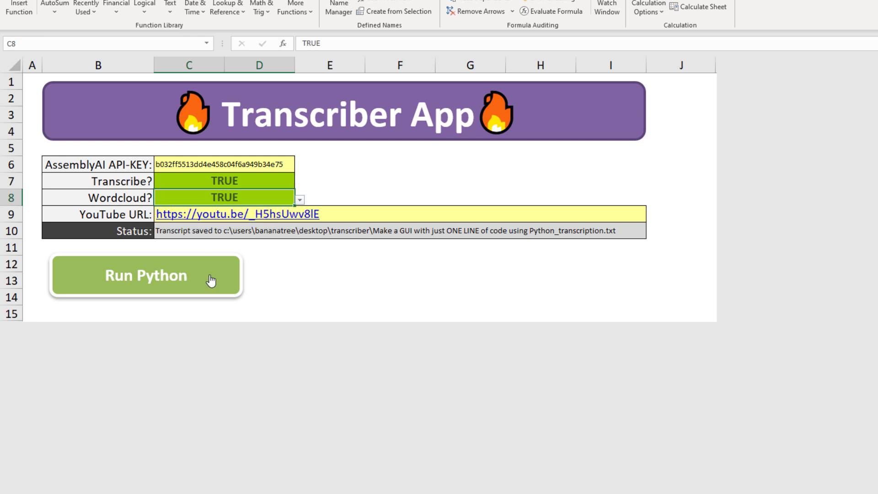
# - Run the Python transcriber with Wordcloud on and view the _transcription.png word cloud in Photos
pyautogui.click(144, 275)
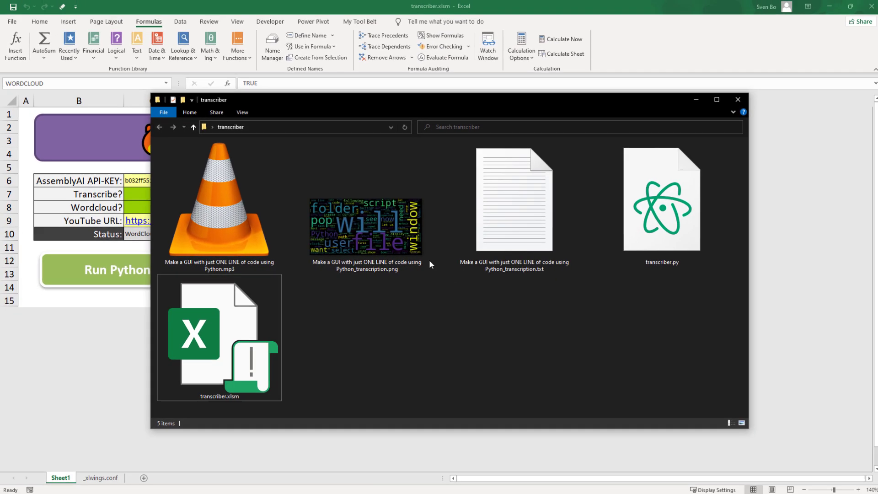
pyautogui.doubleClick(366, 226)
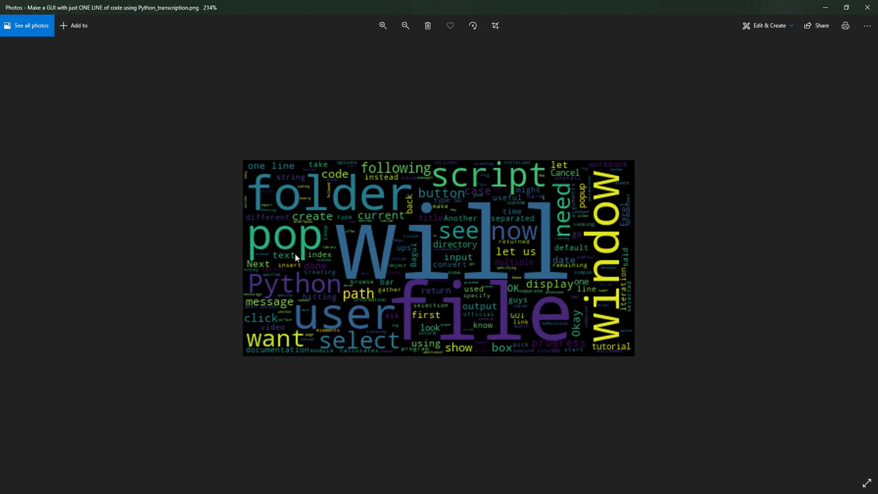
pyautogui.moveTo(255, 247)
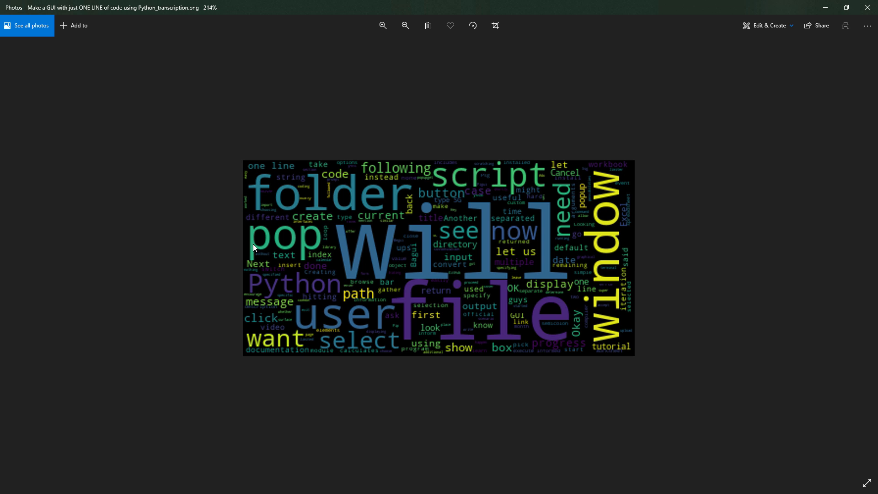